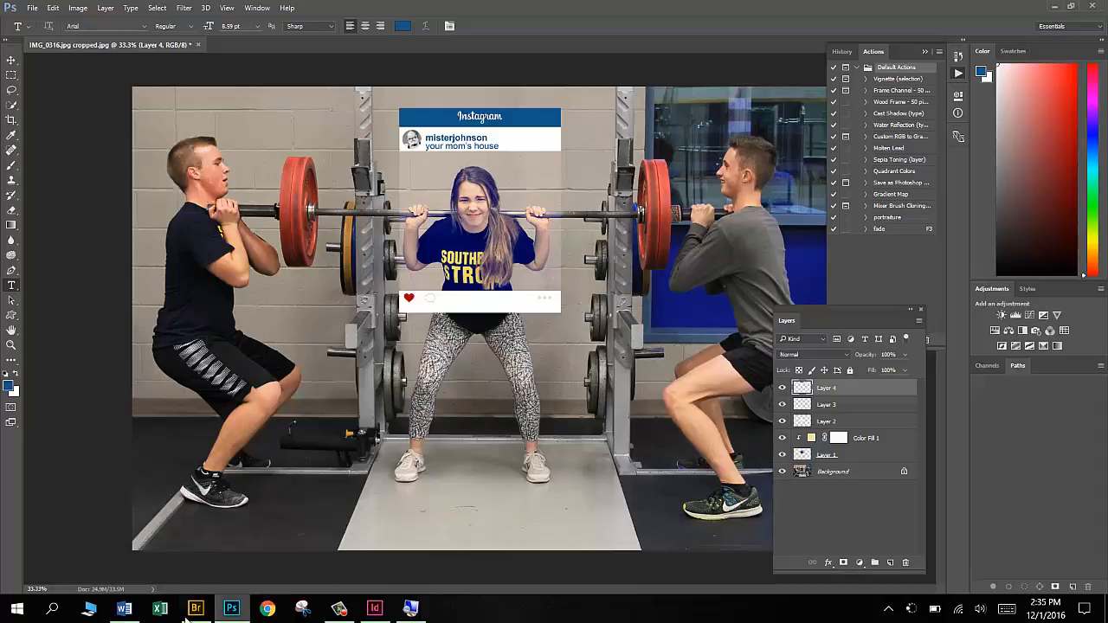
Switch from Photoshop to Adobe Bridge to browse the shared class folders.
left_click(196, 609)
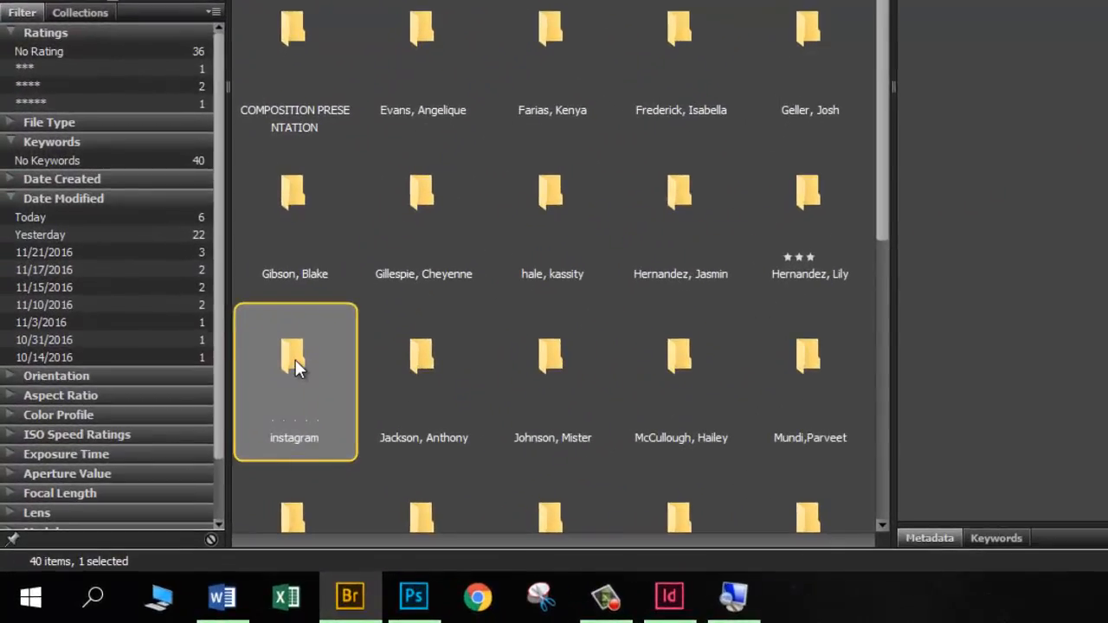
Copy the instagram folder of bar templates and paste it into the personal folder.
right_click(294, 366)
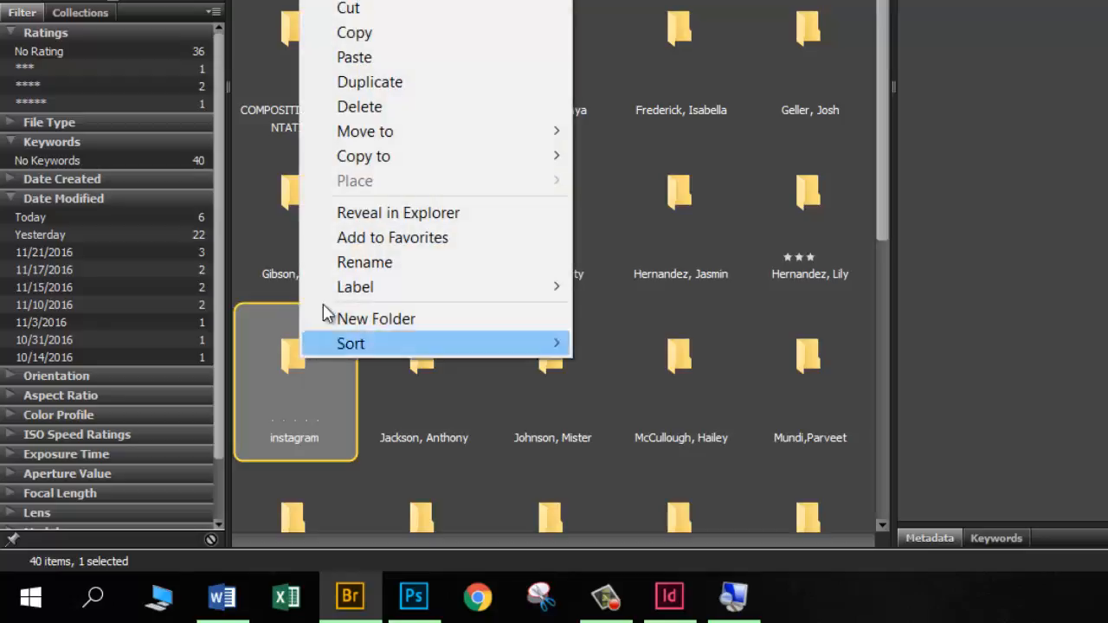
mouse_move(384, 45)
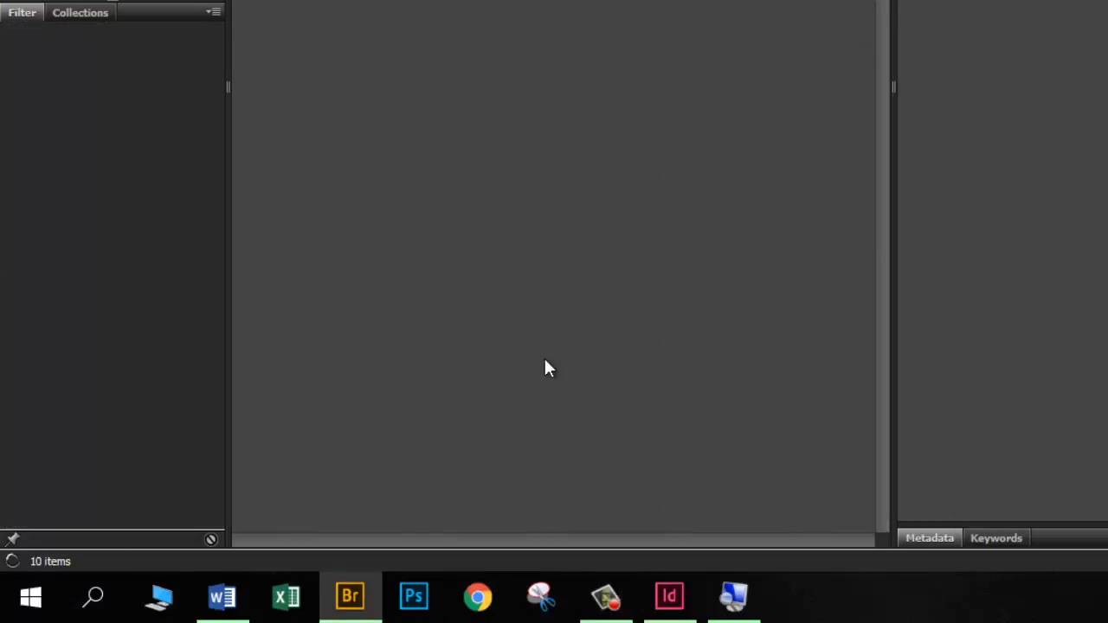
right_click(545, 367)
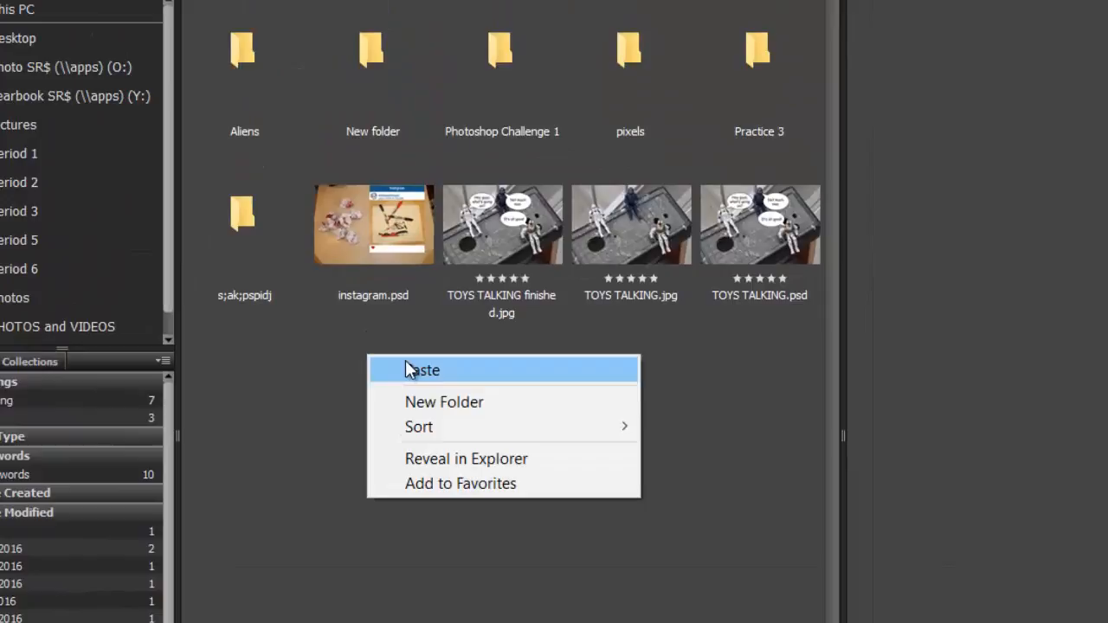
left_click(422, 371)
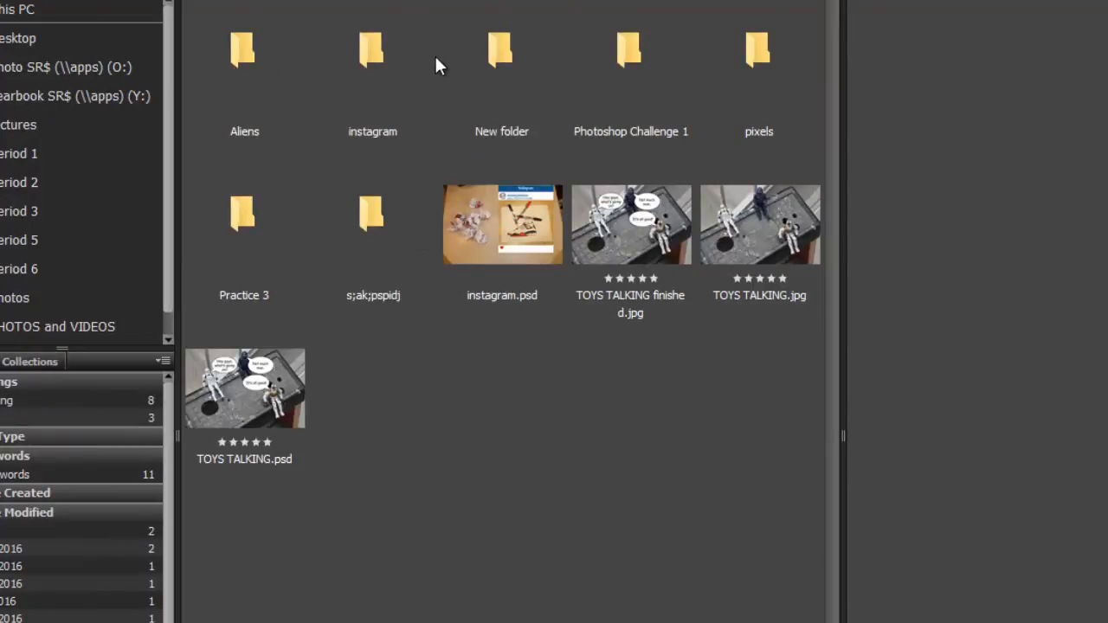
Open the pasted instagram folder and preview the bottom bar file inside it.
left_click(372, 60)
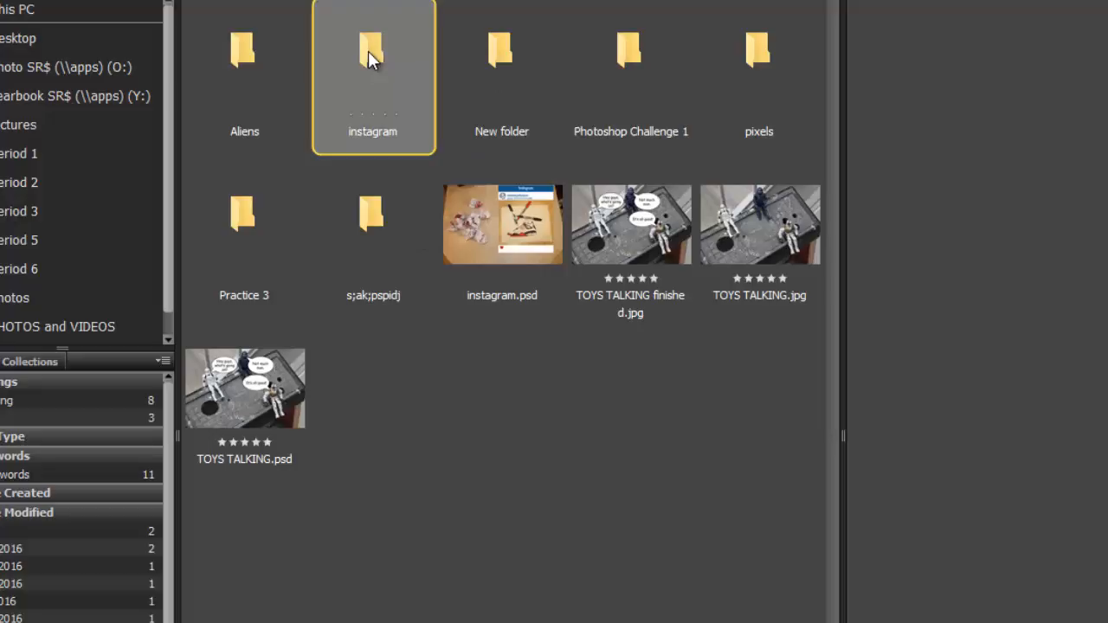
double_click(372, 61)
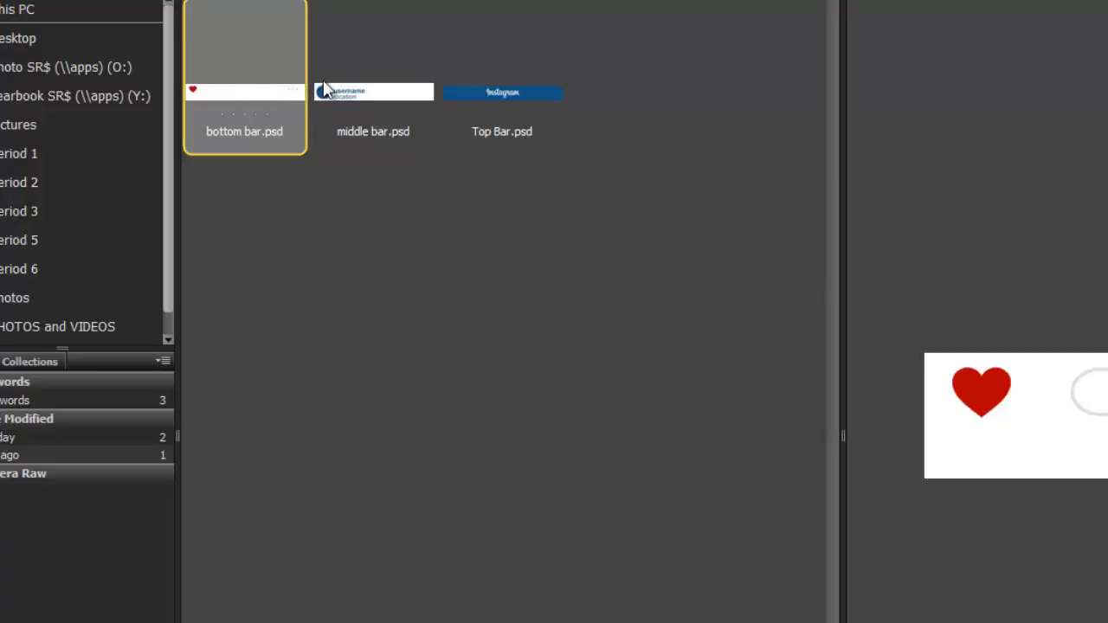
left_click(502, 78)
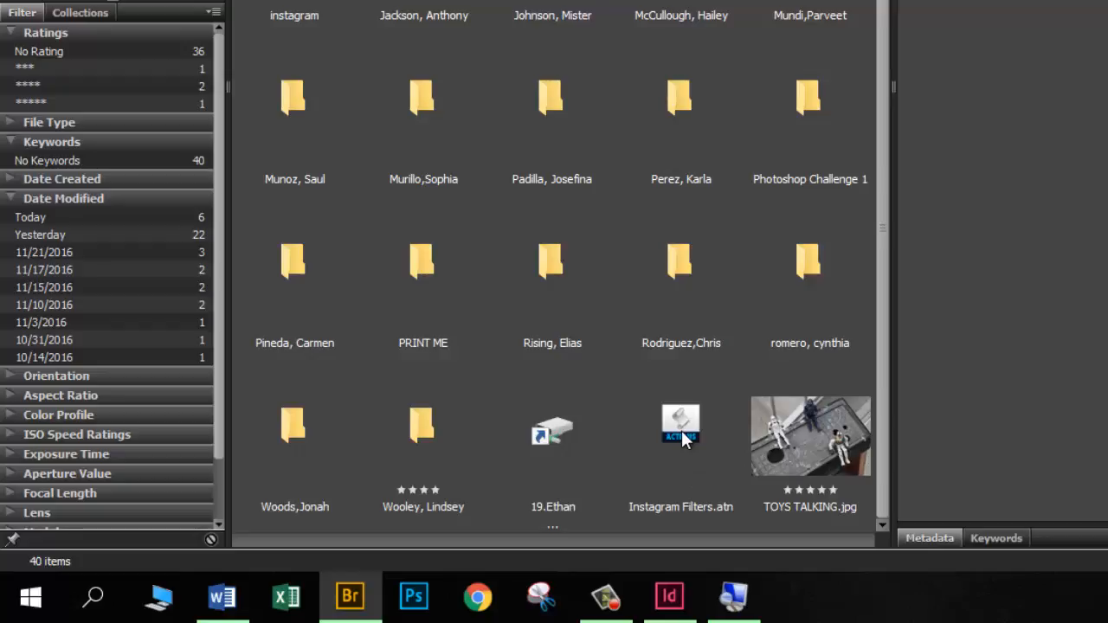
Load Instagram Filters.atn into Photoshop and show the Actions panel with the new set.
left_click(681, 436)
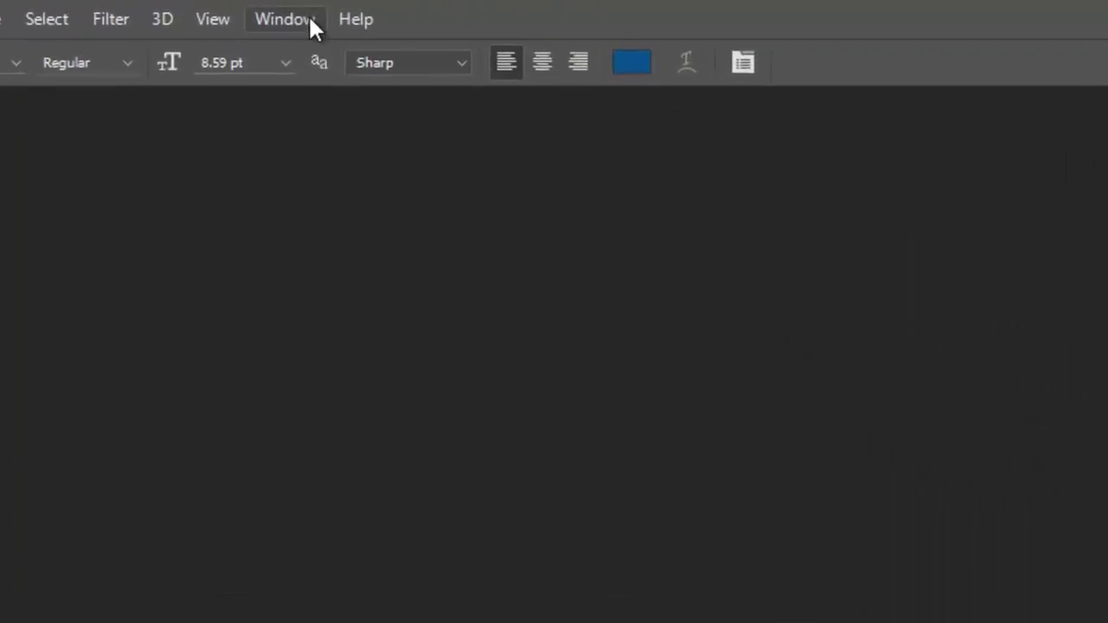
left_click(284, 19)
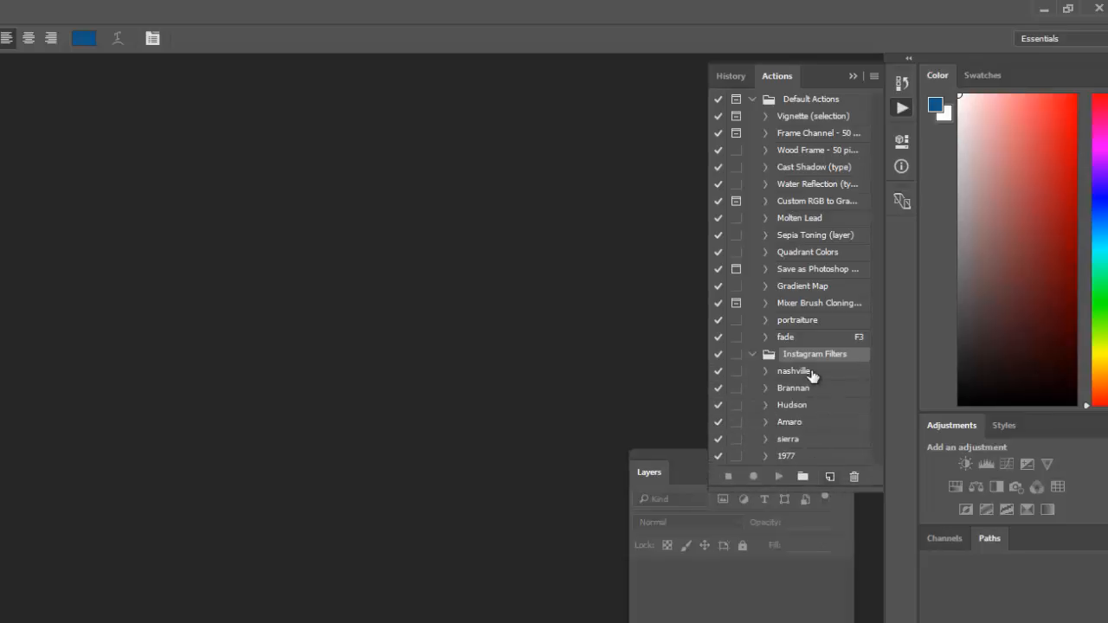
mouse_move(789, 372)
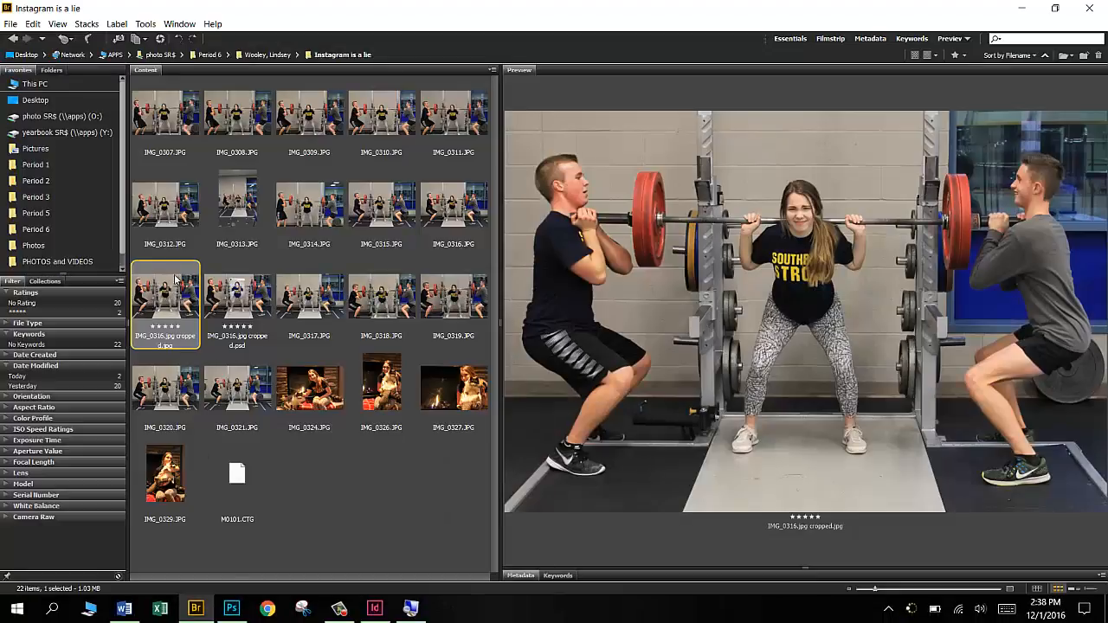
mouse_move(160, 303)
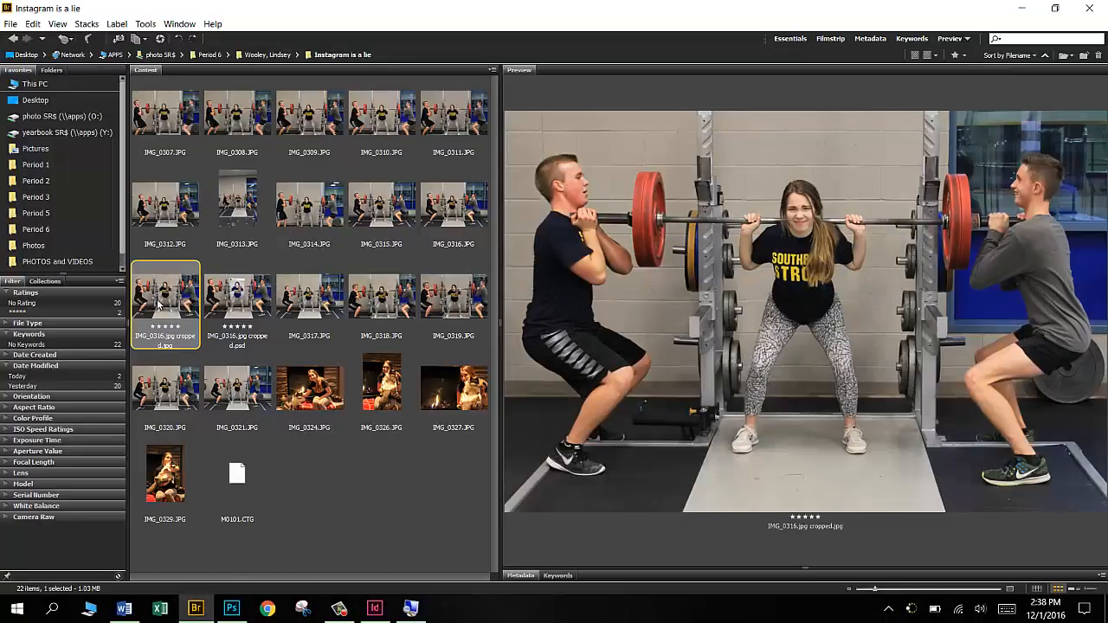
Open the cropped gym squat JPG from Bridge into Photoshop.
left_click(231, 609)
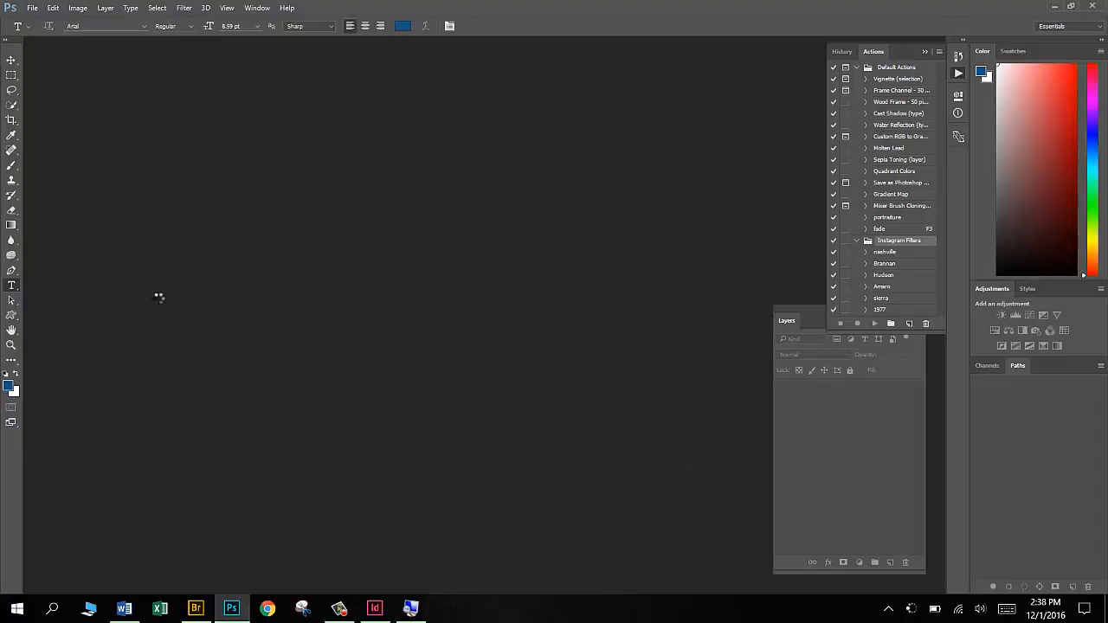
mouse_move(159, 298)
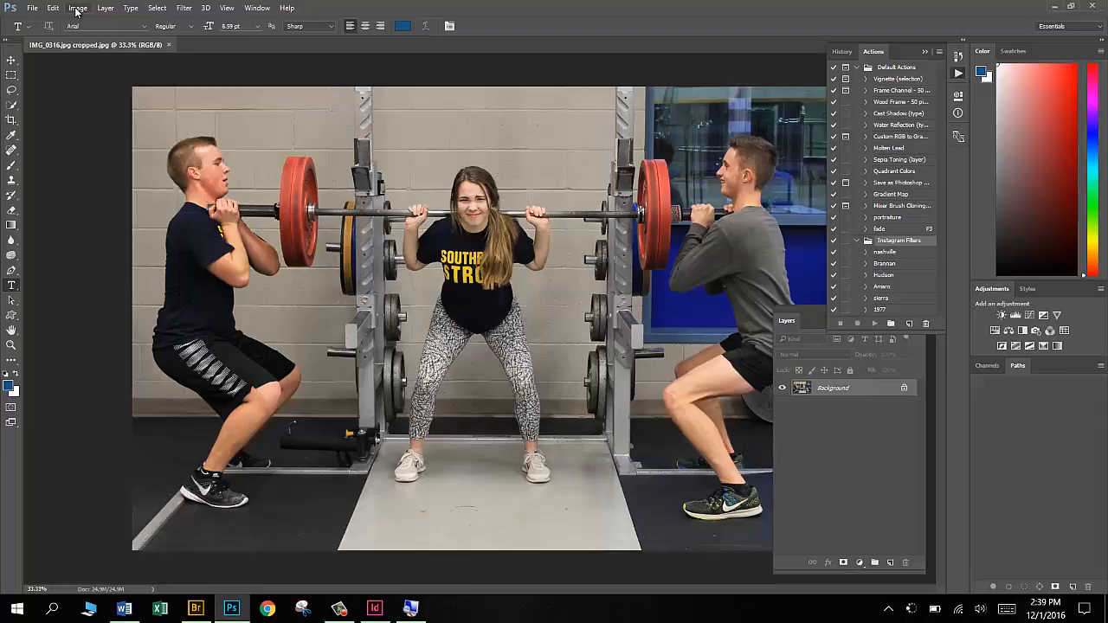
In Image Size, turn off Resample and set the resolution to 300 pixels/inch.
left_click(78, 7)
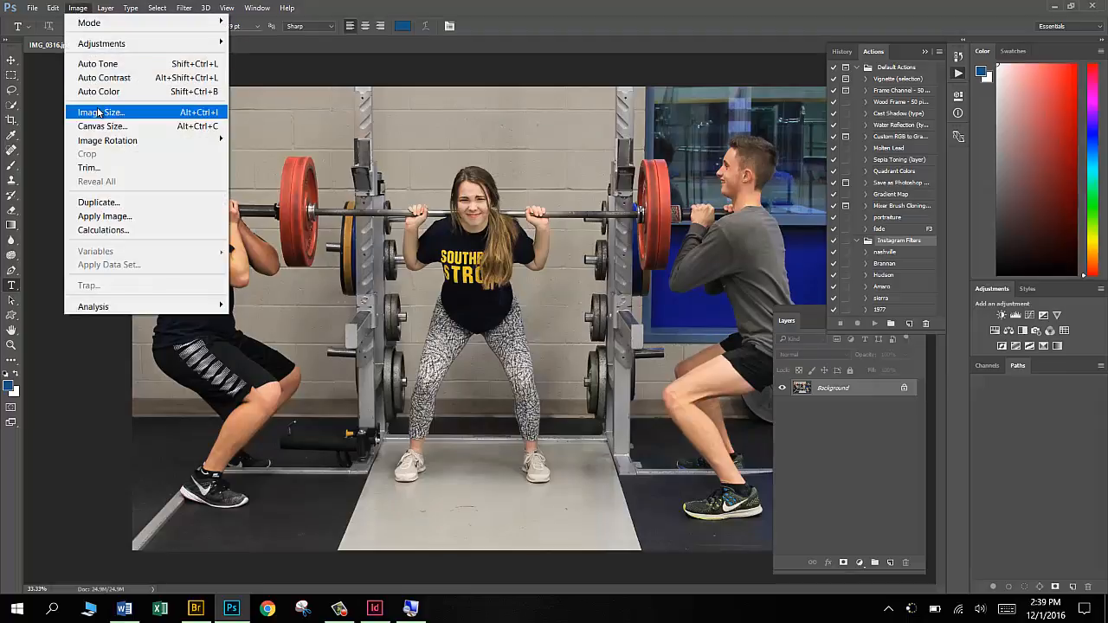
left_click(98, 110)
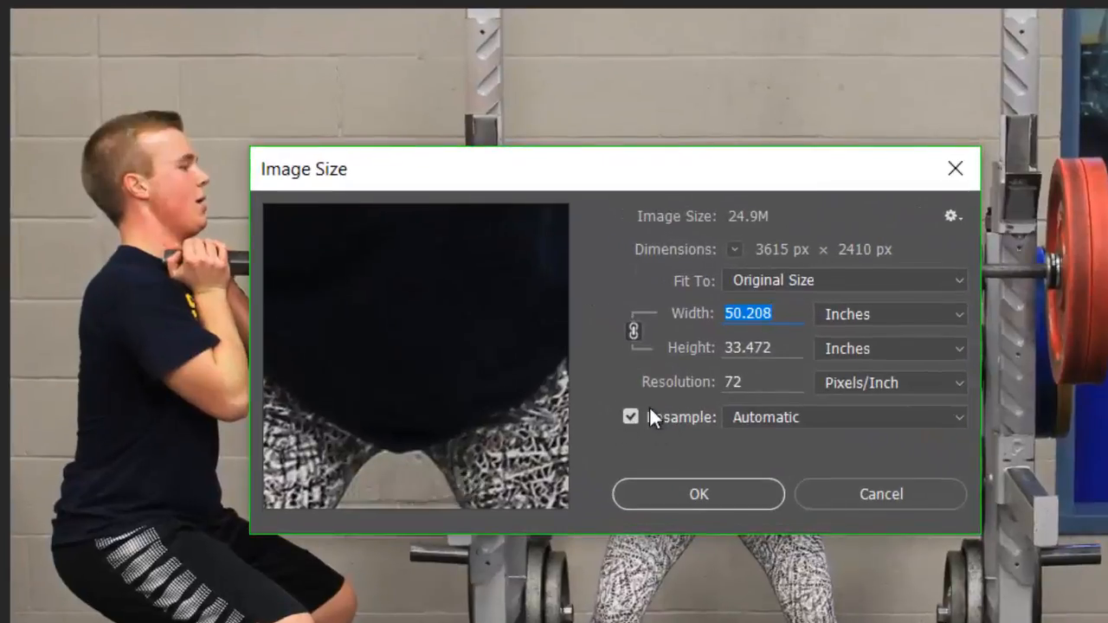
left_click(630, 416)
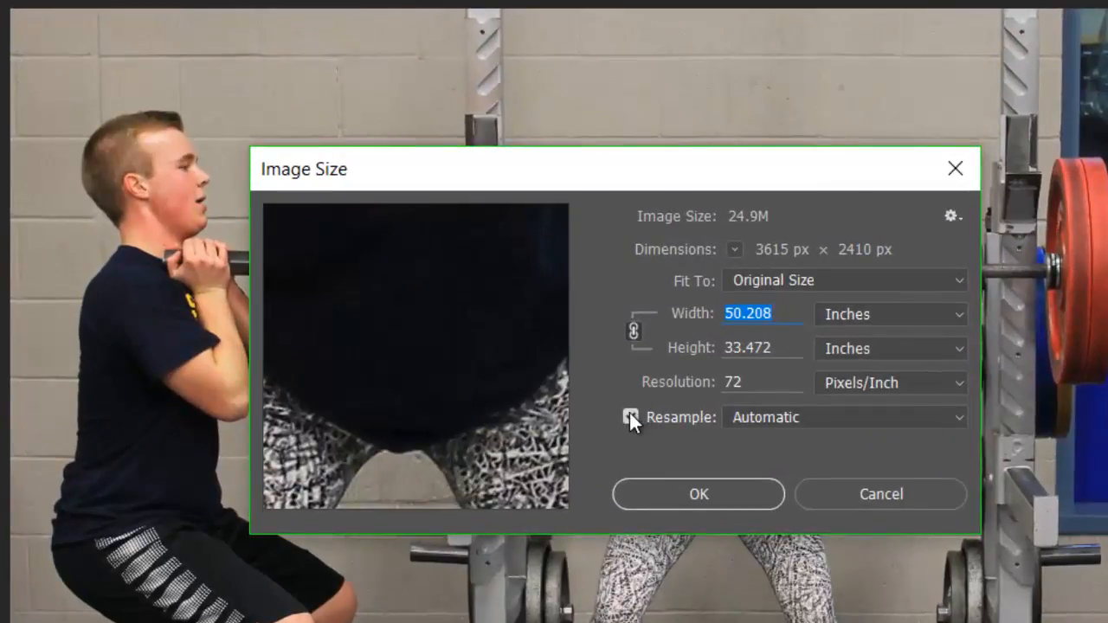
left_click(630, 415)
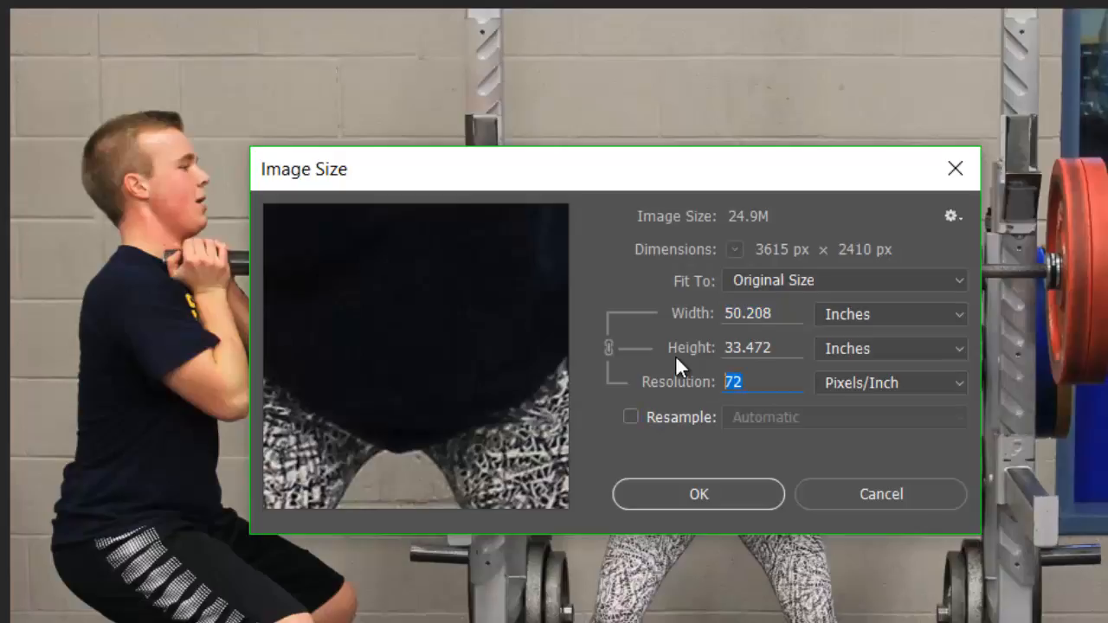
type("300")
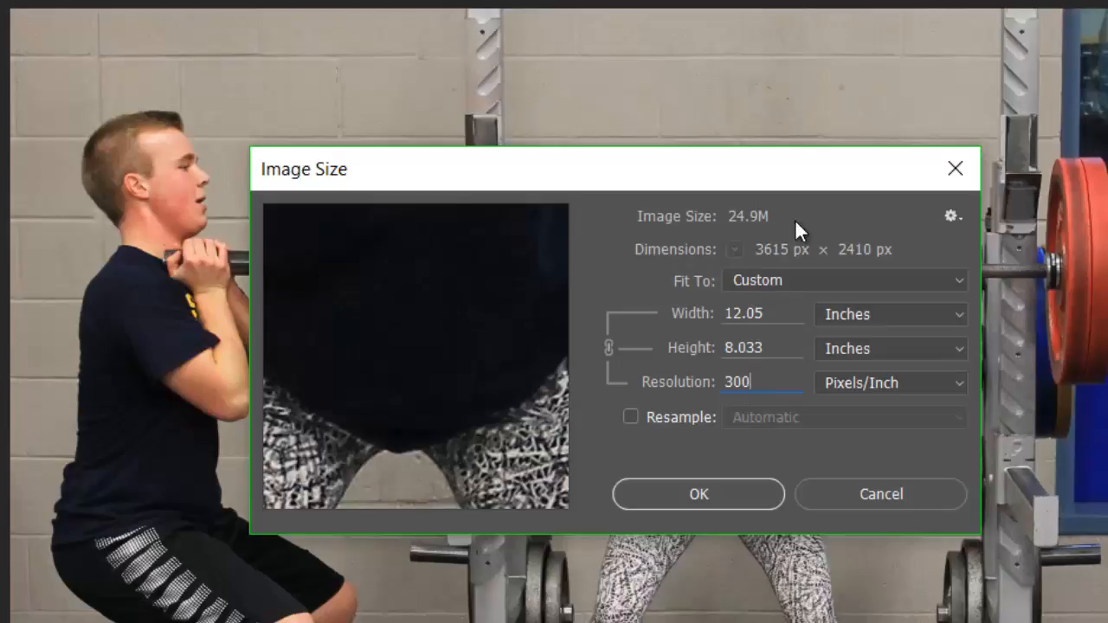
mouse_move(753, 225)
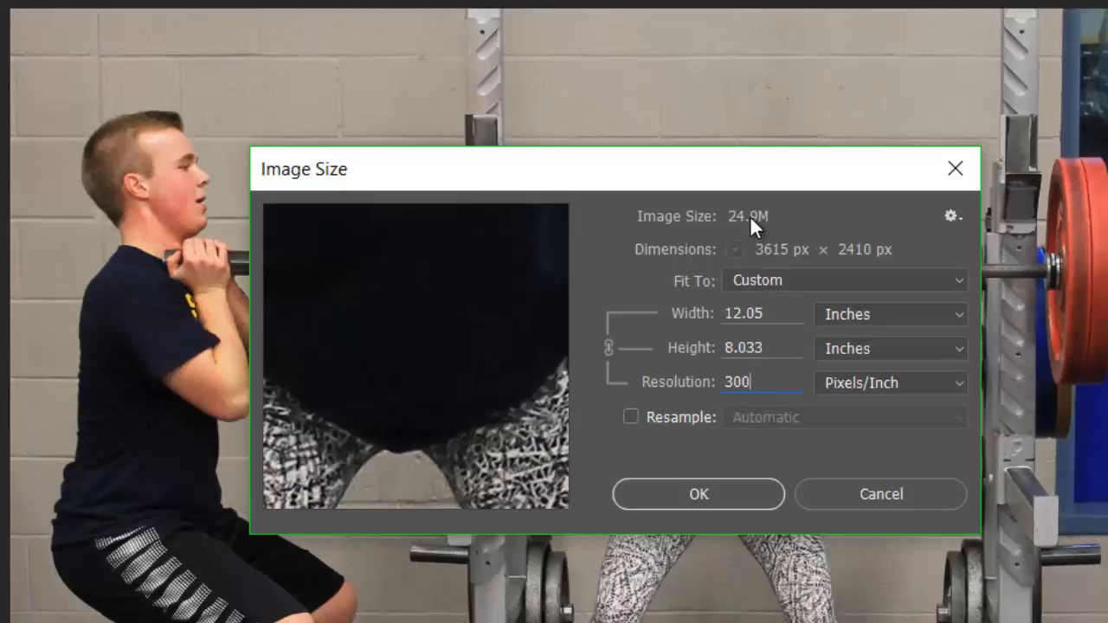
mouse_move(782, 227)
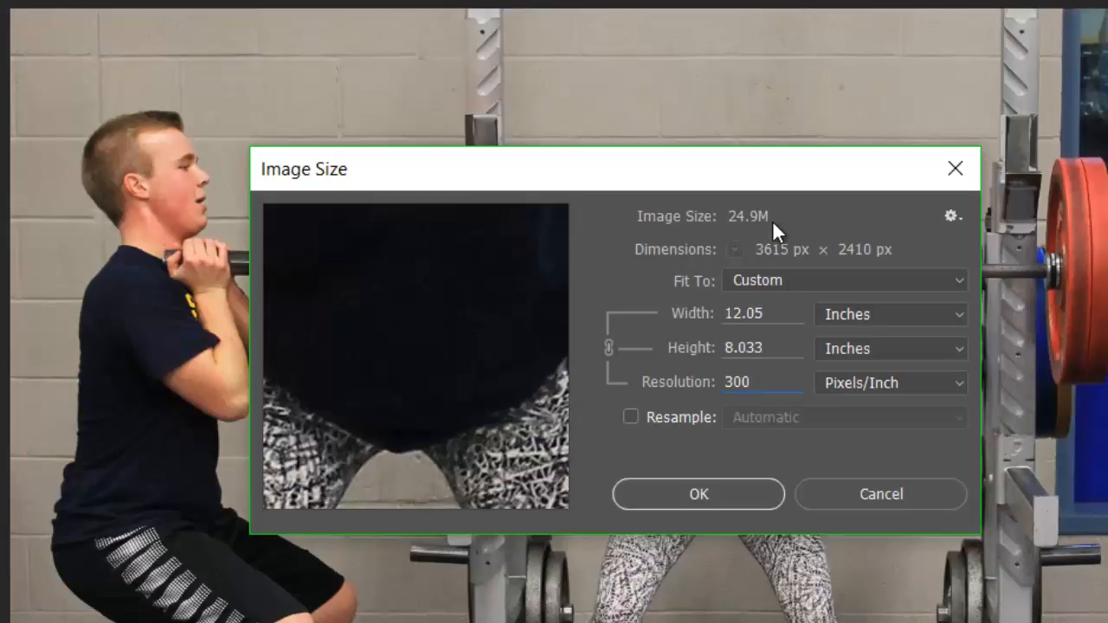
mouse_move(699, 350)
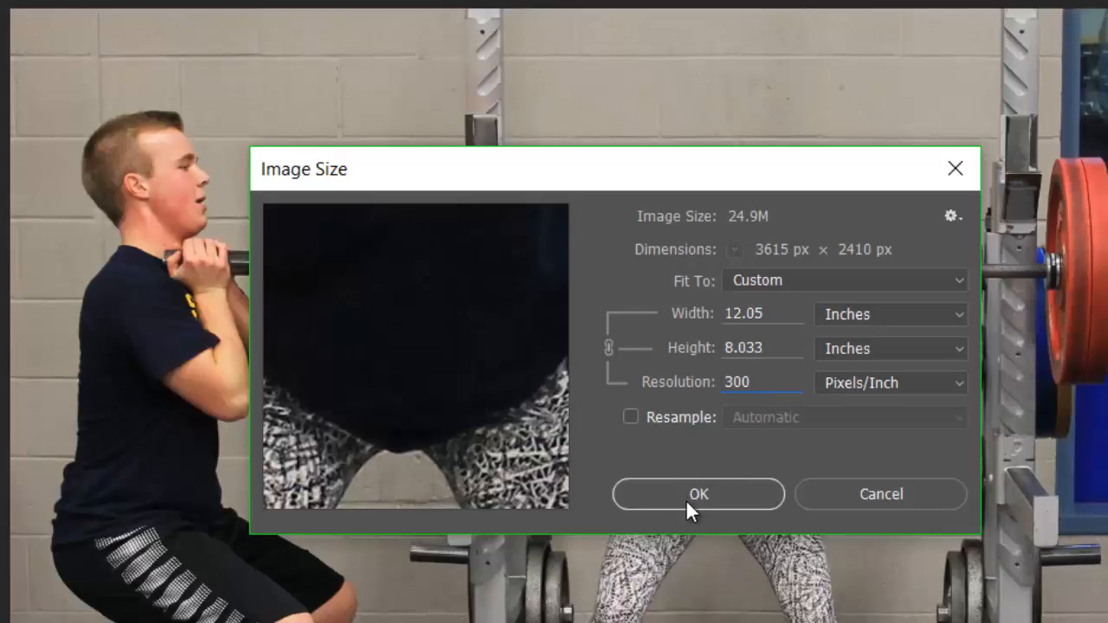
left_click(698, 493)
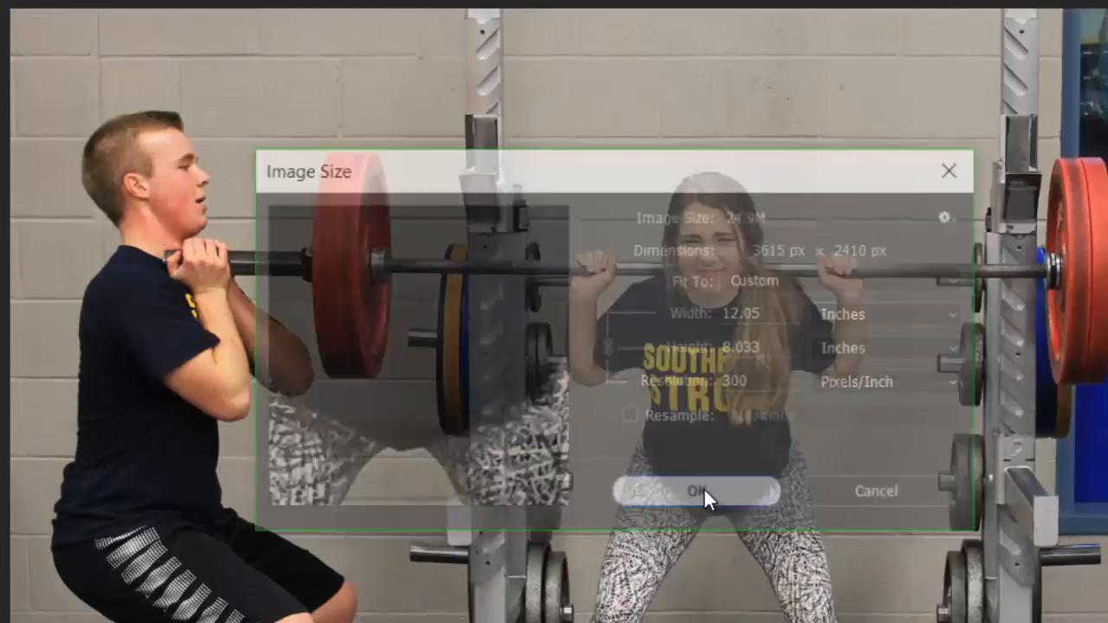
left_click(694, 492)
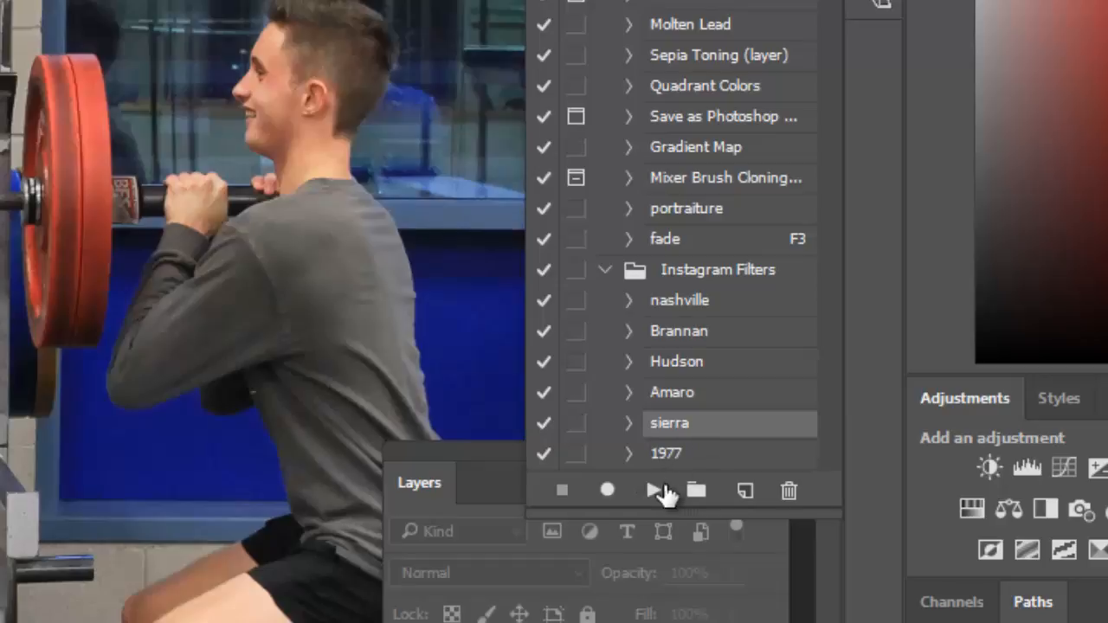
mouse_move(575, 338)
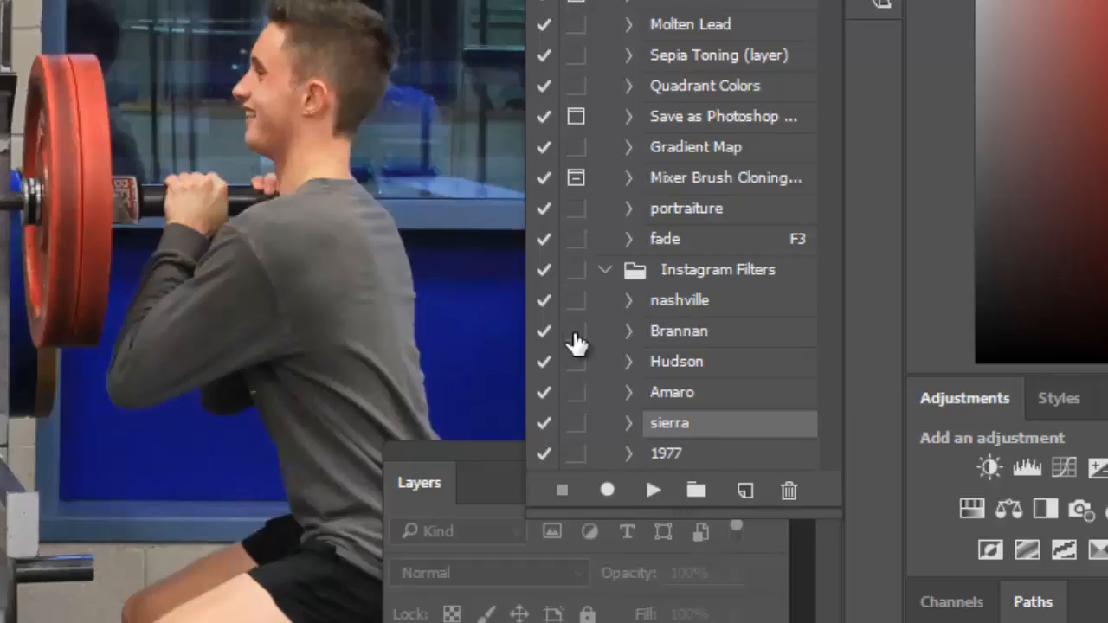
mouse_move(563, 304)
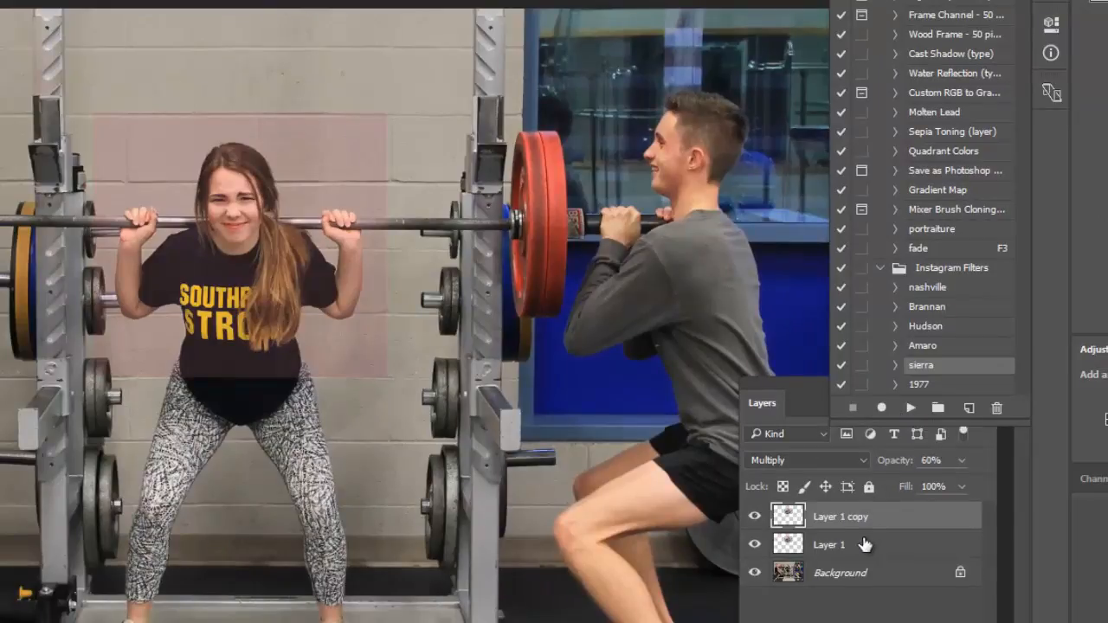
mouse_move(827, 540)
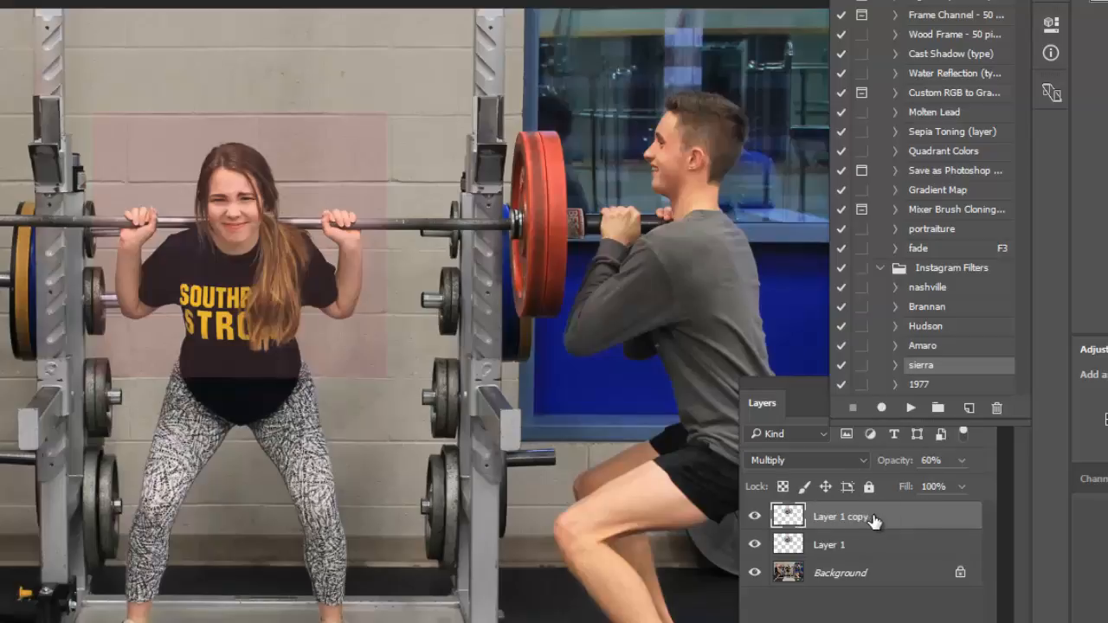
mouse_move(857, 516)
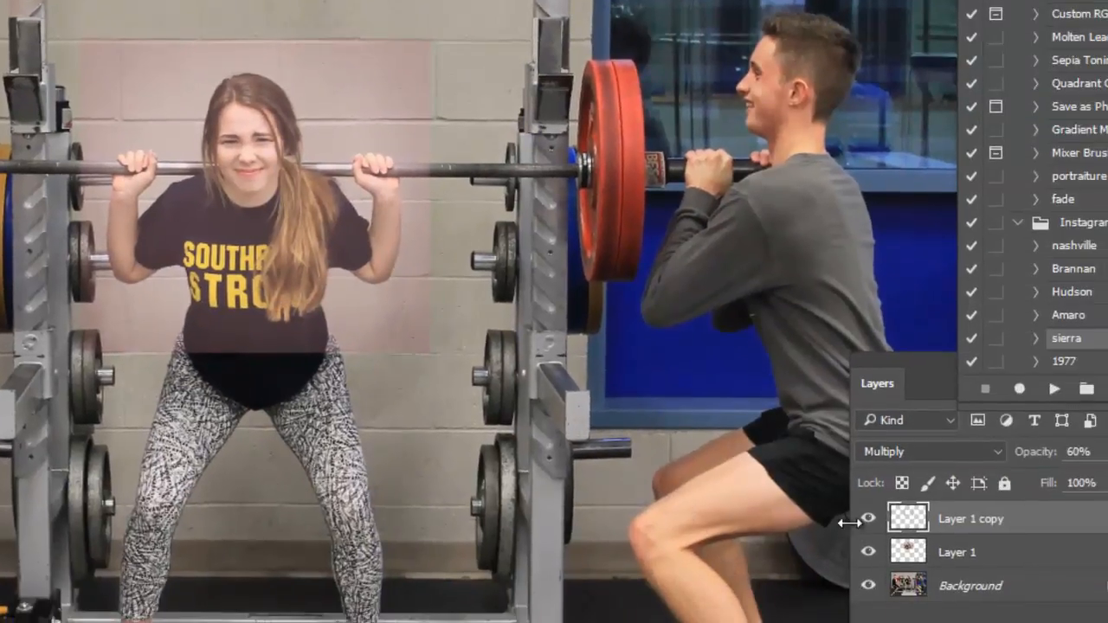
left_click(865, 519)
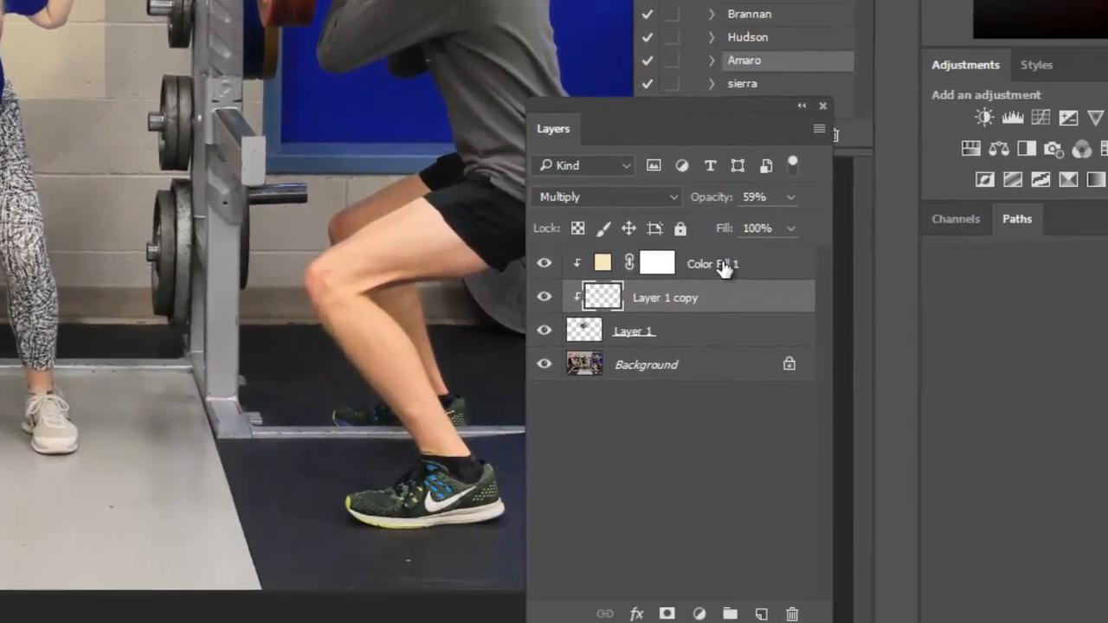
mouse_move(708, 298)
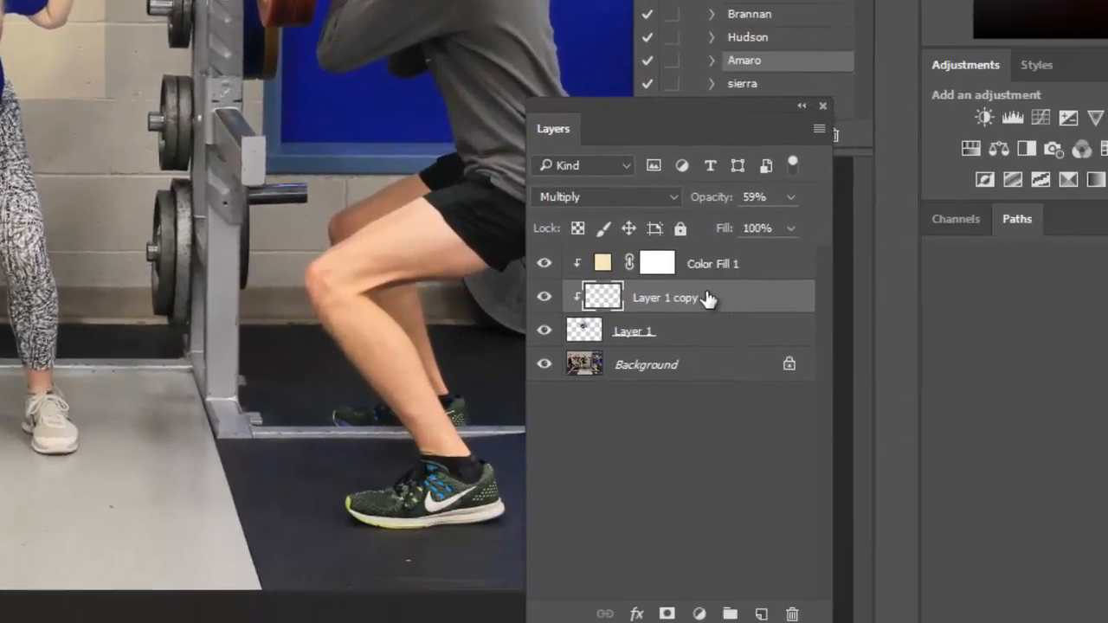
mouse_move(745, 270)
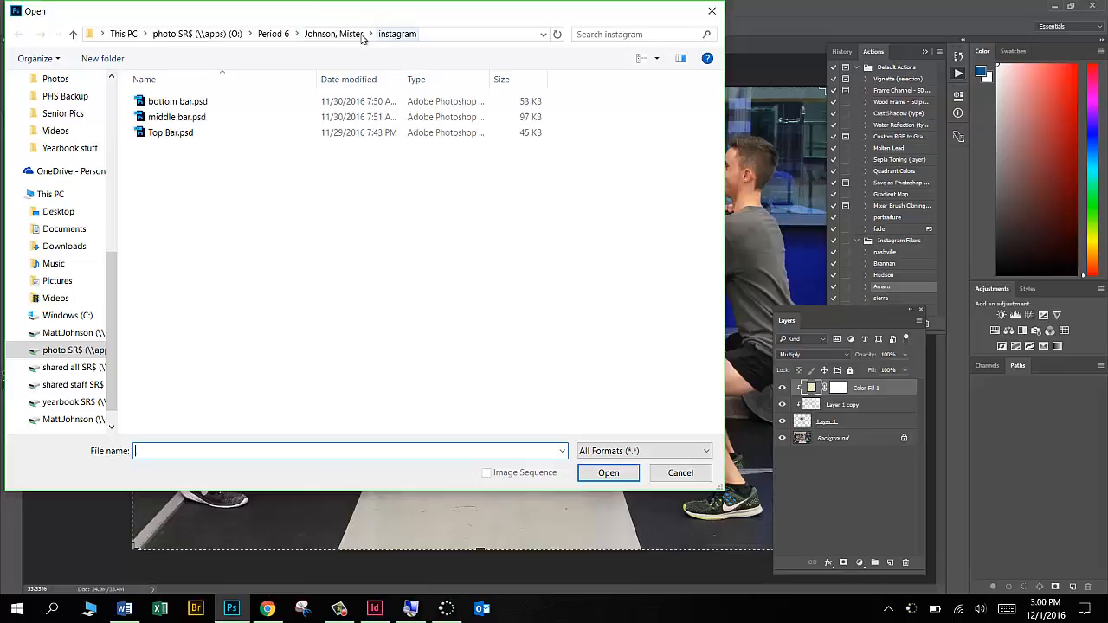
mouse_move(270, 72)
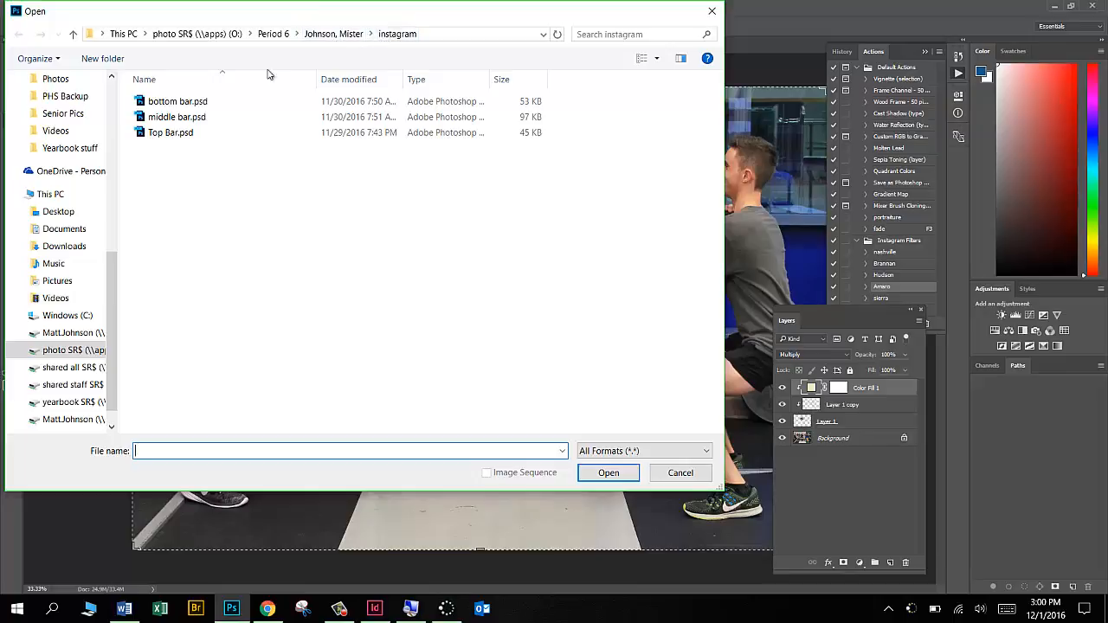
mouse_move(259, 96)
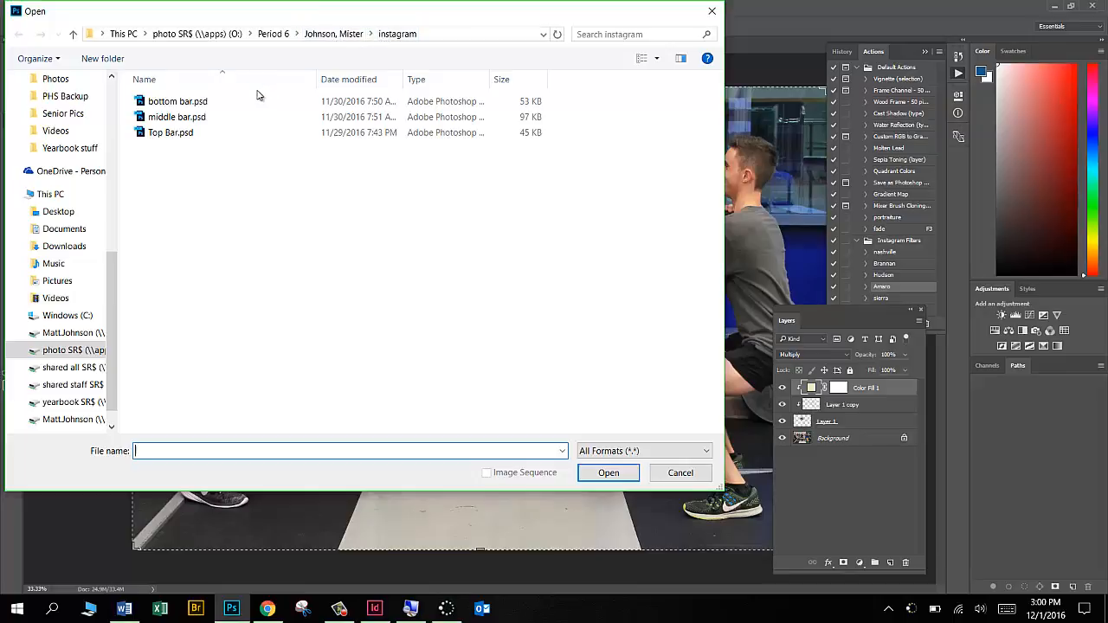
Open bottom bar.psd as a second document beside the squat photo.
left_click(177, 100)
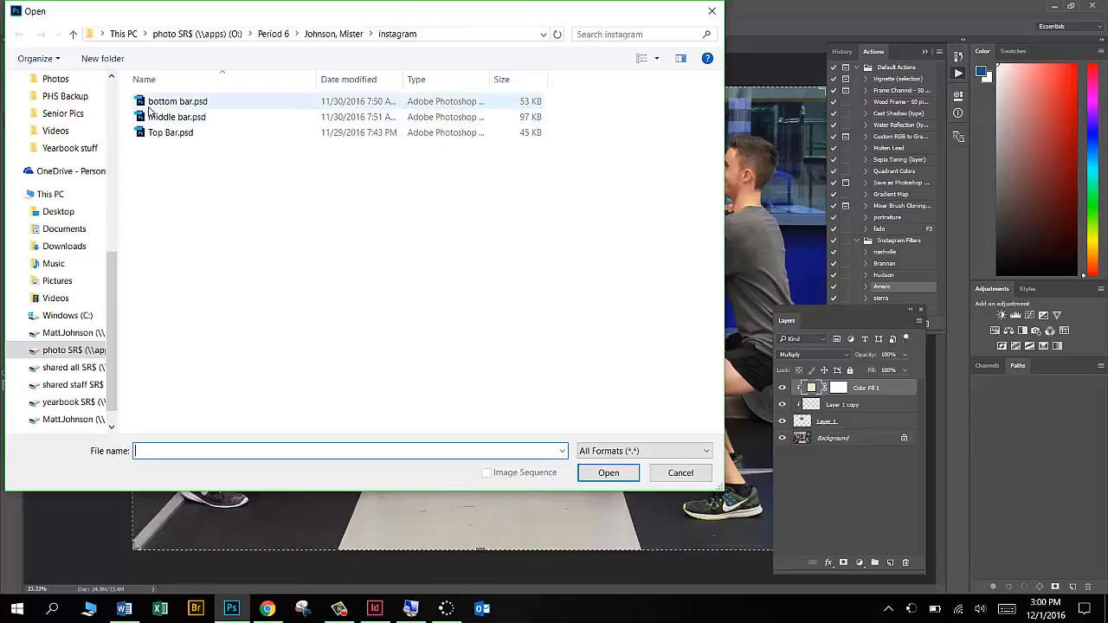
left_click(177, 101)
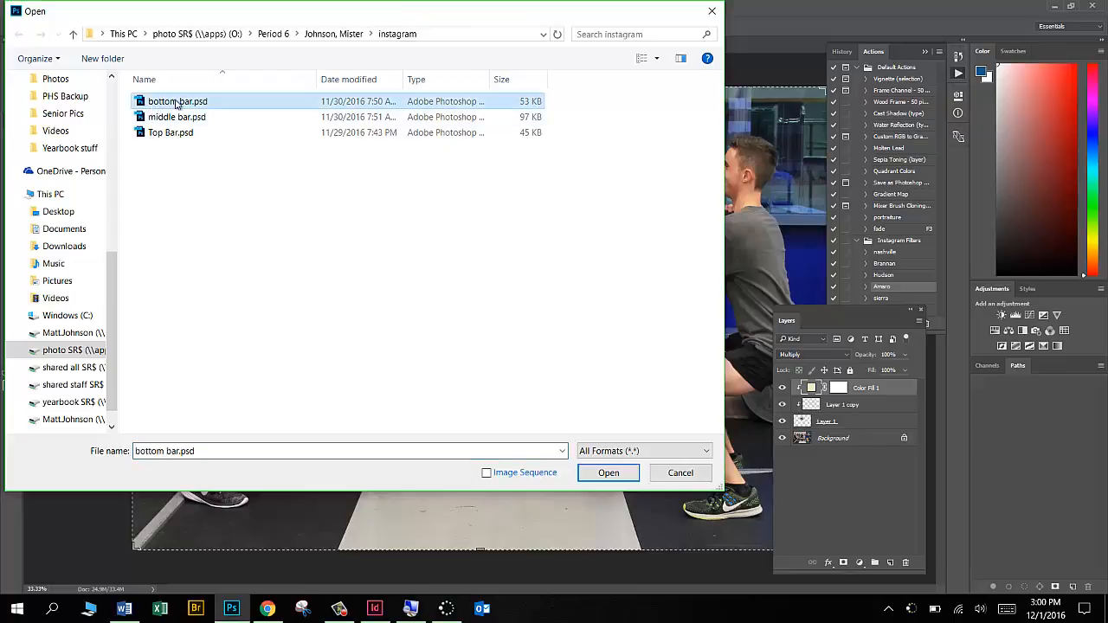
left_click(609, 473)
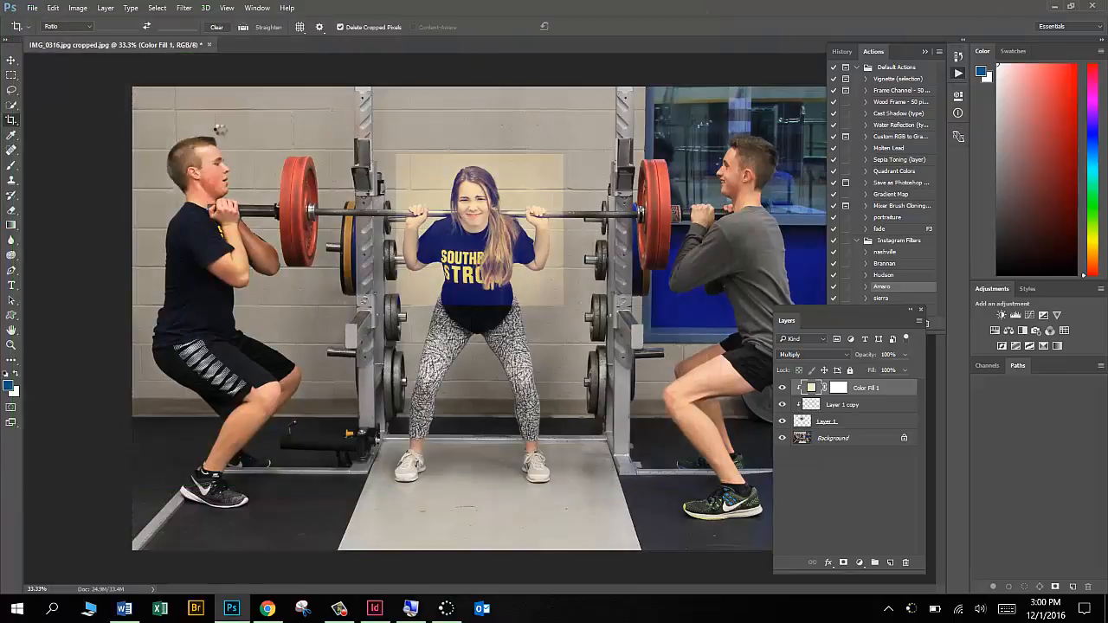
left_click(273, 45)
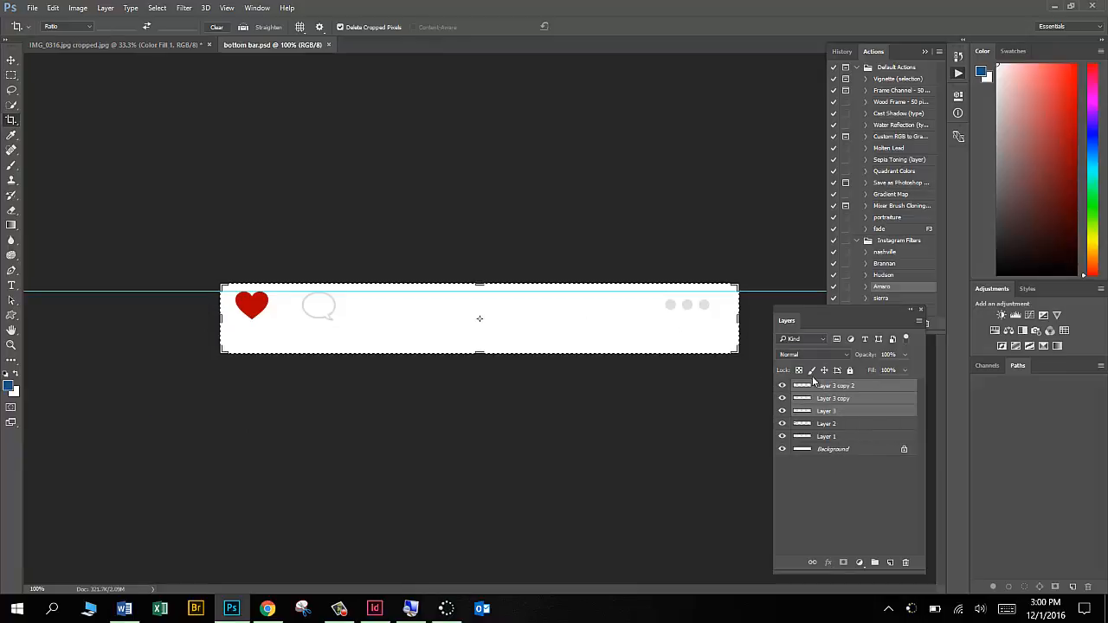
mouse_move(845, 410)
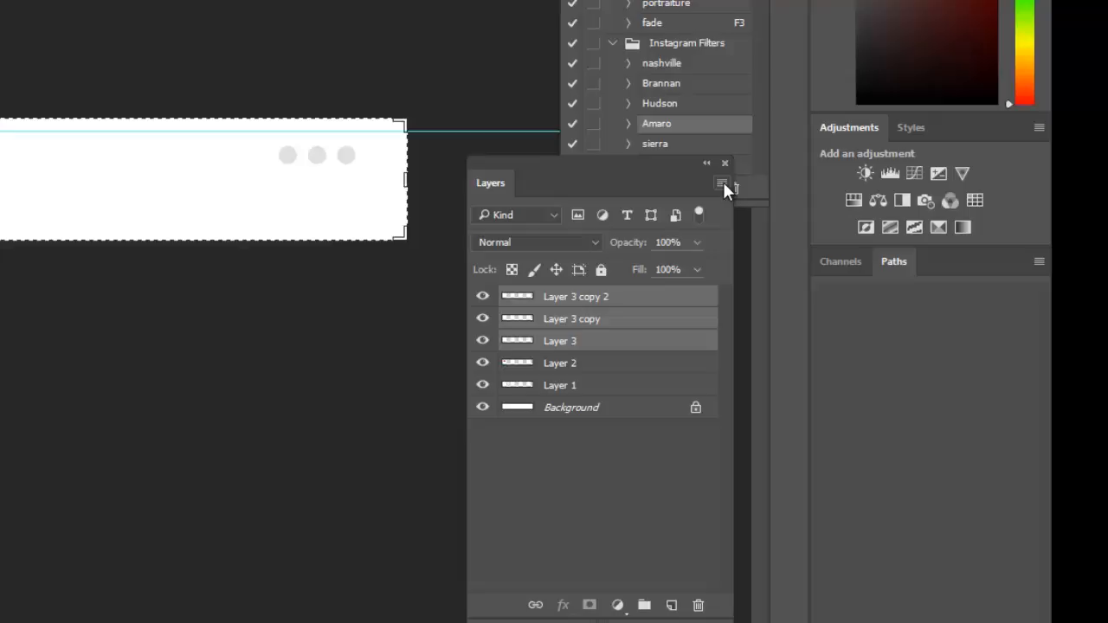
Flatten all the bottom bar's layers into a single background via Flatten Image.
left_click(721, 183)
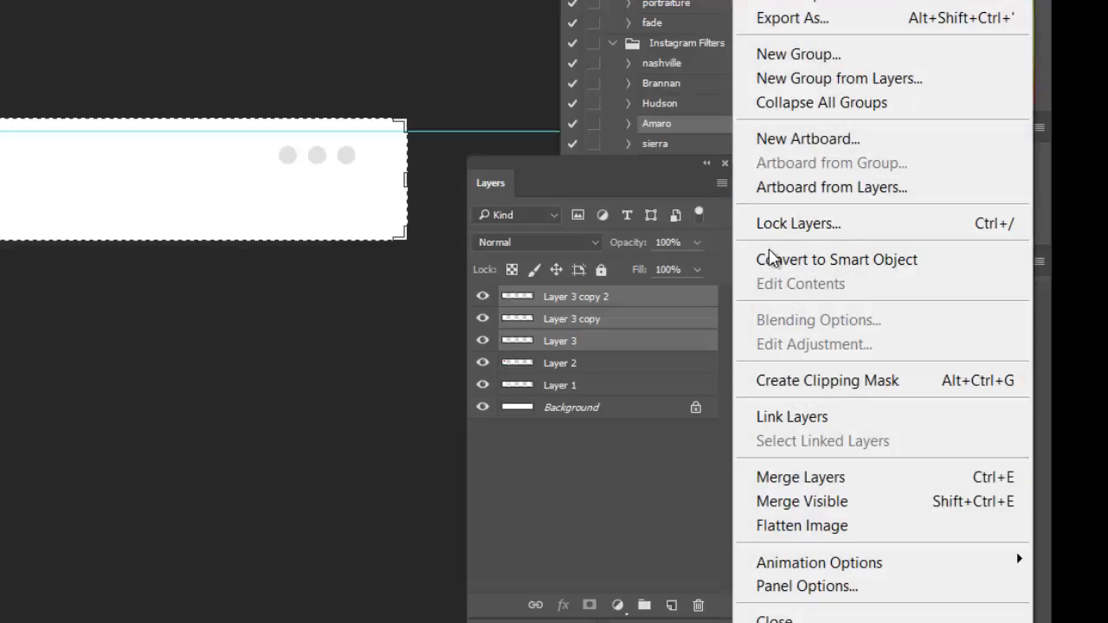
mouse_move(802, 526)
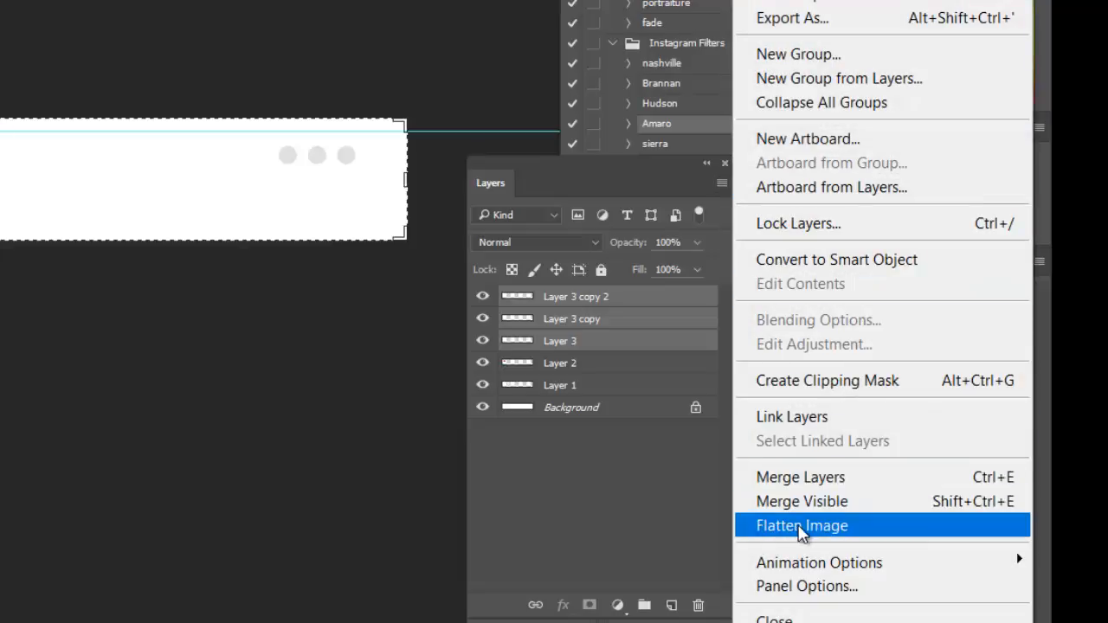
mouse_move(804, 533)
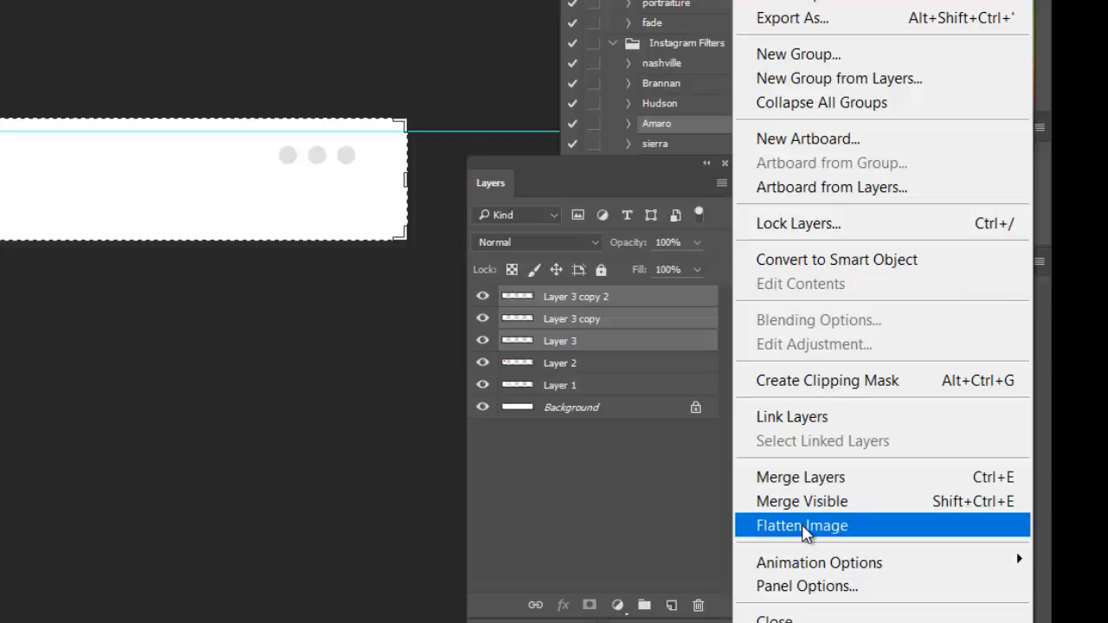
left_click(803, 526)
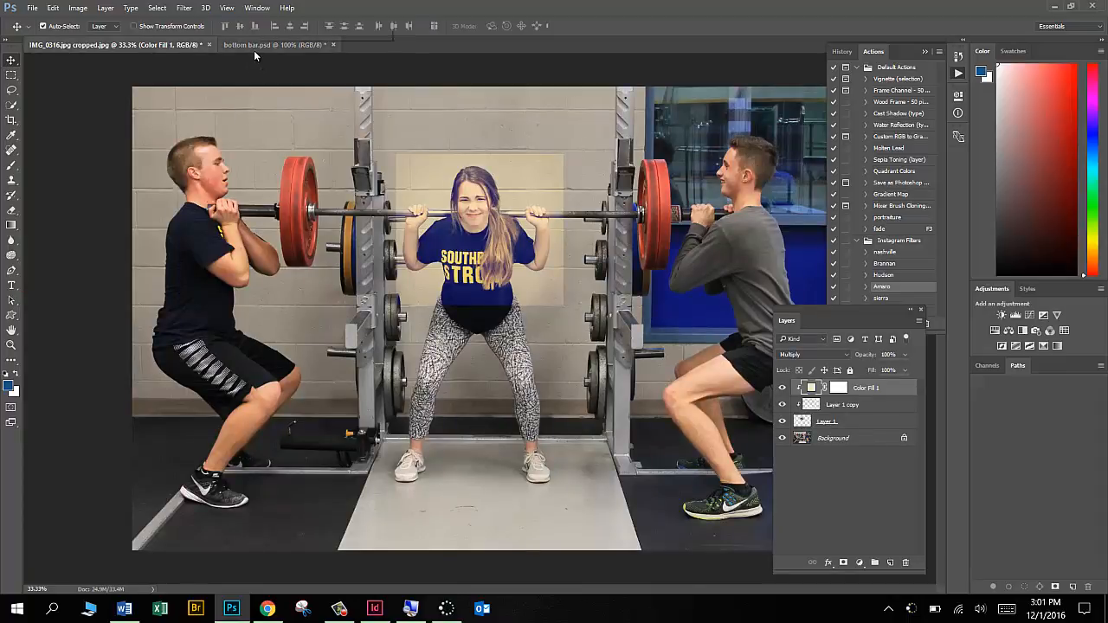
Resample the bottom bar document to 2.9 inches wide at 300 ppi (870 × 118 px).
left_click(274, 45)
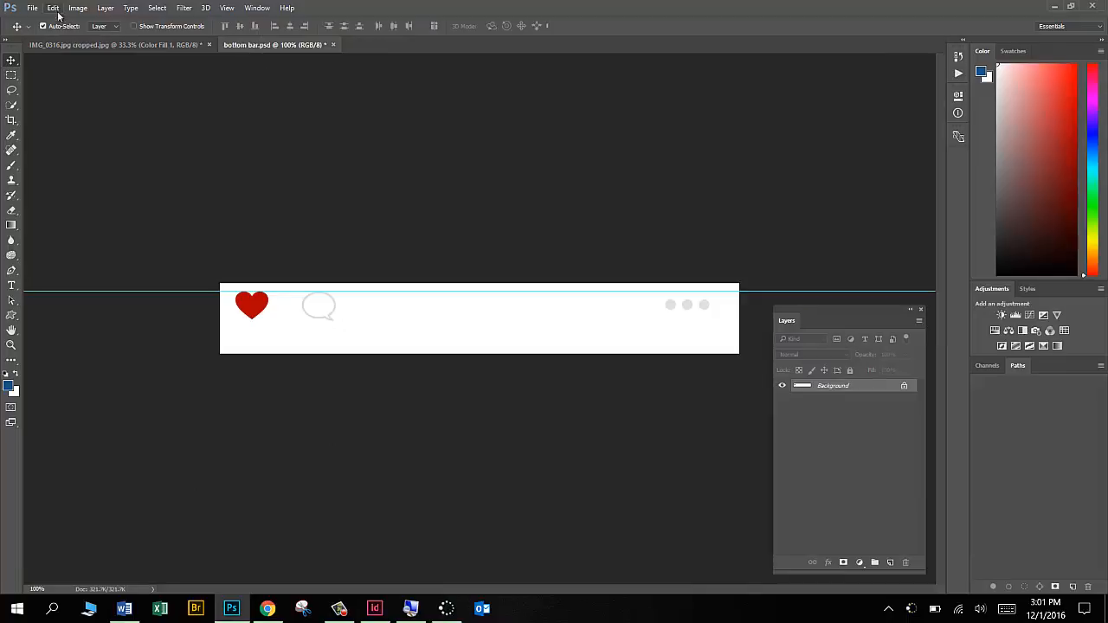
left_click(78, 7)
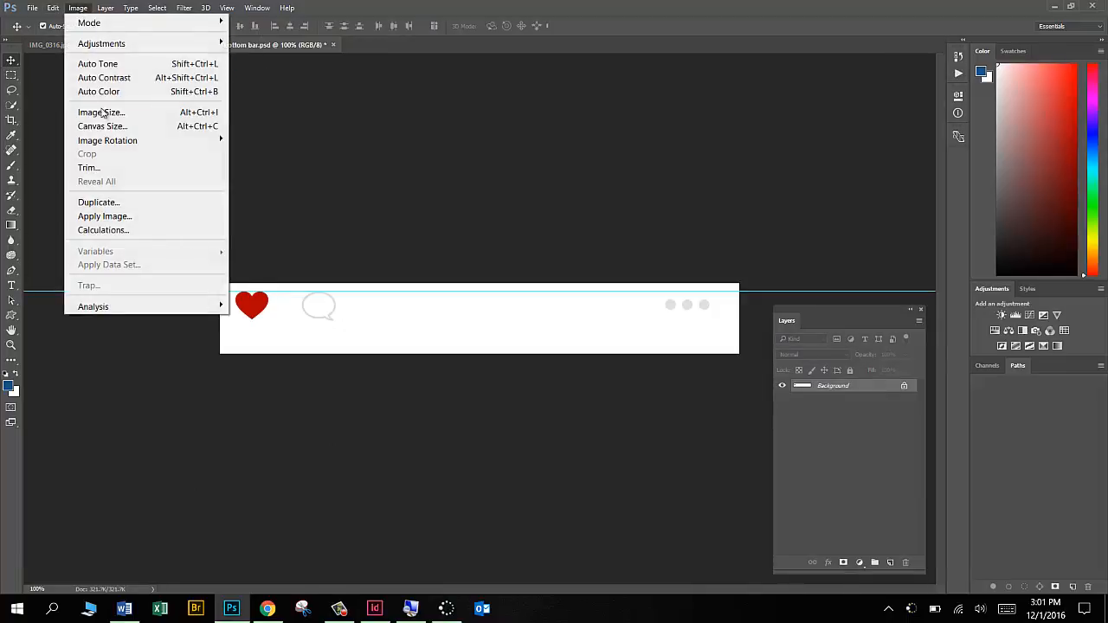
left_click(101, 111)
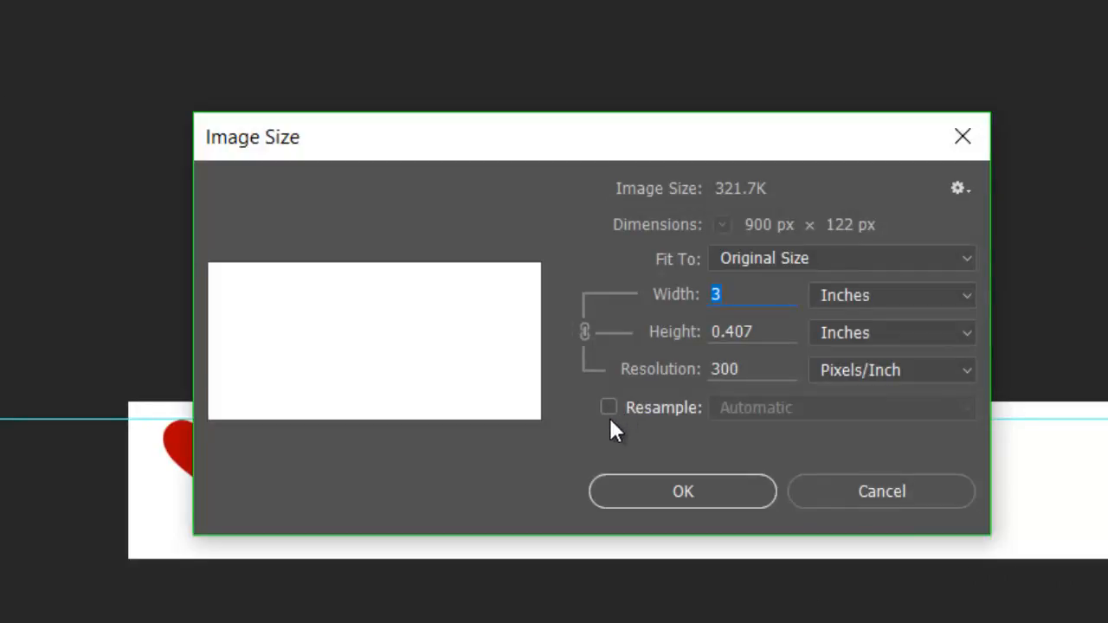
left_click(609, 407)
type(".002")
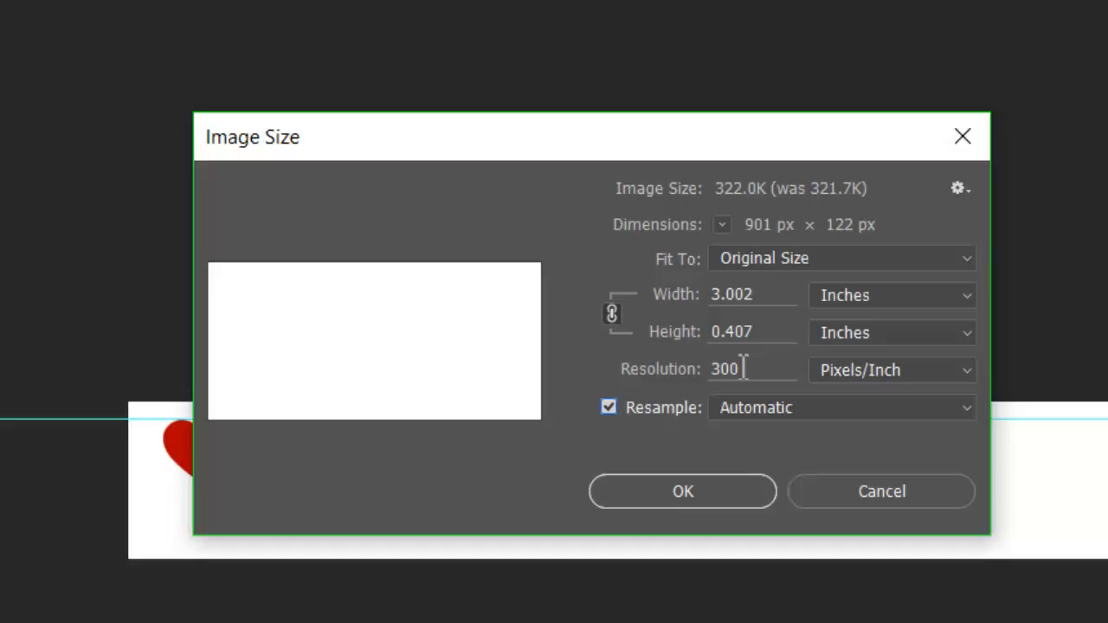
mouse_move(718, 369)
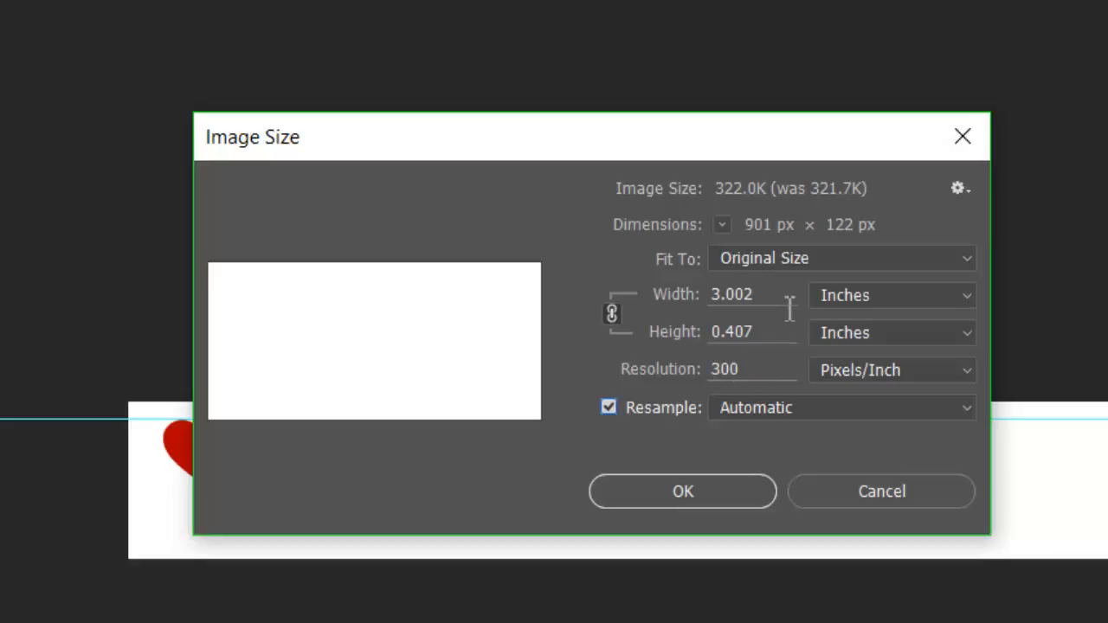
type("2")
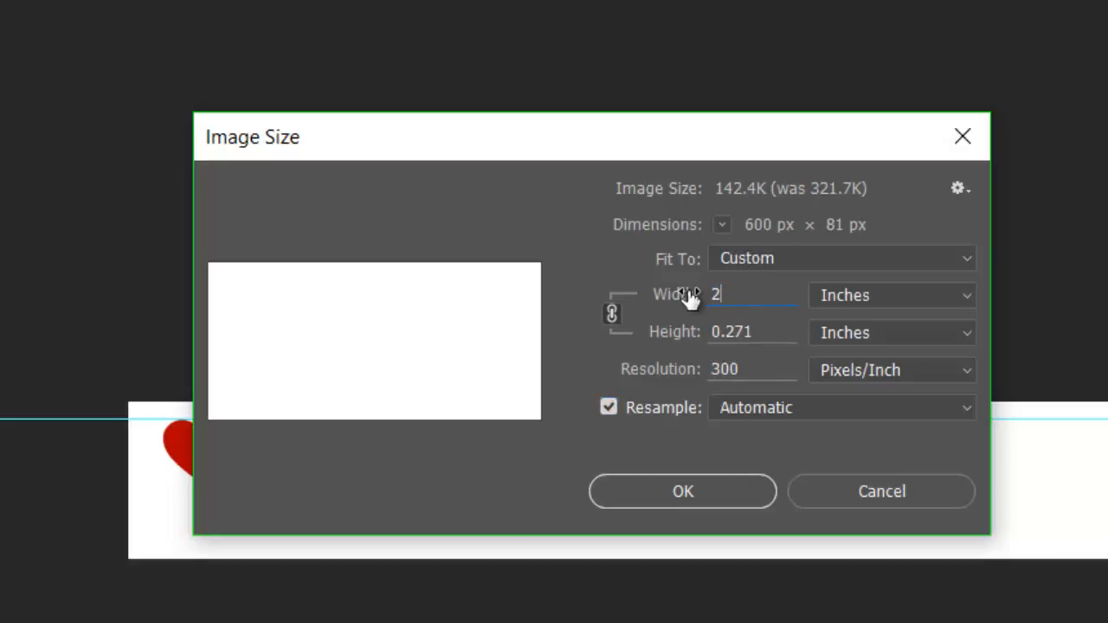
type(".9")
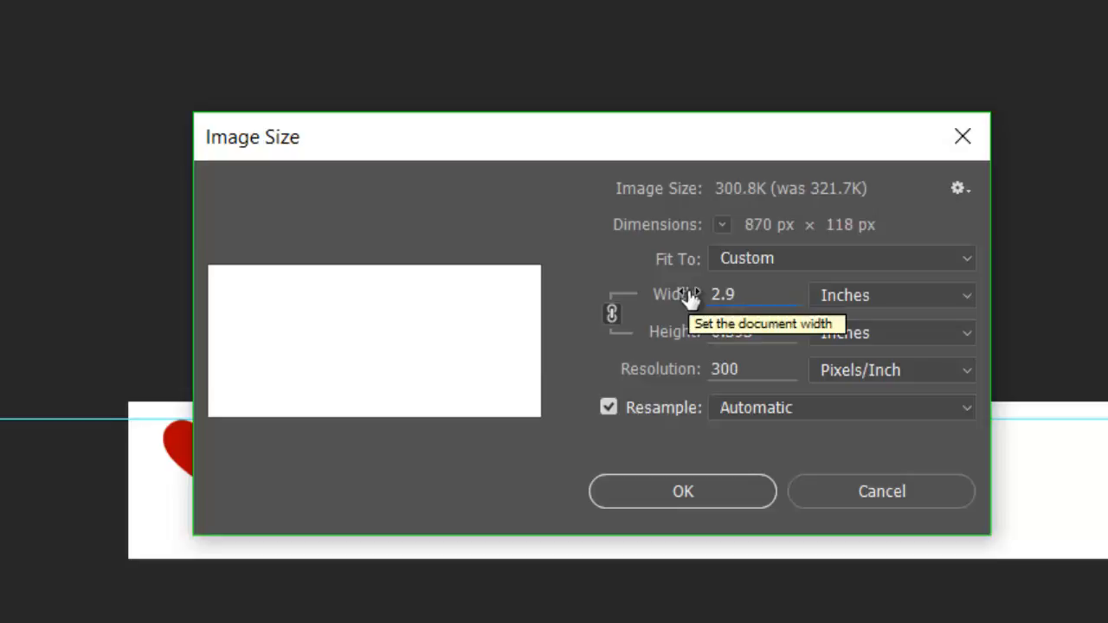
left_click(748, 294)
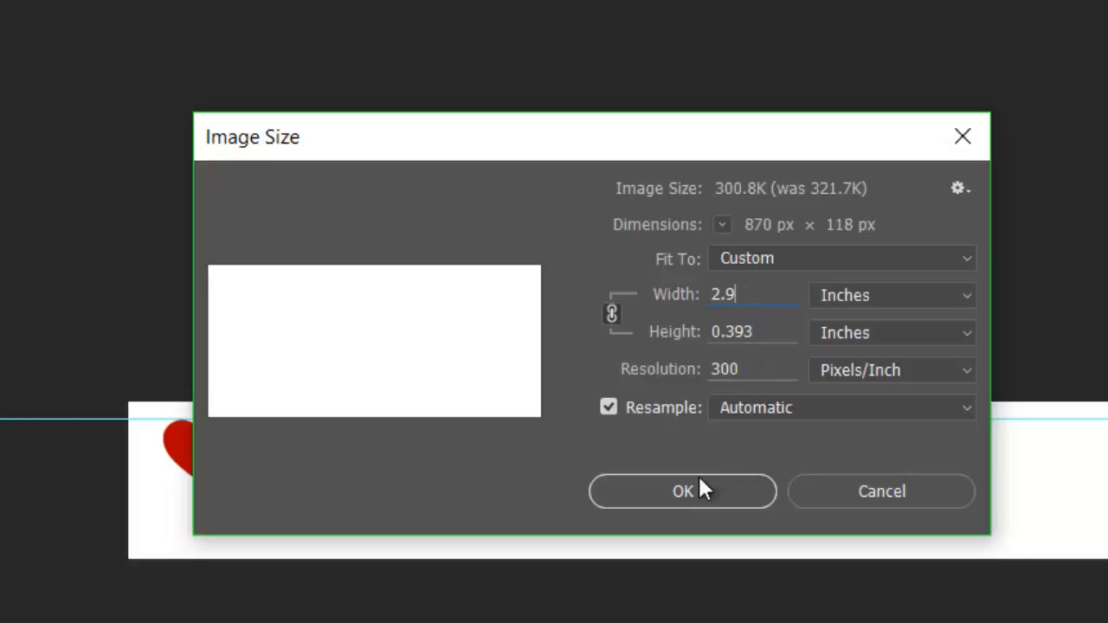
mouse_move(708, 498)
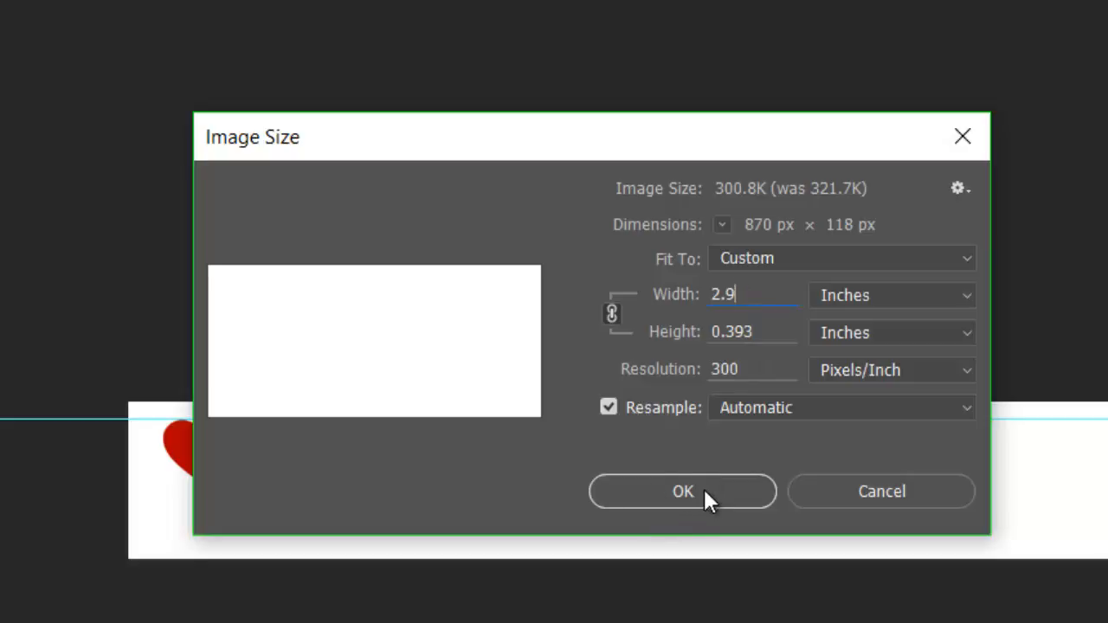
left_click(682, 491)
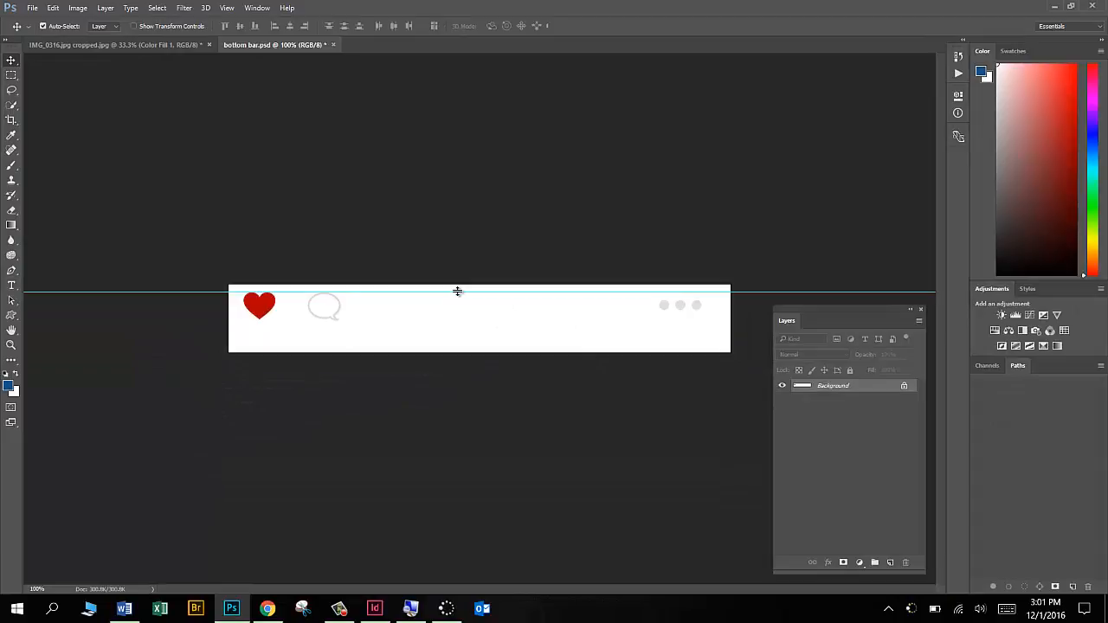
mouse_move(468, 312)
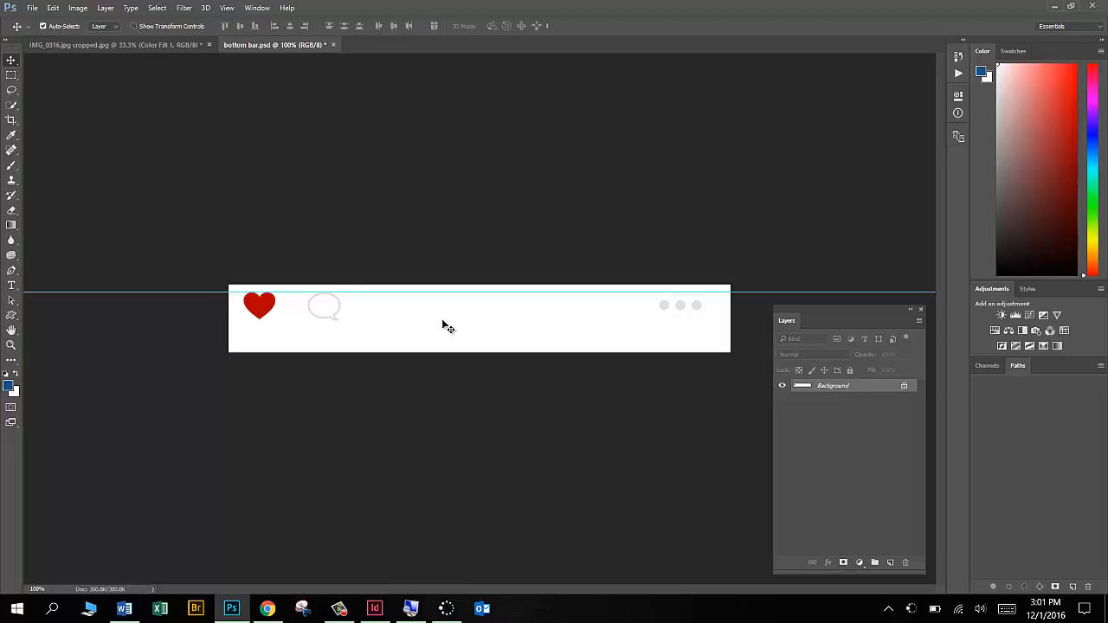
Drag the bottom bar into the gym photo and place it beneath the framed squat picture.
left_click(113, 45)
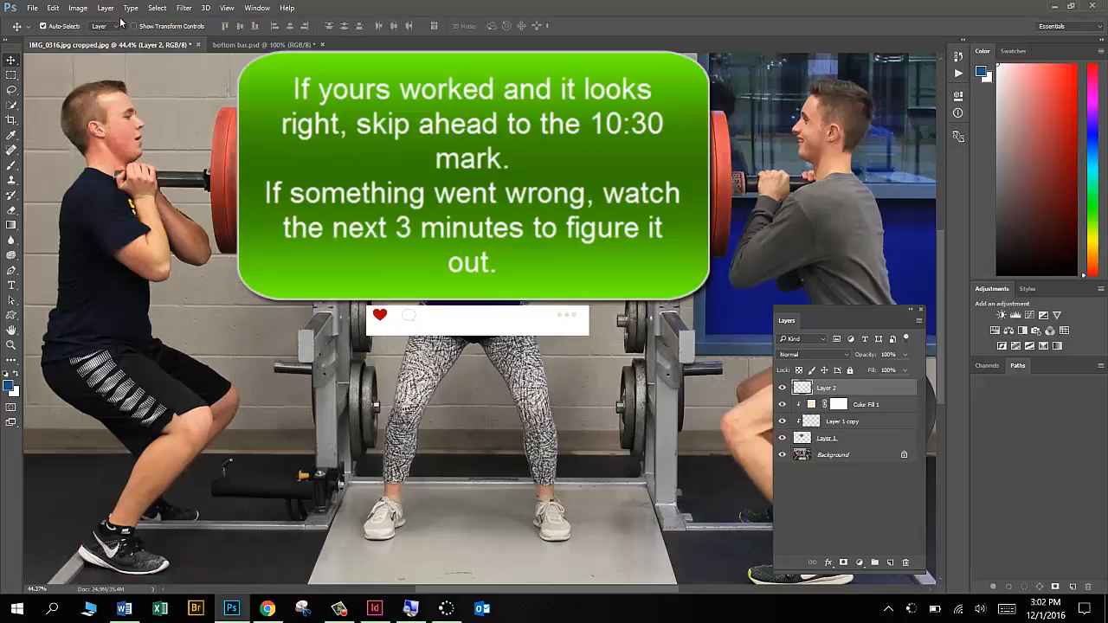
Check the gym photo's Image Size reads 300 ppi, cancel, and select Layer 1.
left_click(76, 7)
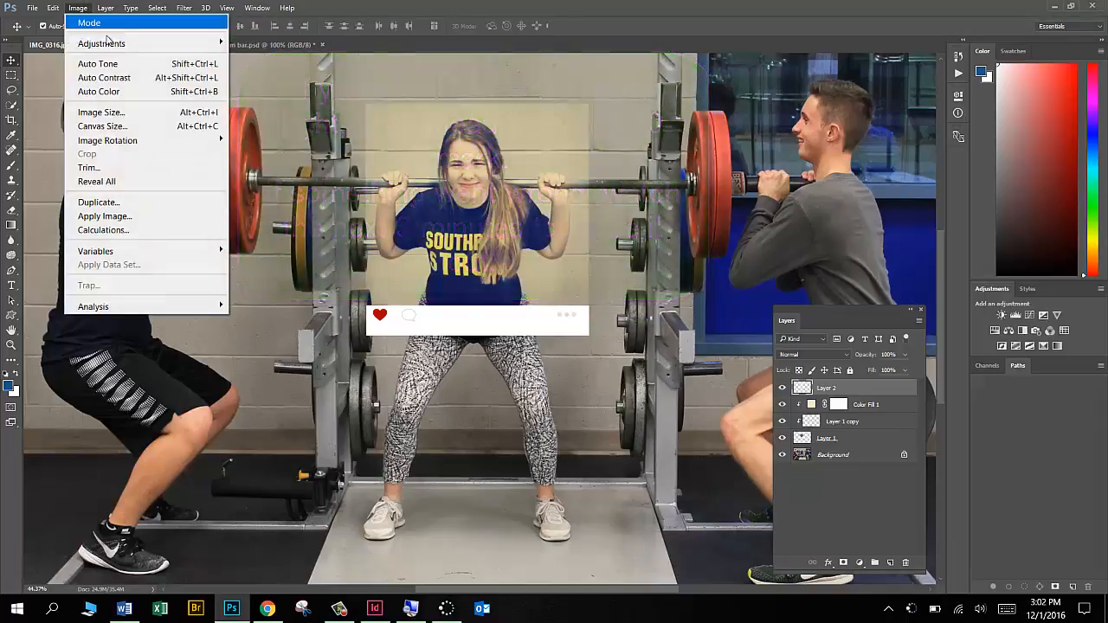
left_click(101, 111)
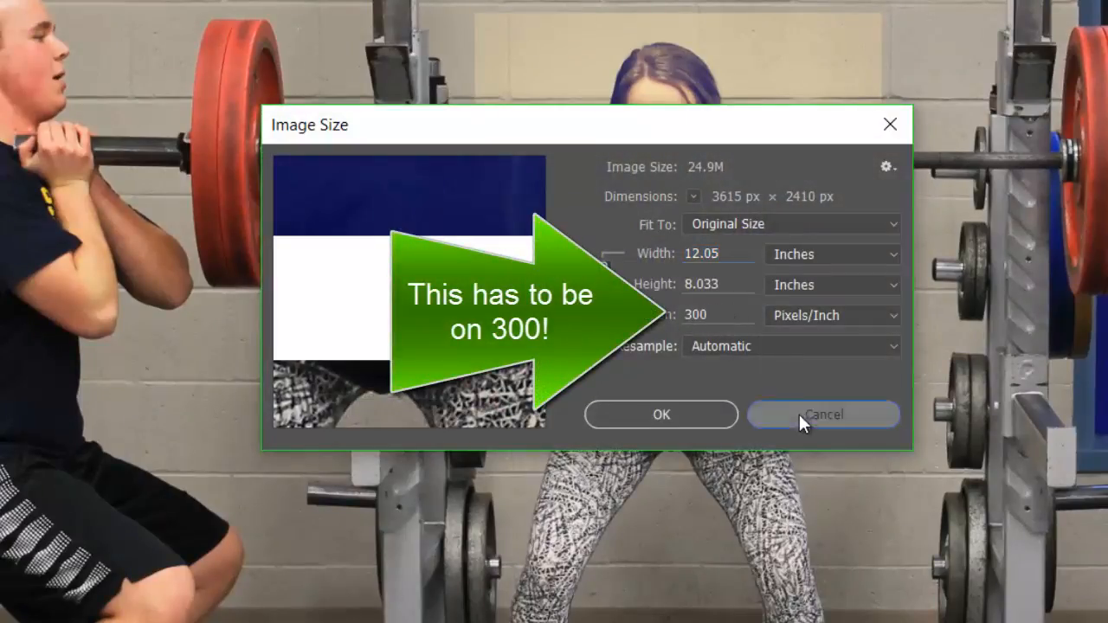
left_click(822, 414)
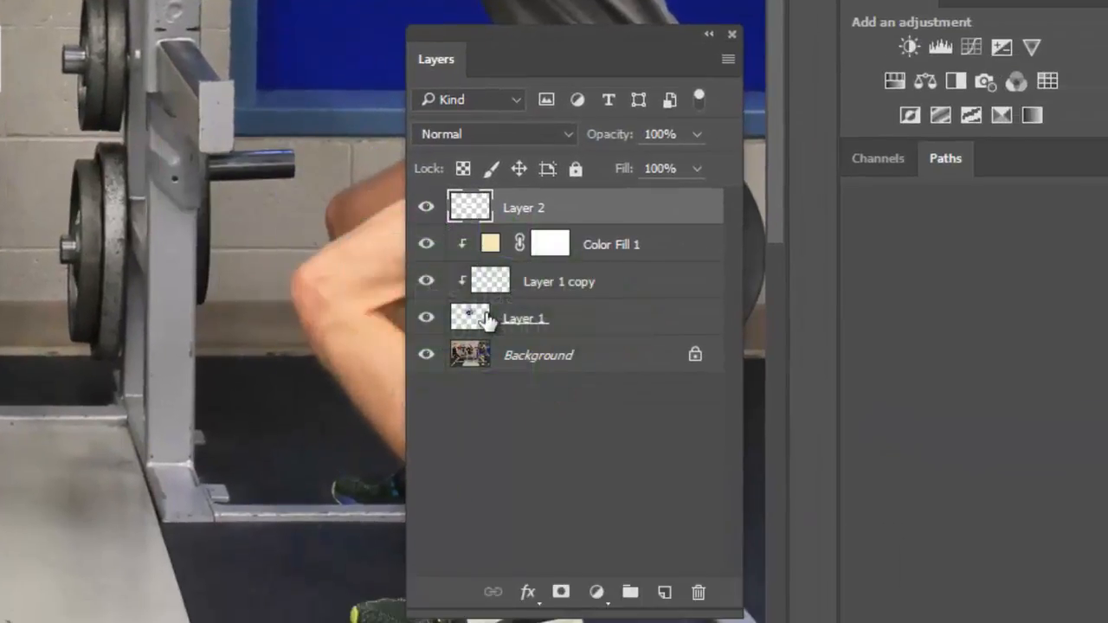
left_click(526, 318)
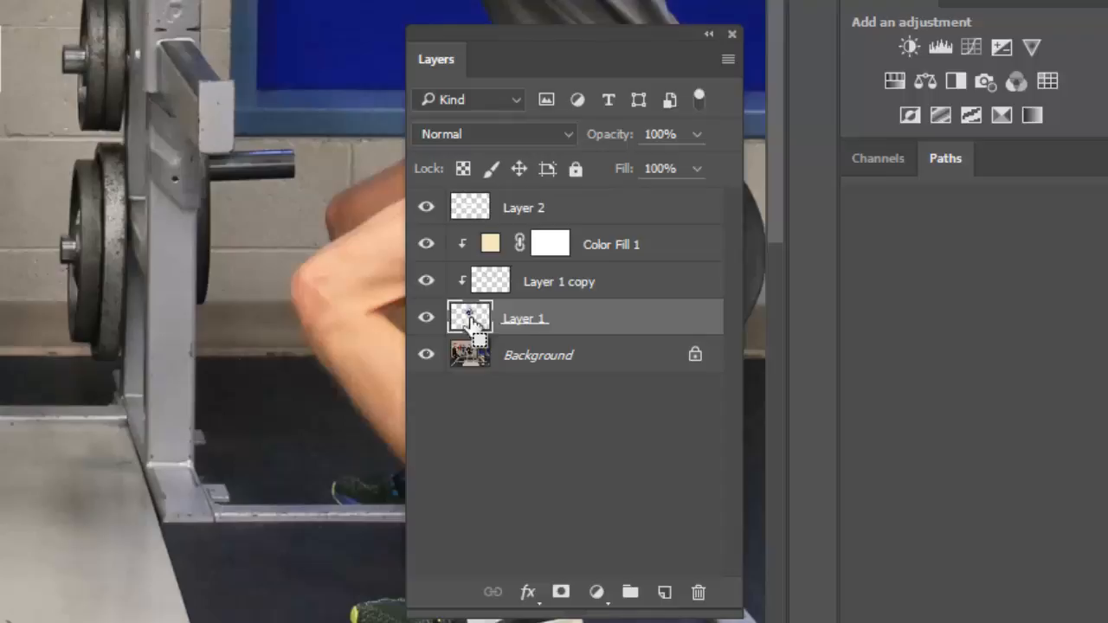
mouse_move(501, 319)
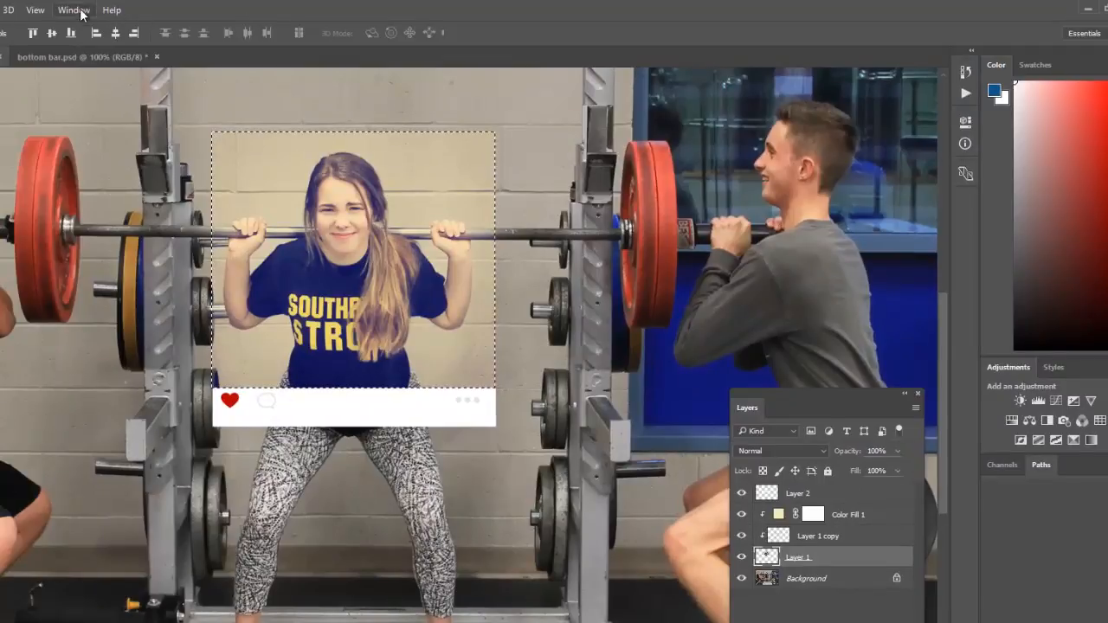
Show the Info panel readout from the Window menu.
left_click(73, 11)
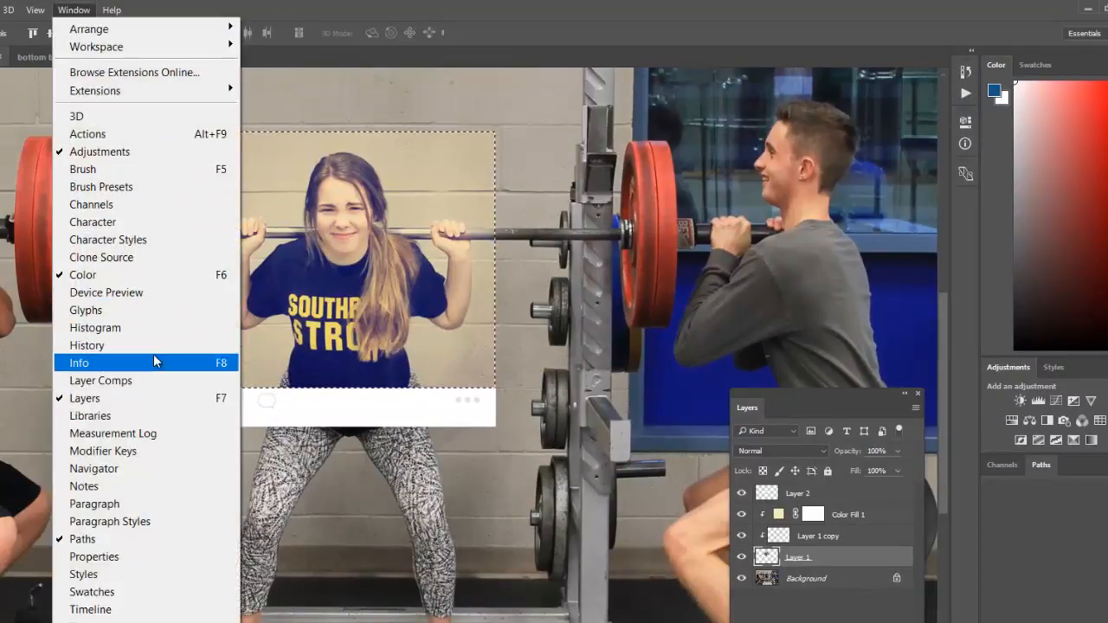
left_click(80, 363)
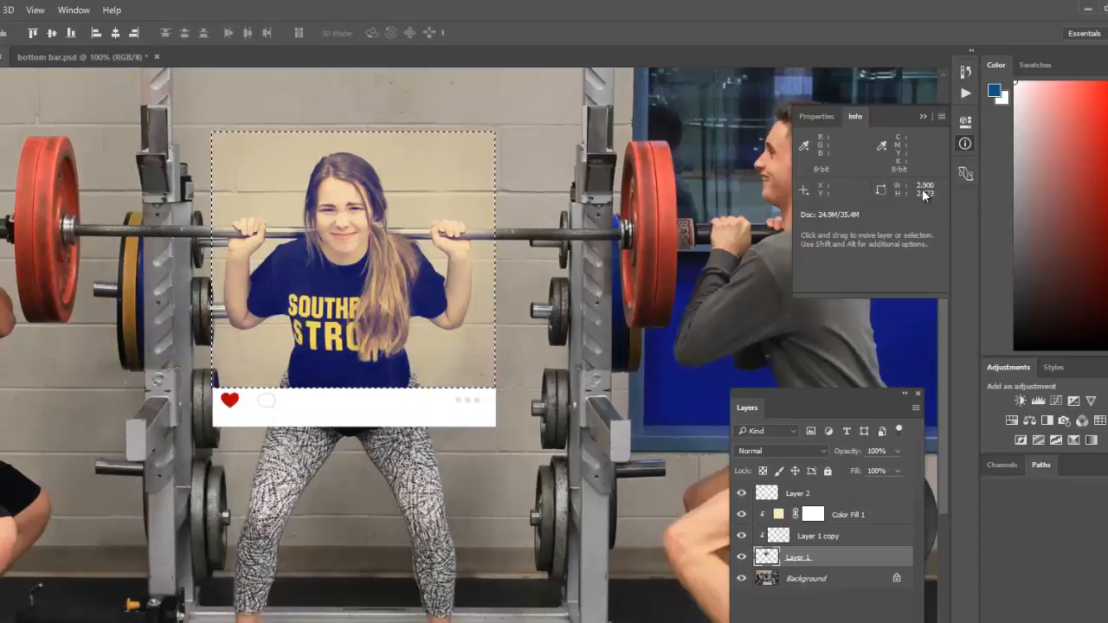
mouse_move(537, 359)
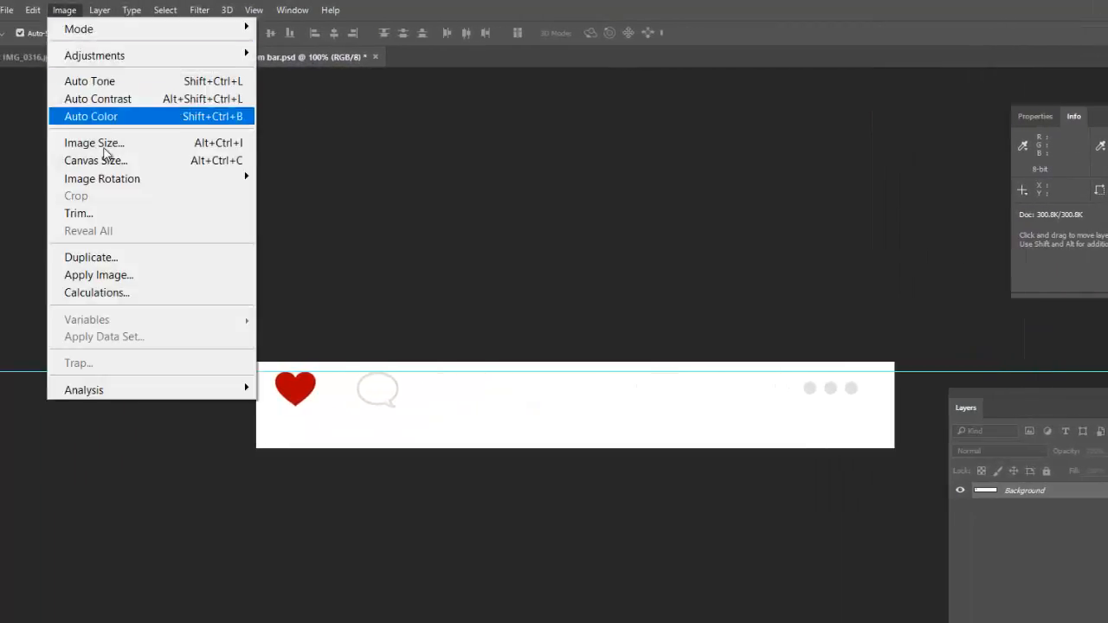
Try a 3.0 inch width, restore 2.9 inches with Resample on, confirm, and return to the squat photo.
left_click(94, 142)
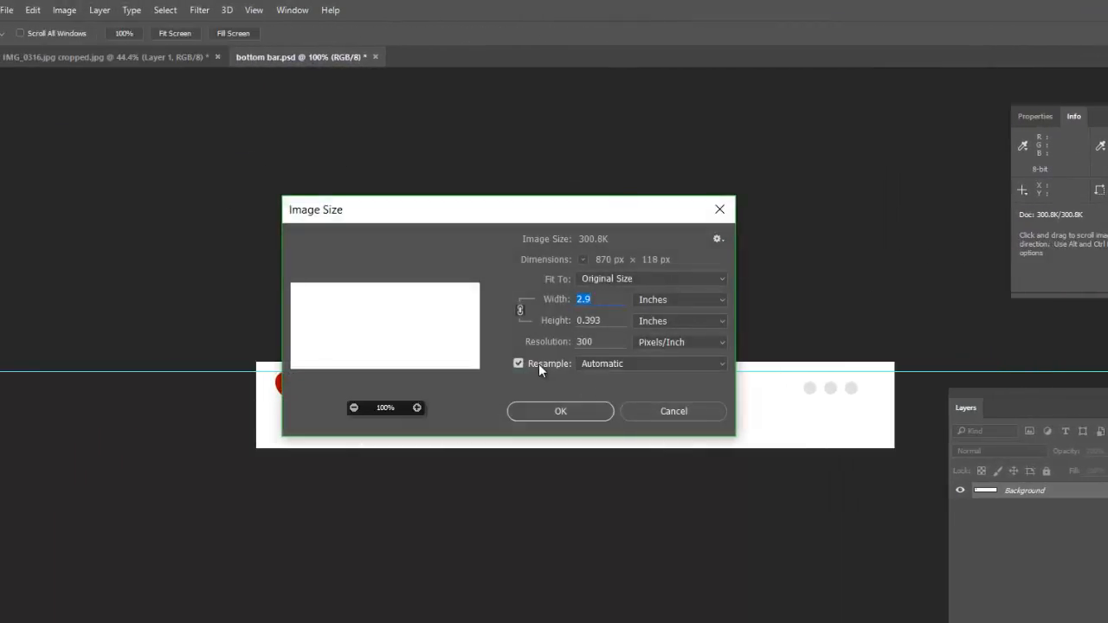
left_click(519, 363)
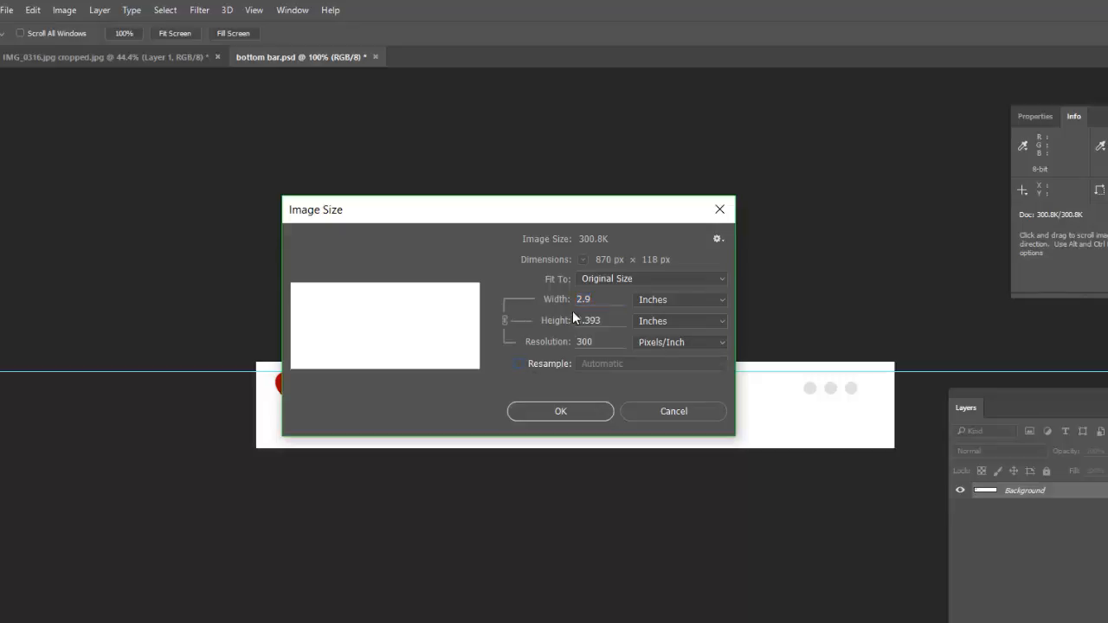
type("3")
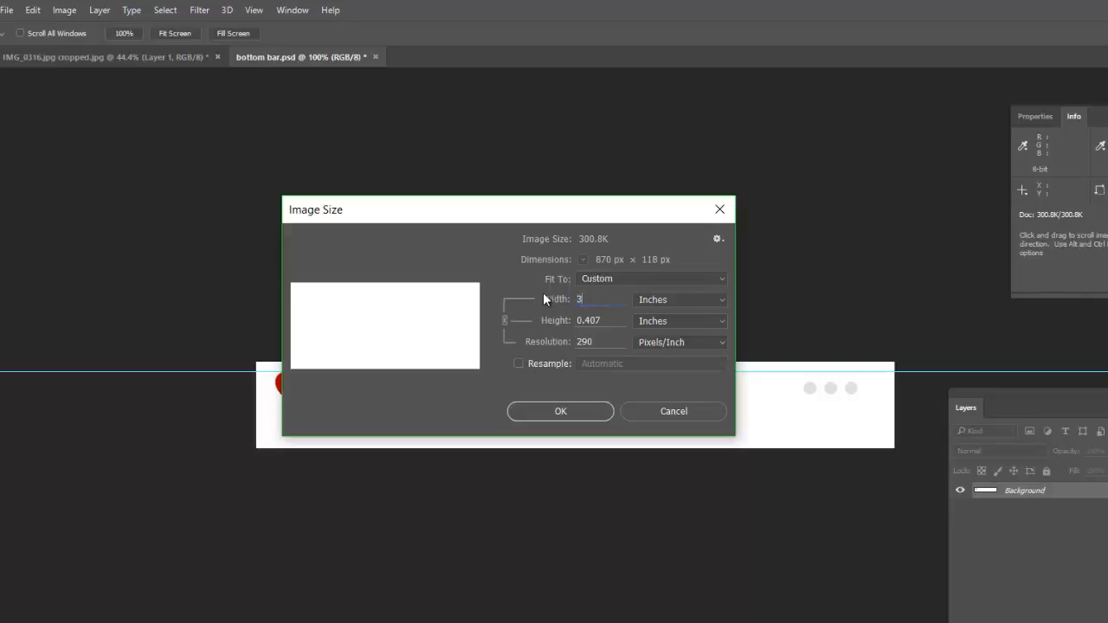
type(".001")
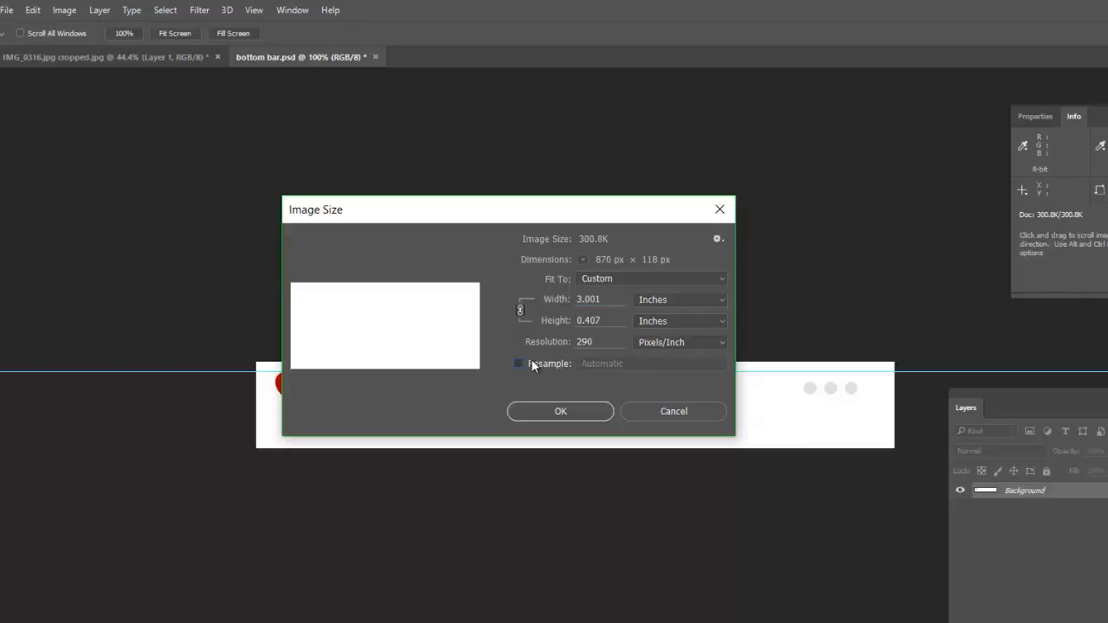
left_click(519, 364)
type("300")
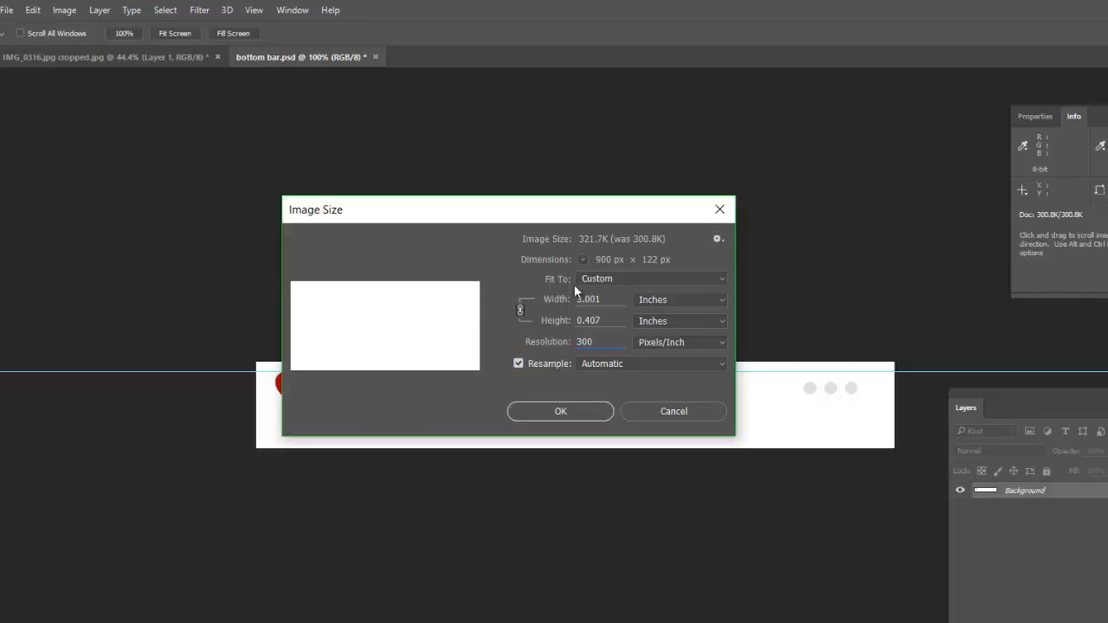
type("2")
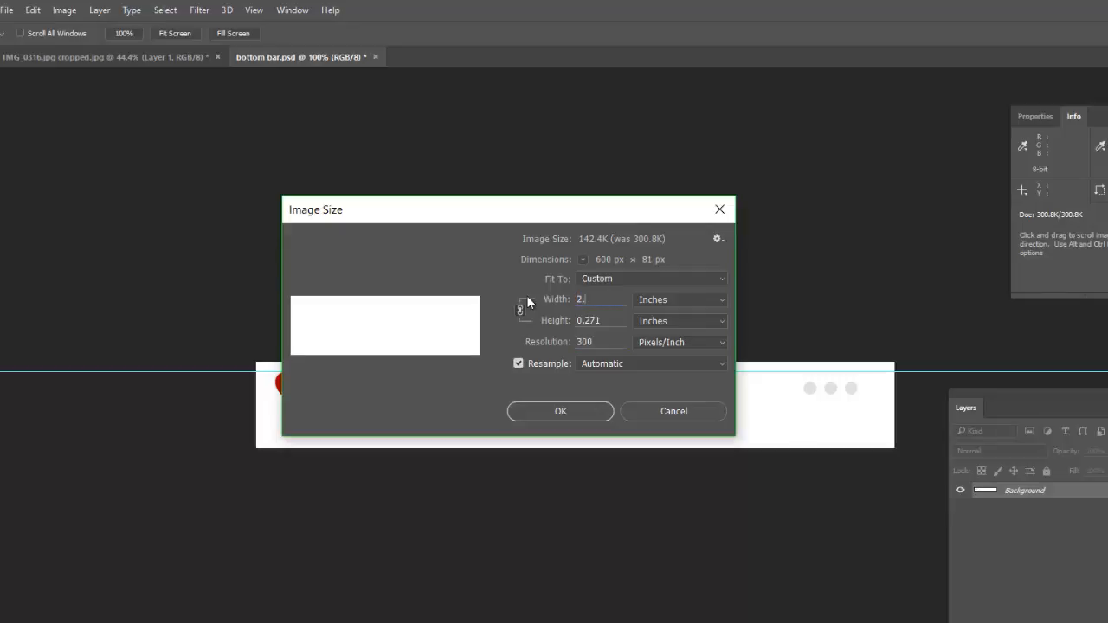
type("2.9")
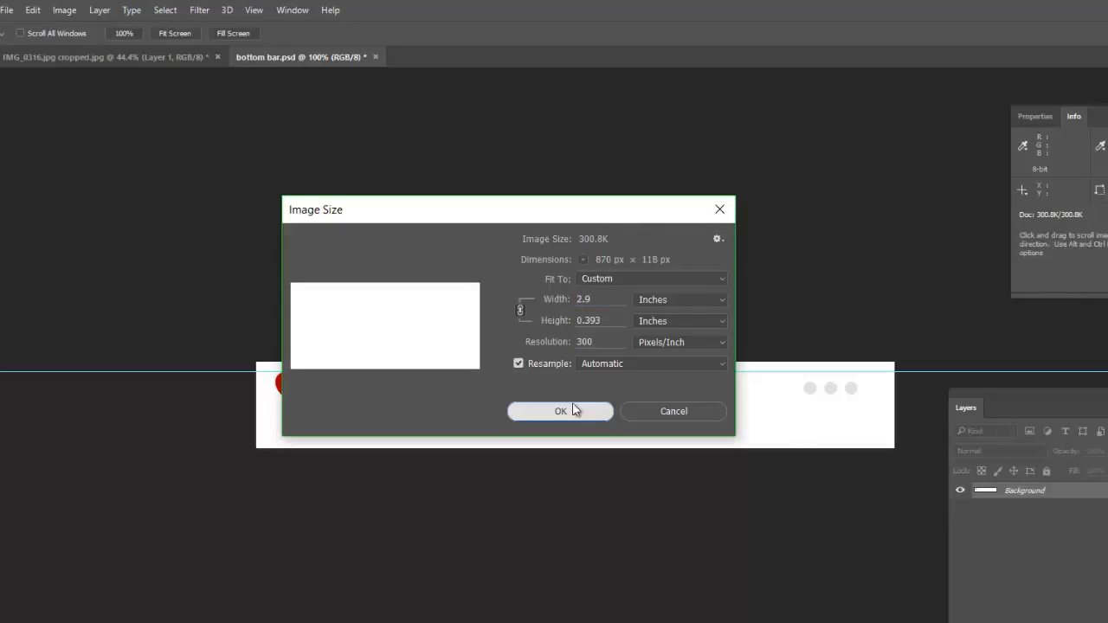
left_click(560, 412)
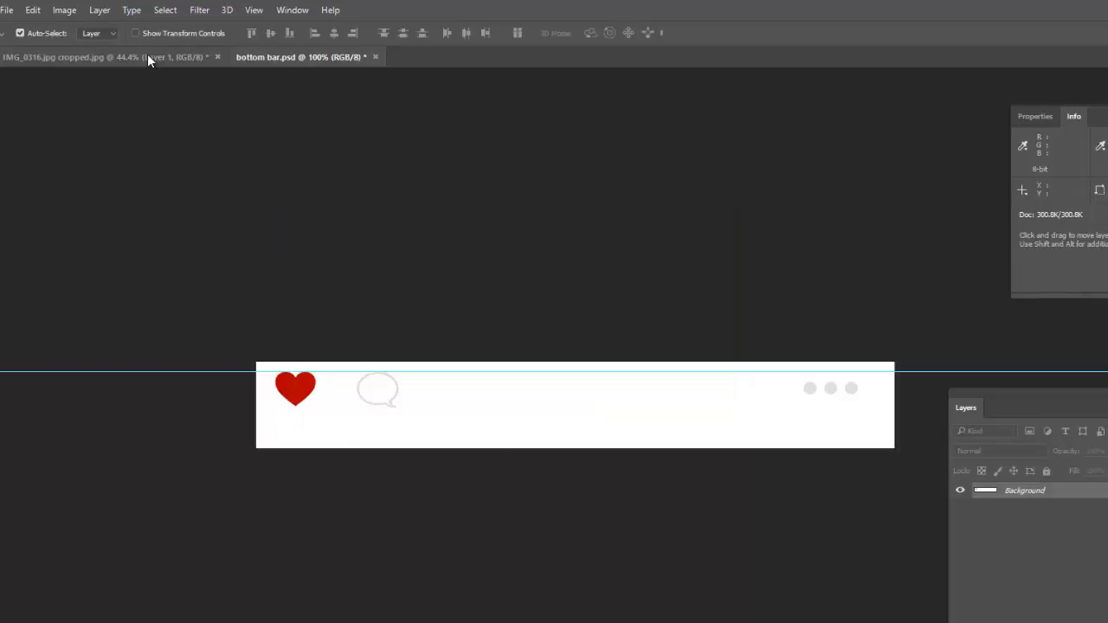
left_click(87, 56)
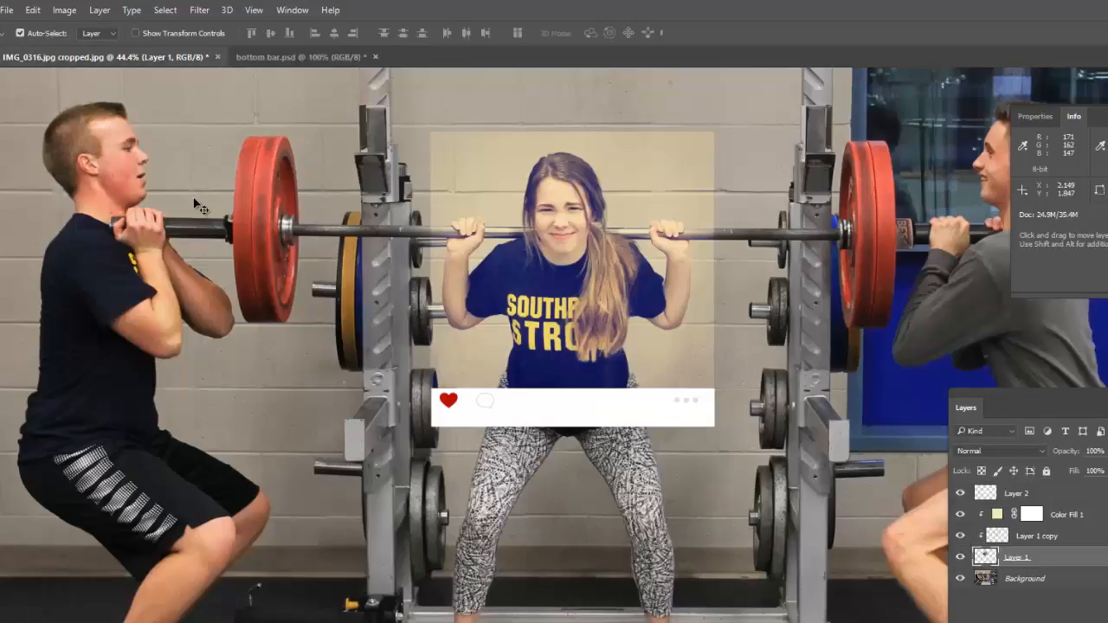
mouse_move(789, 398)
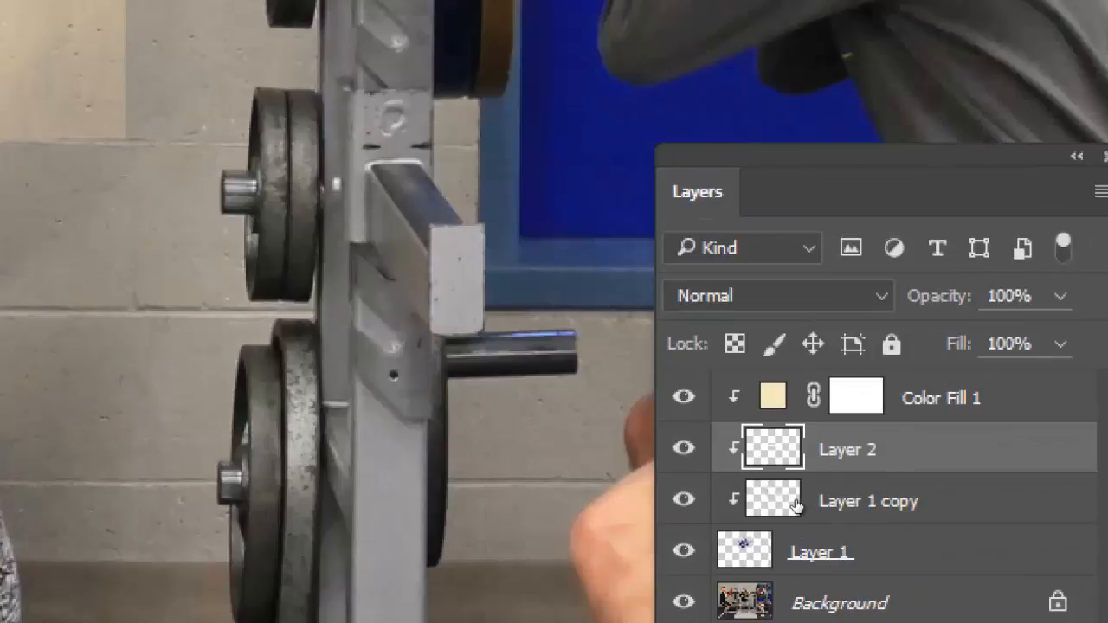
mouse_move(803, 498)
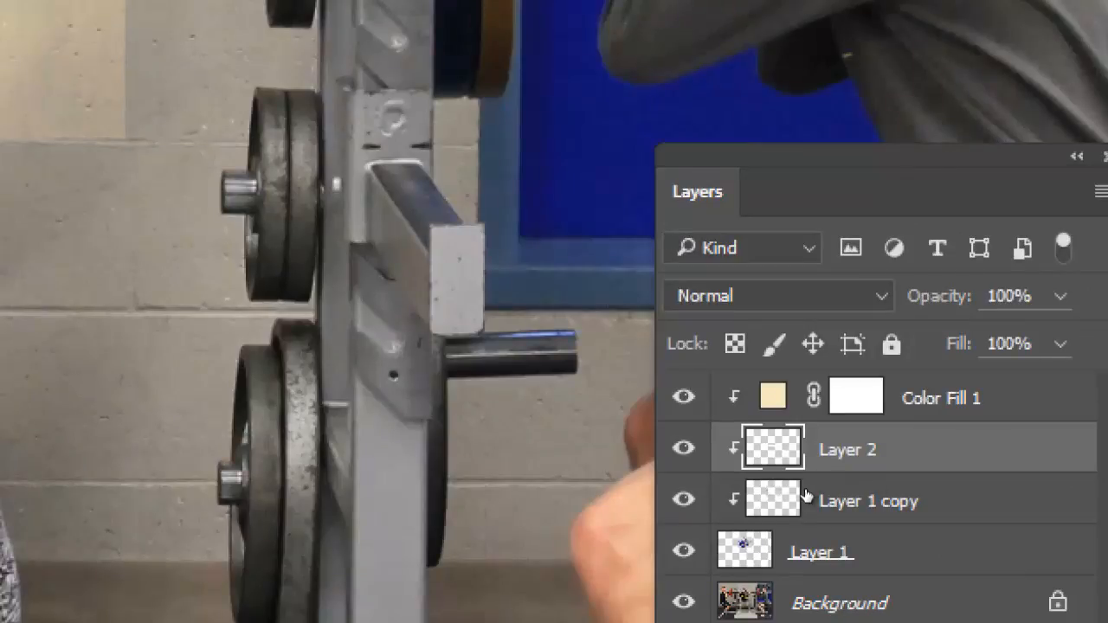
mouse_move(814, 495)
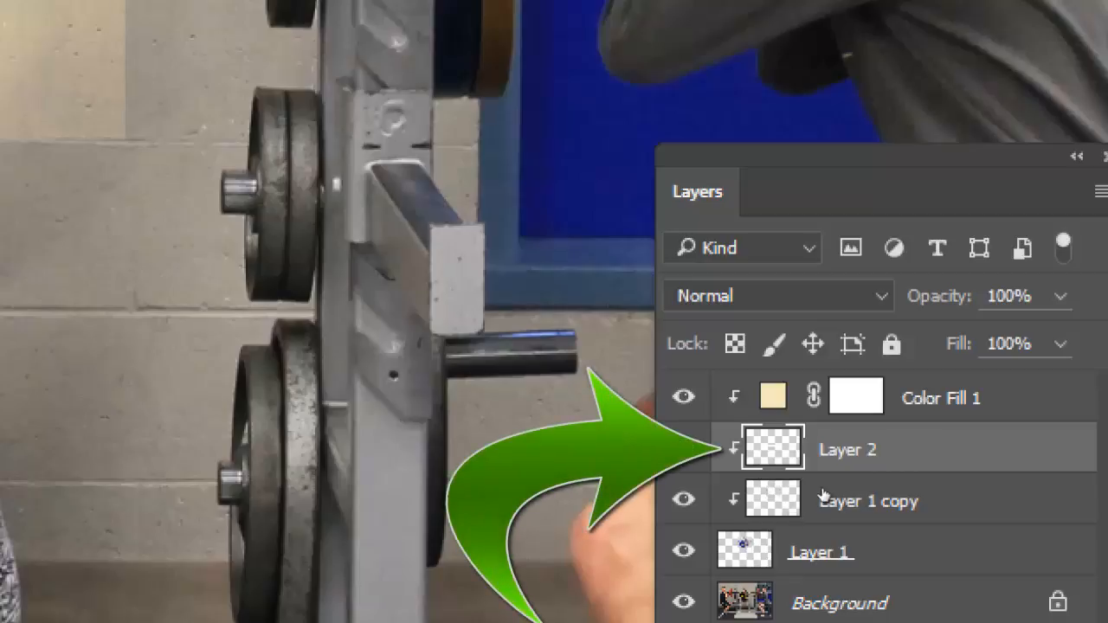
mouse_move(896, 501)
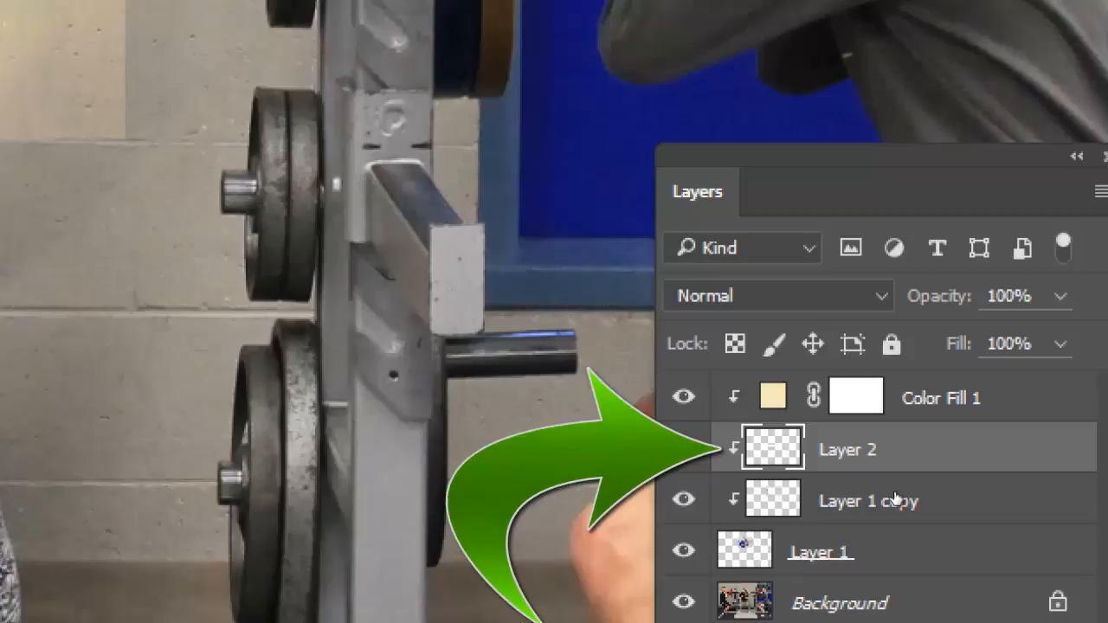
mouse_move(874, 499)
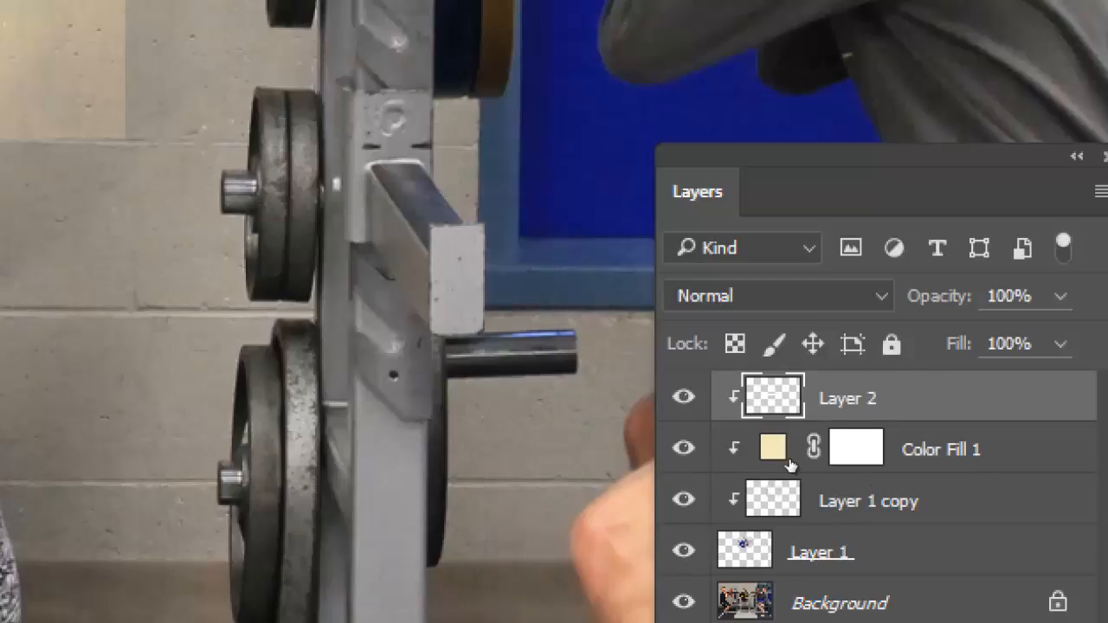
mouse_move(789, 467)
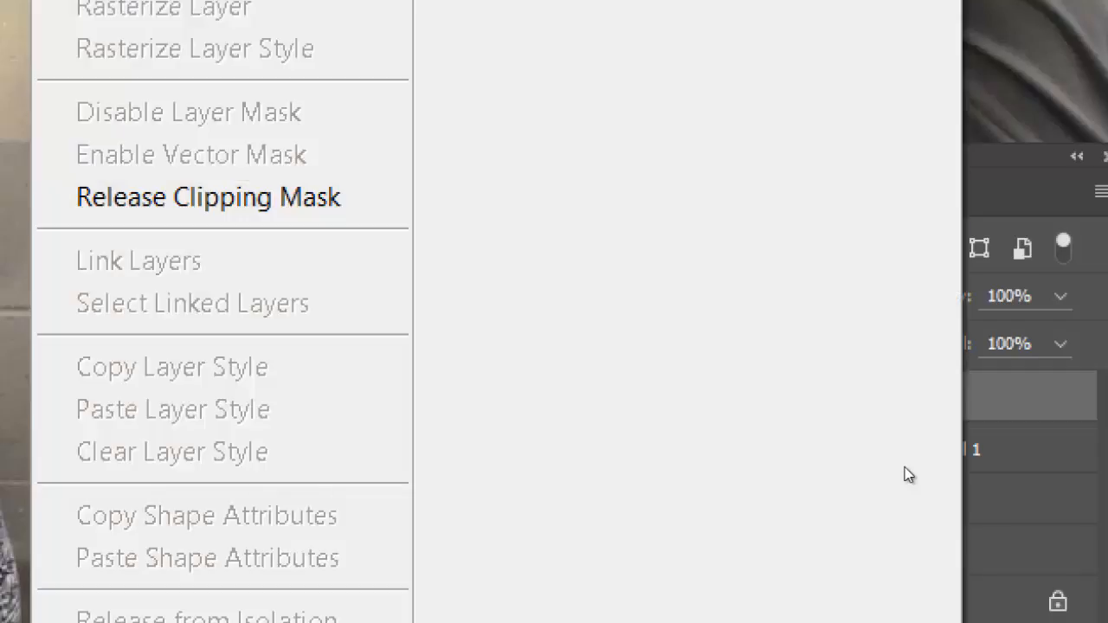
mouse_move(208, 197)
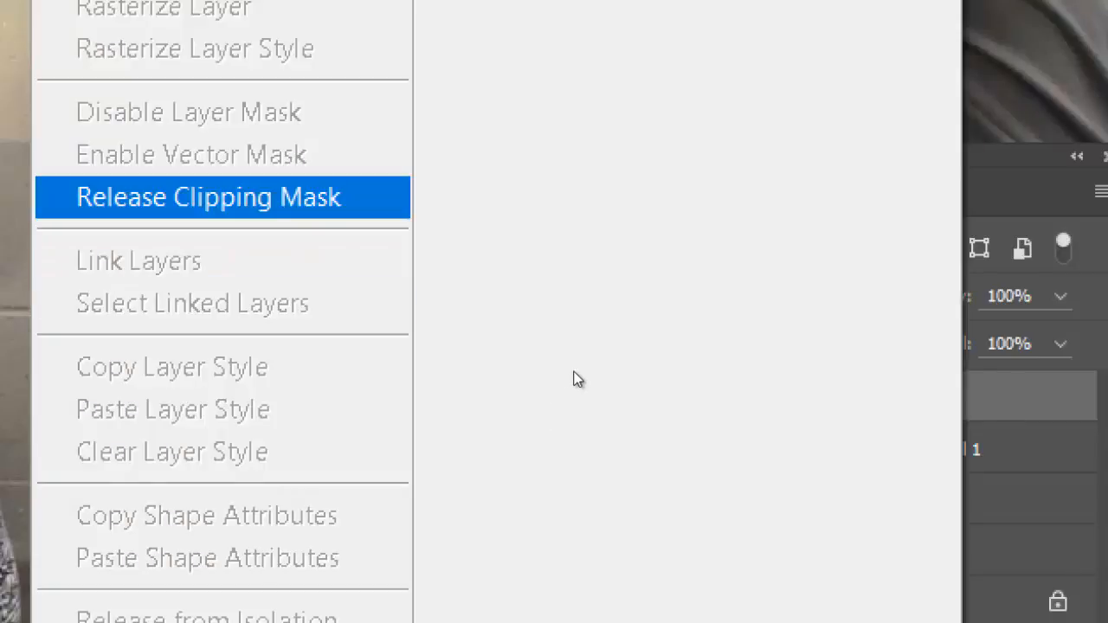
Release the bottom bar Layer 2 from its clipping mask above Color Fill 1.
left_click(207, 197)
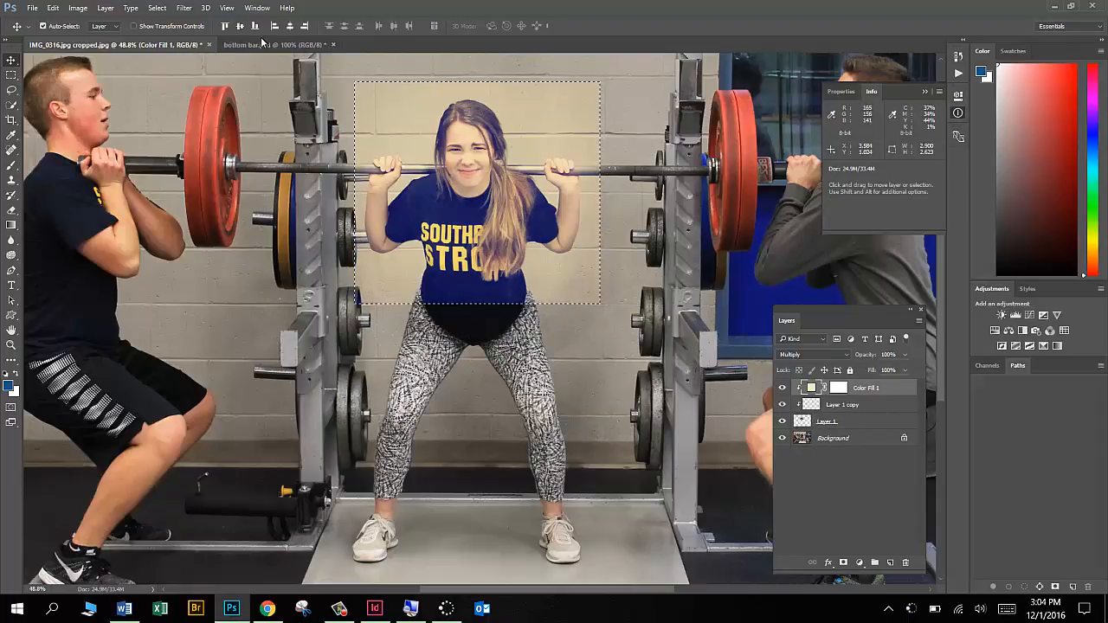
Bring the bottom bar layer from bottom bar.psd into the IMG_8316 squat photo as top Layer 2.
left_click(273, 45)
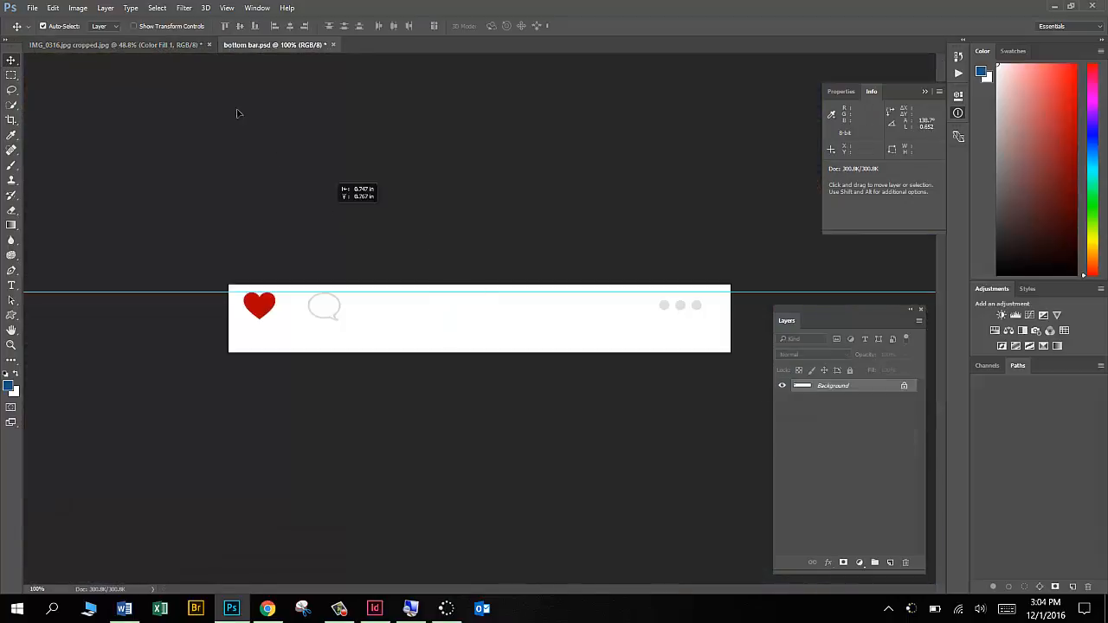
left_click(112, 45)
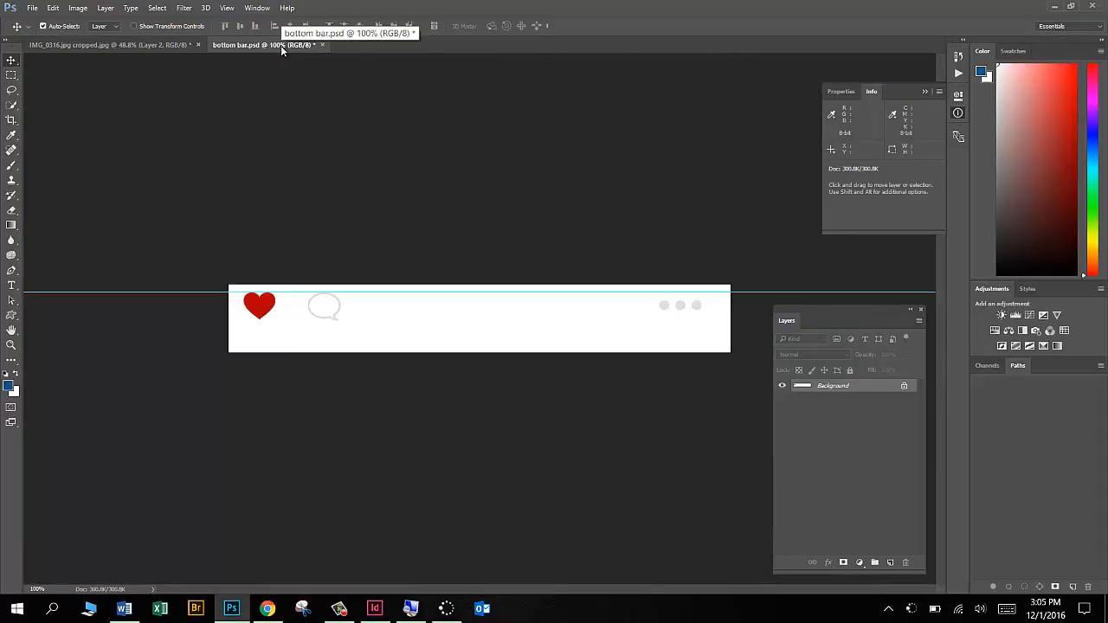
mouse_move(322, 46)
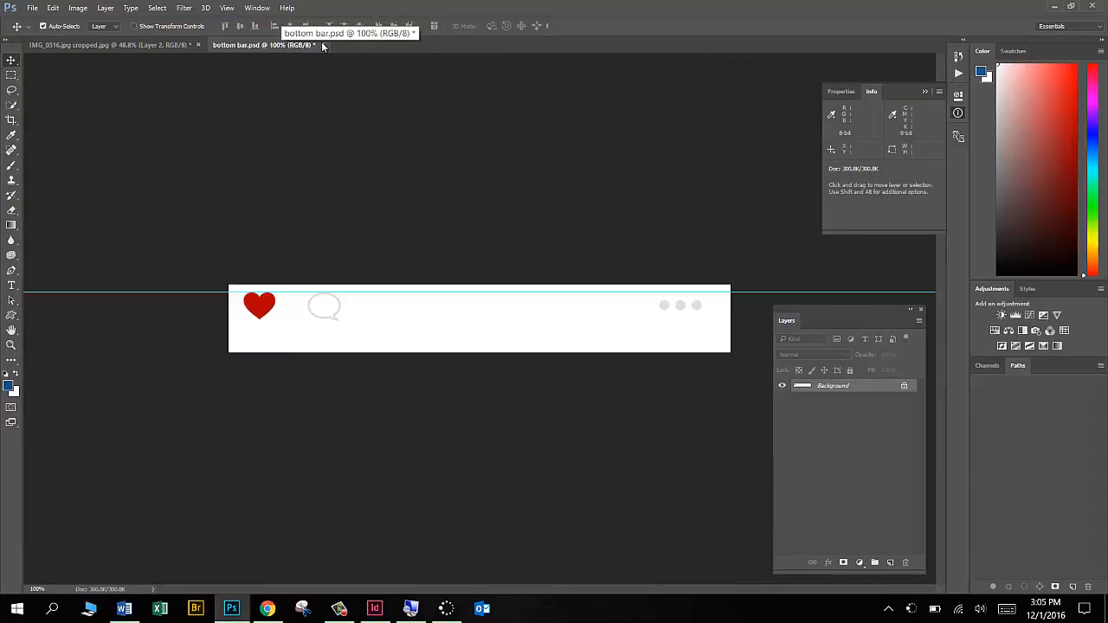
left_click(322, 45)
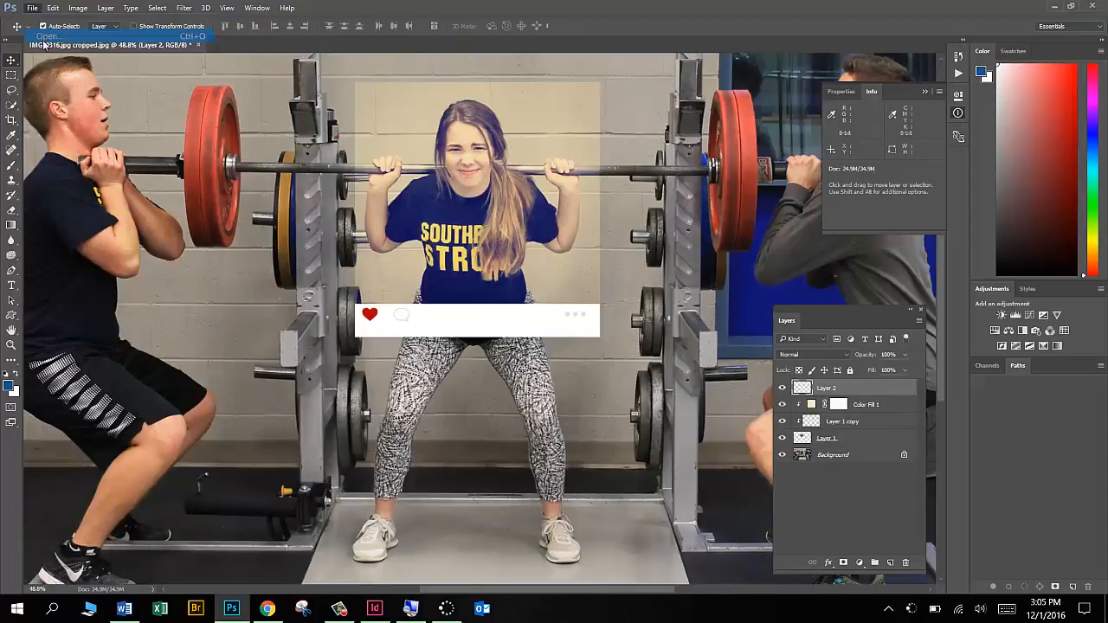
Change the middle bar's placeholder username text to misterjohnson and commit the edit.
left_click(47, 37)
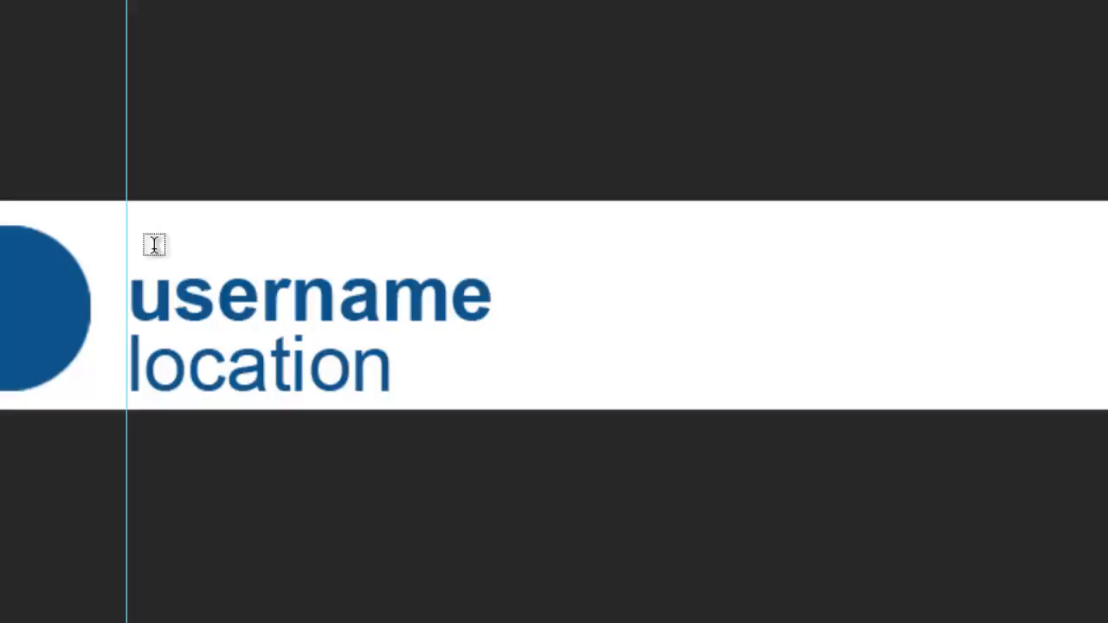
mouse_move(145, 270)
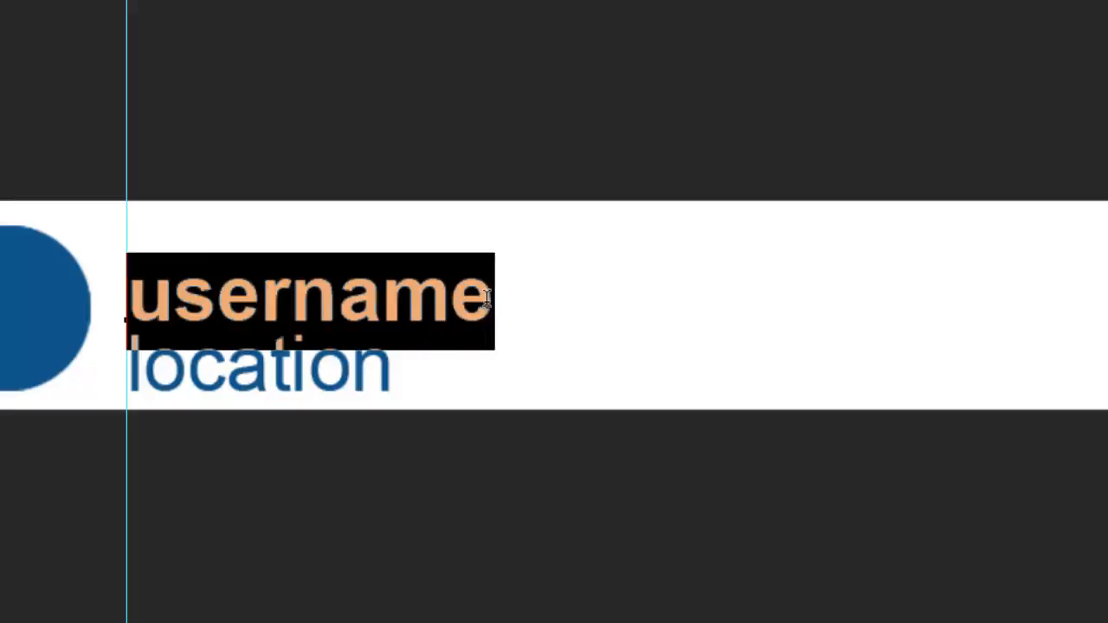
mouse_move(476, 280)
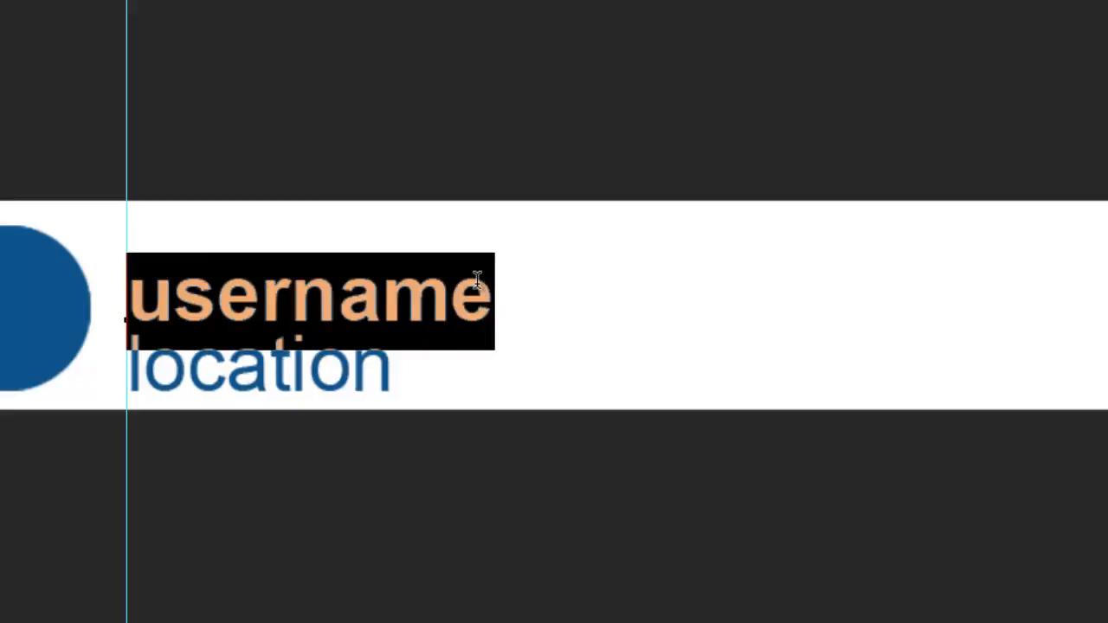
type("misterj")
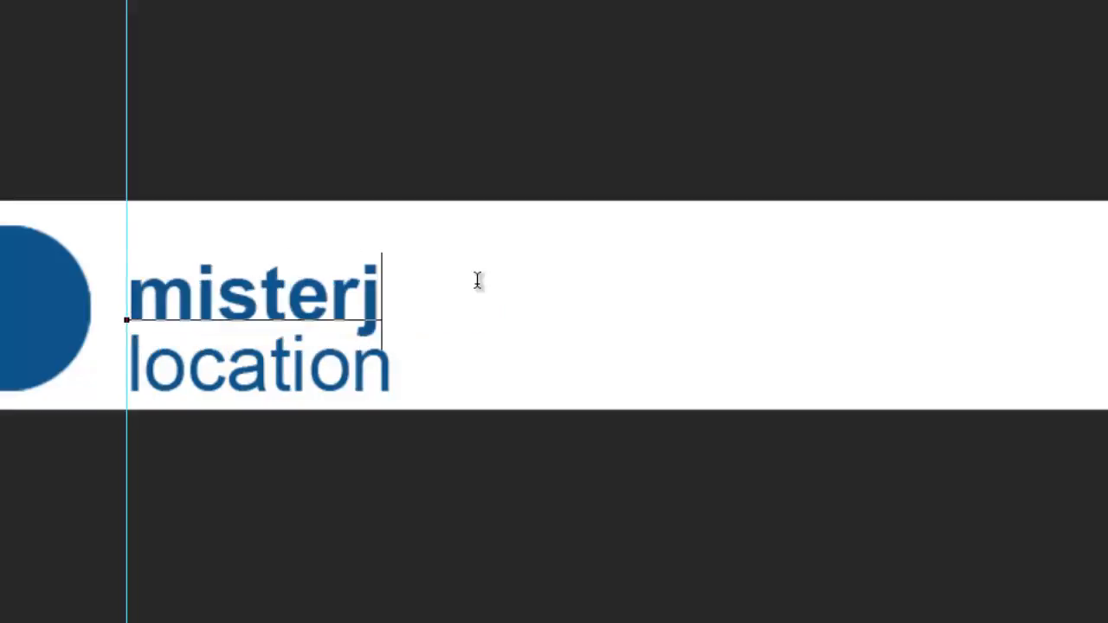
type("ohnson")
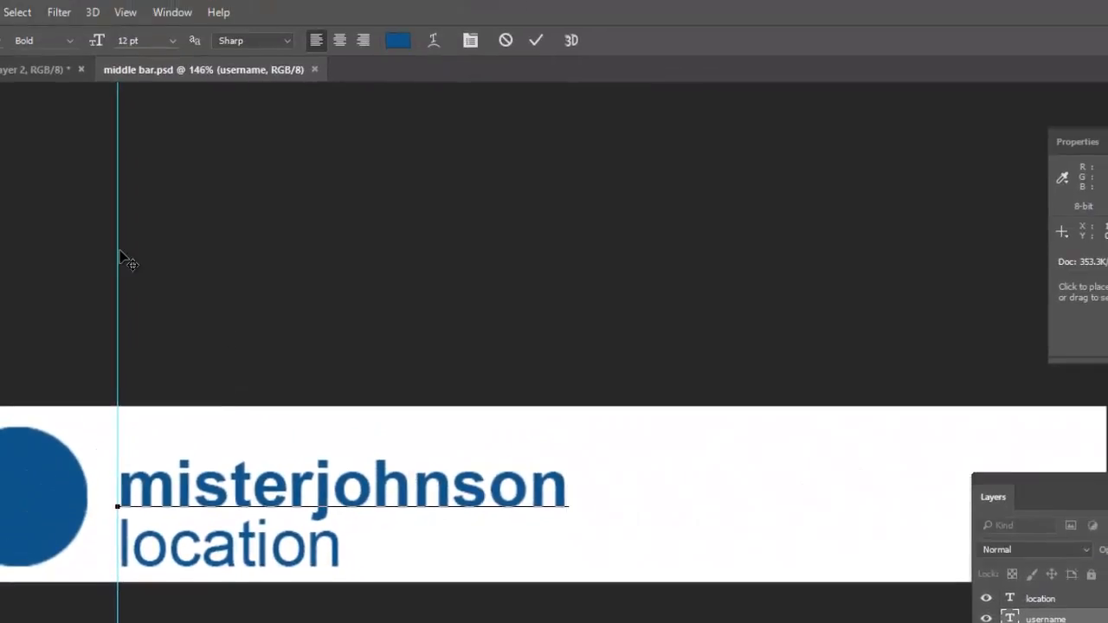
left_click(536, 40)
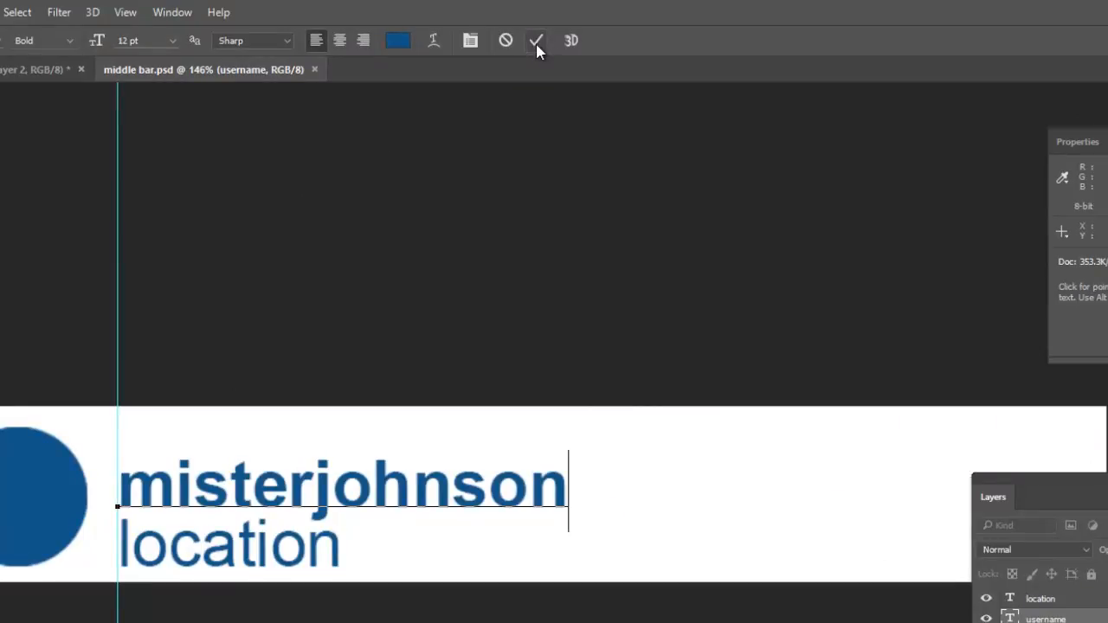
left_click(537, 41)
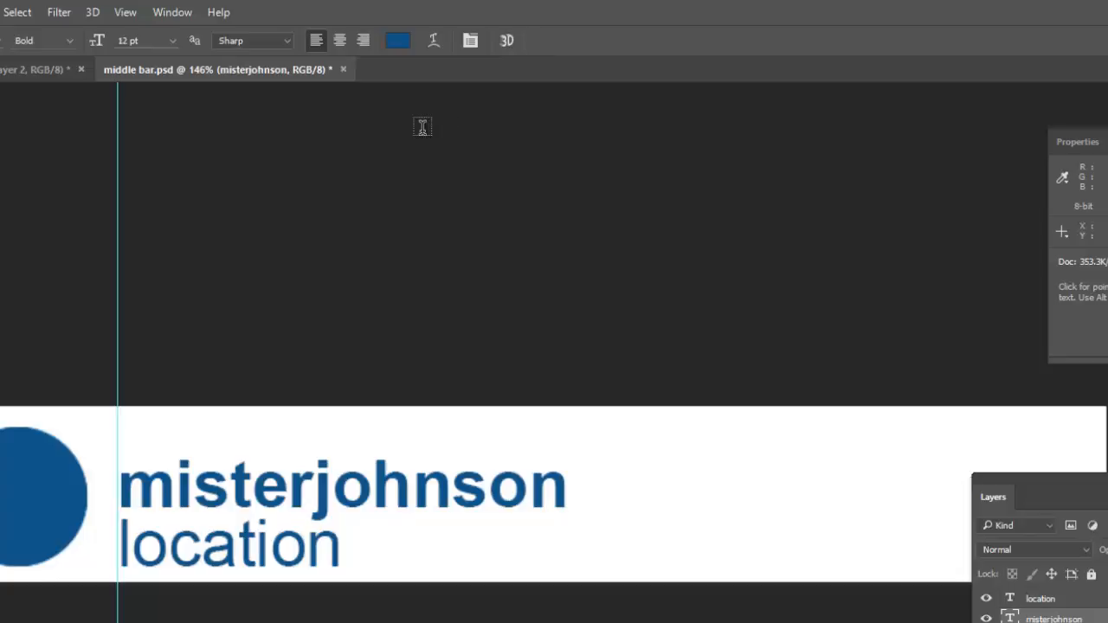
mouse_move(400, 443)
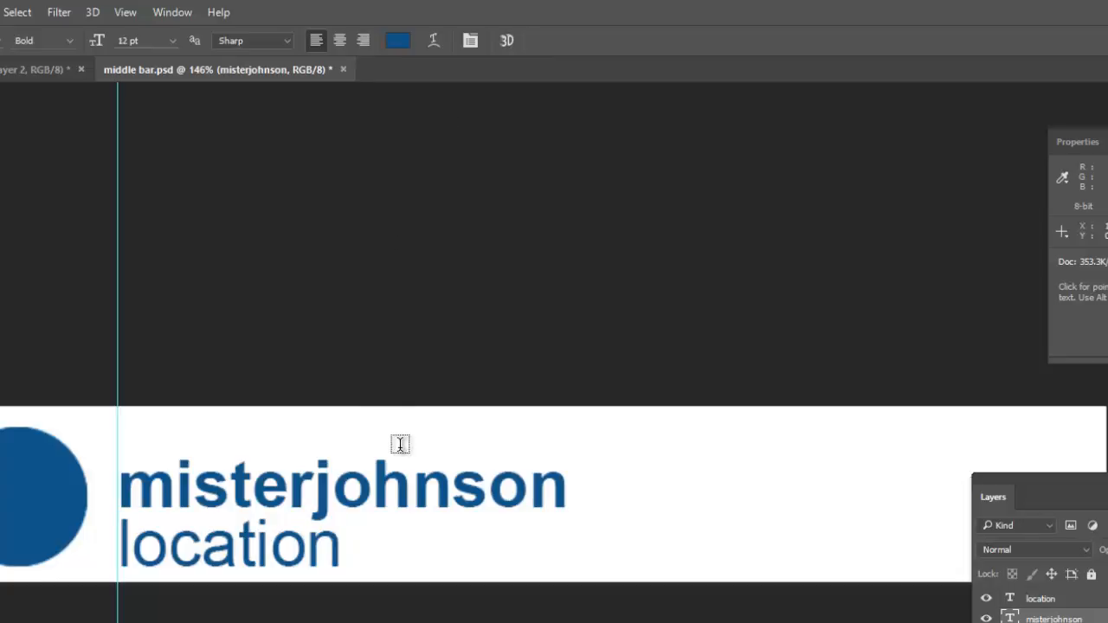
mouse_move(392, 552)
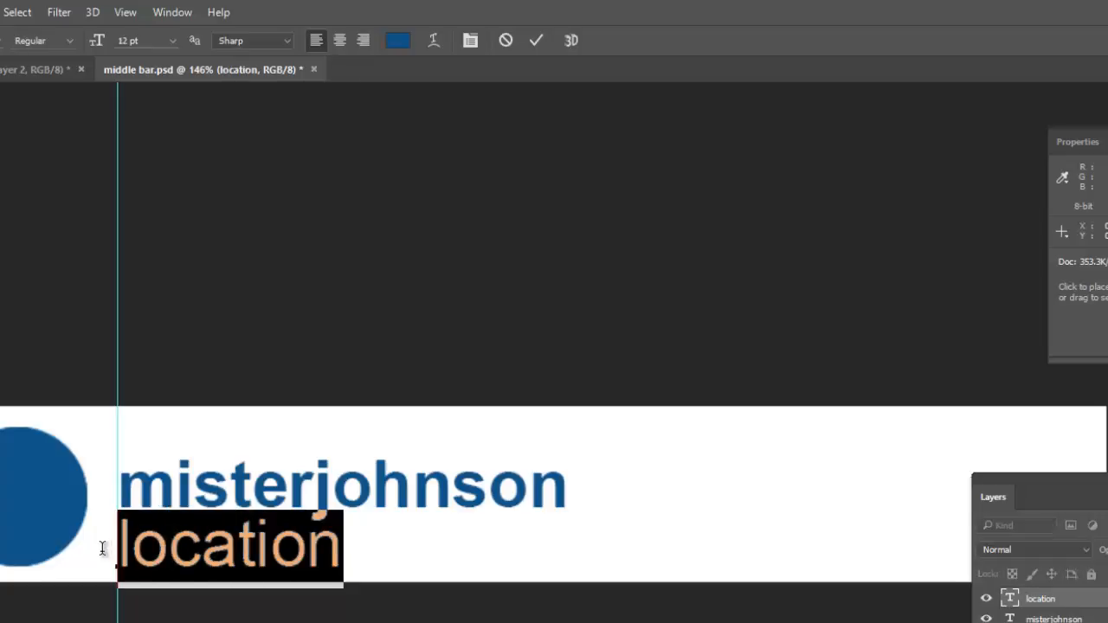
Set the location line beneath misterjohnson to read weight room.
type("w")
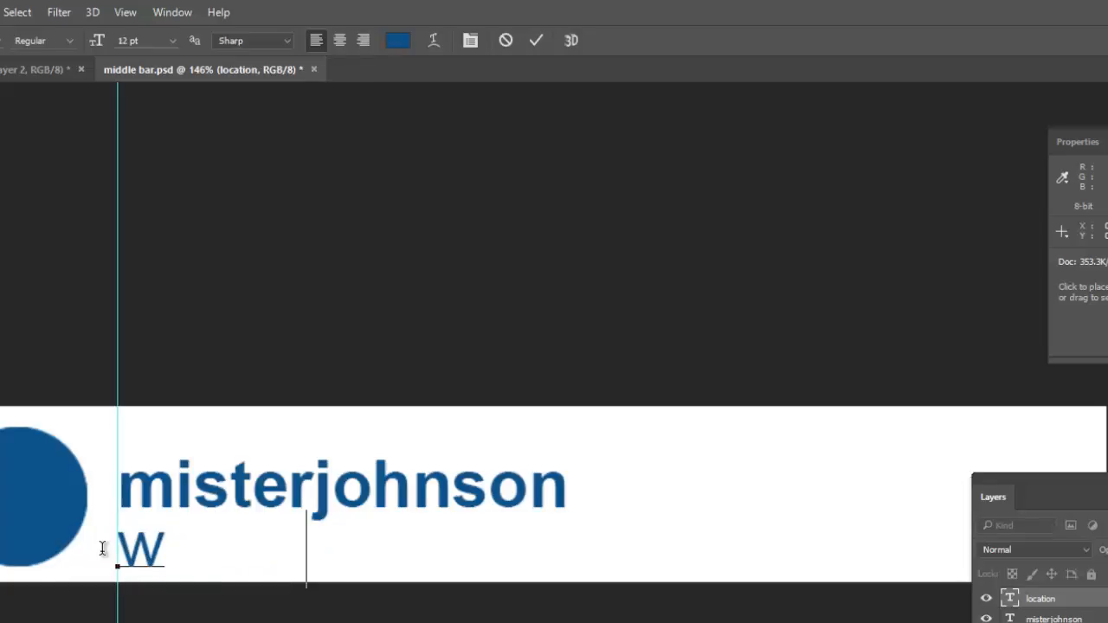
type("eight room")
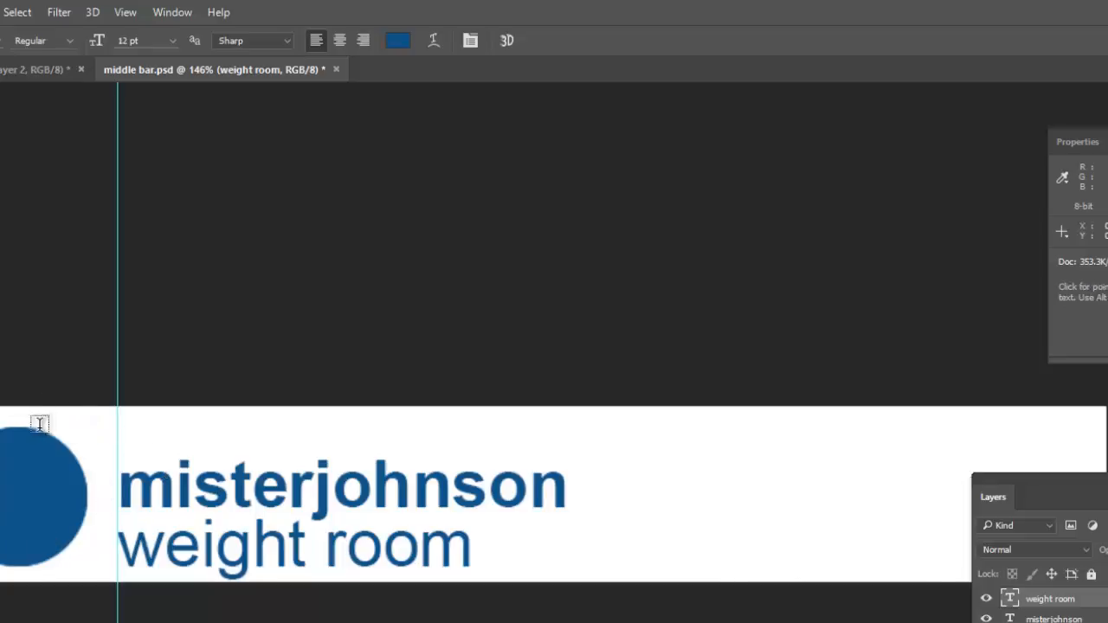
mouse_move(28, 502)
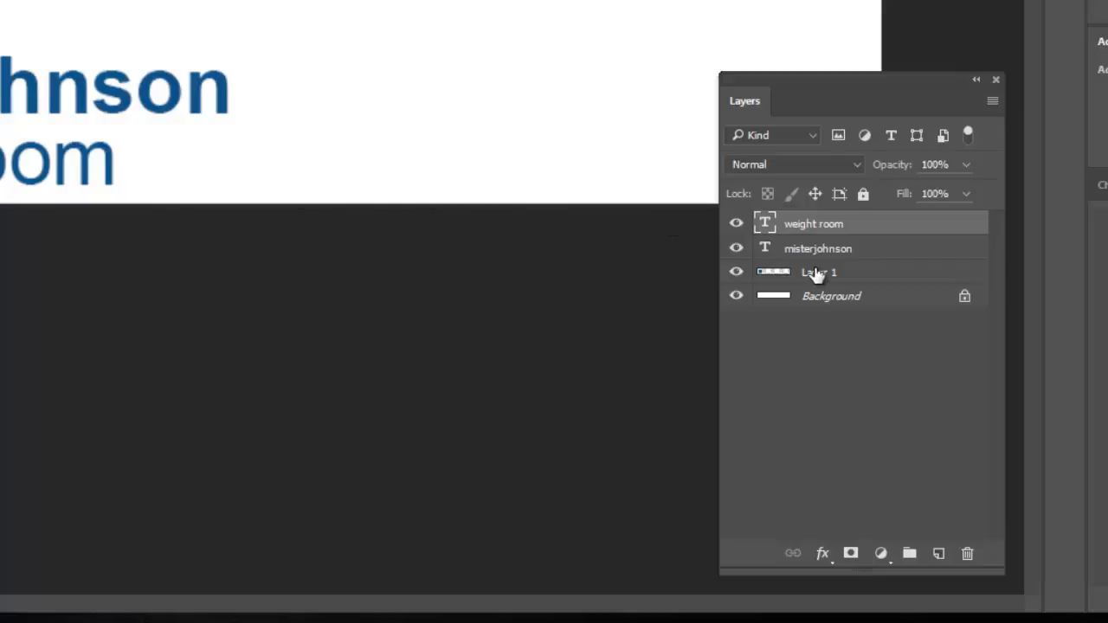
left_click(819, 271)
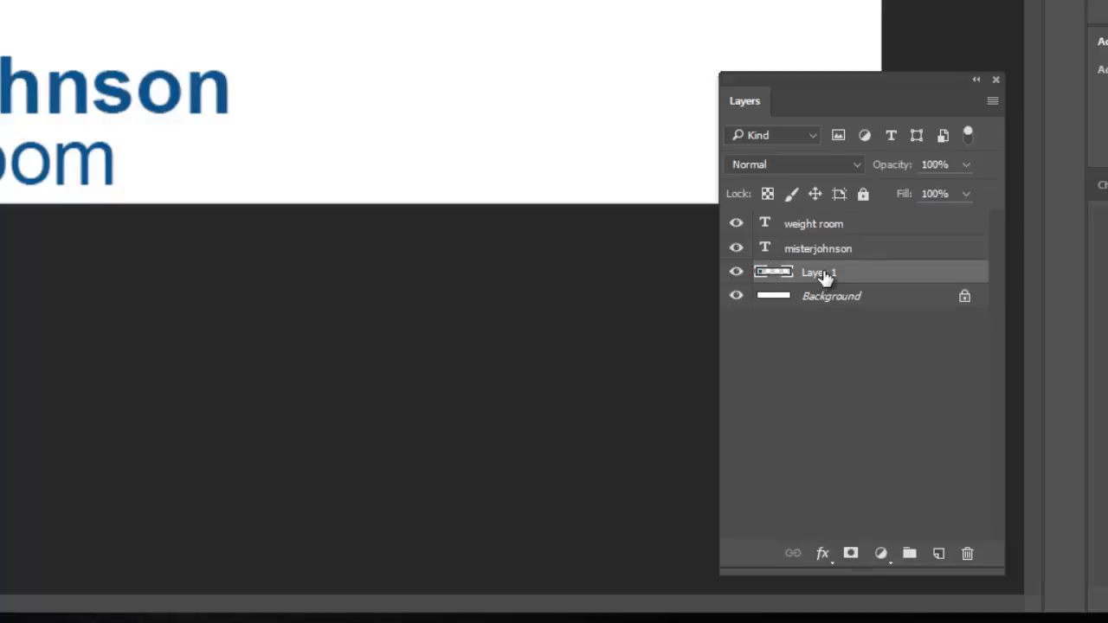
mouse_move(880, 252)
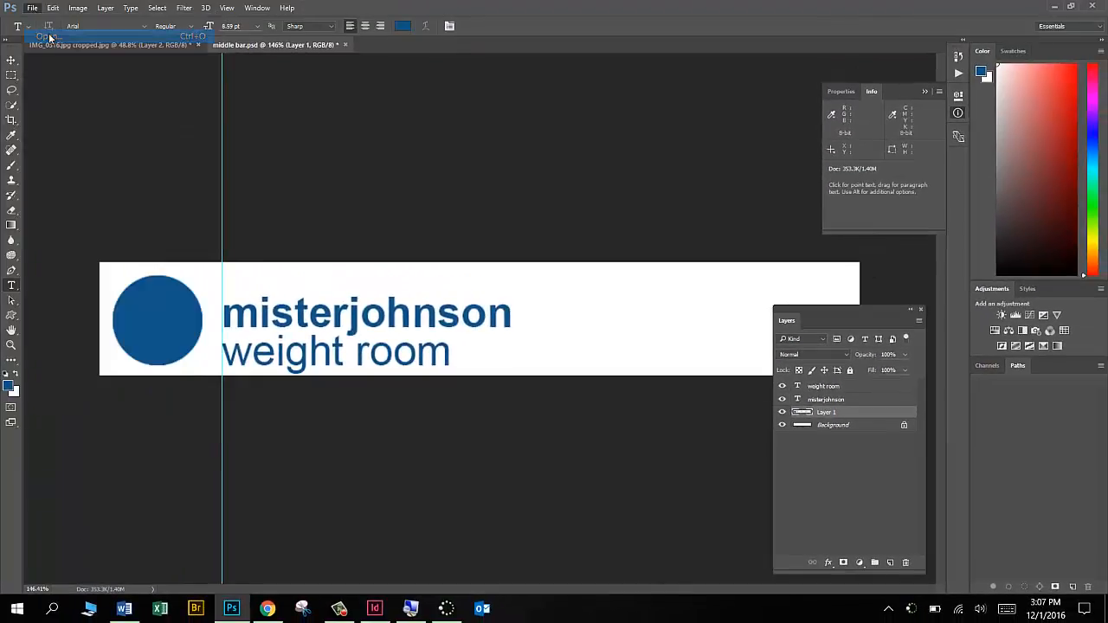
Open TOYS TALKING.jpg from the Johnson, Mister folder and bring it to the front.
left_click(45, 36)
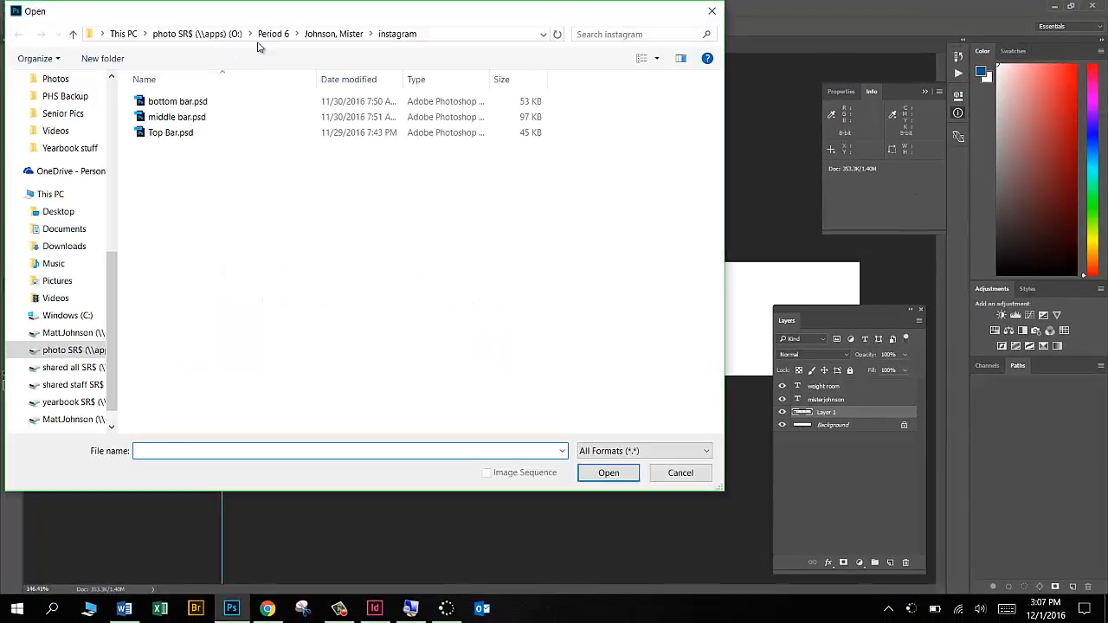
left_click(333, 34)
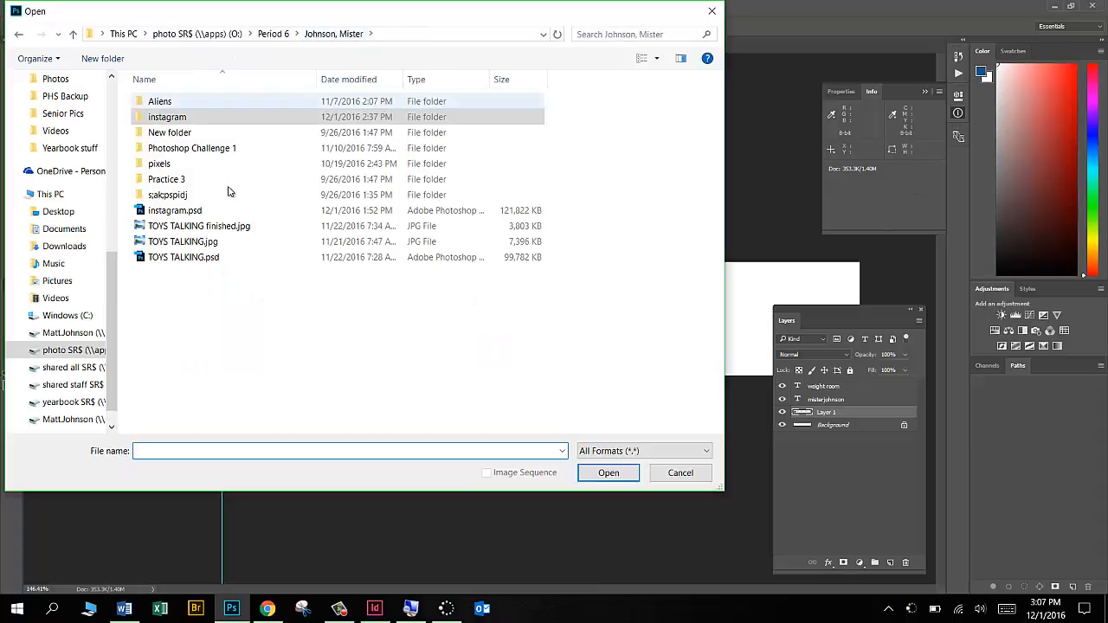
left_click(183, 242)
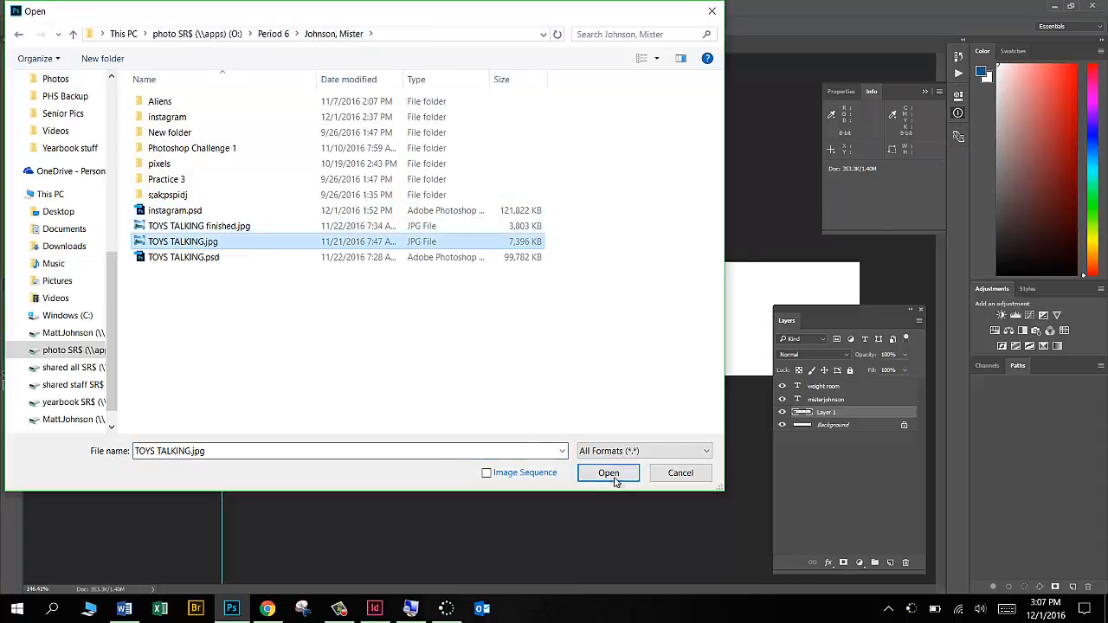
left_click(609, 472)
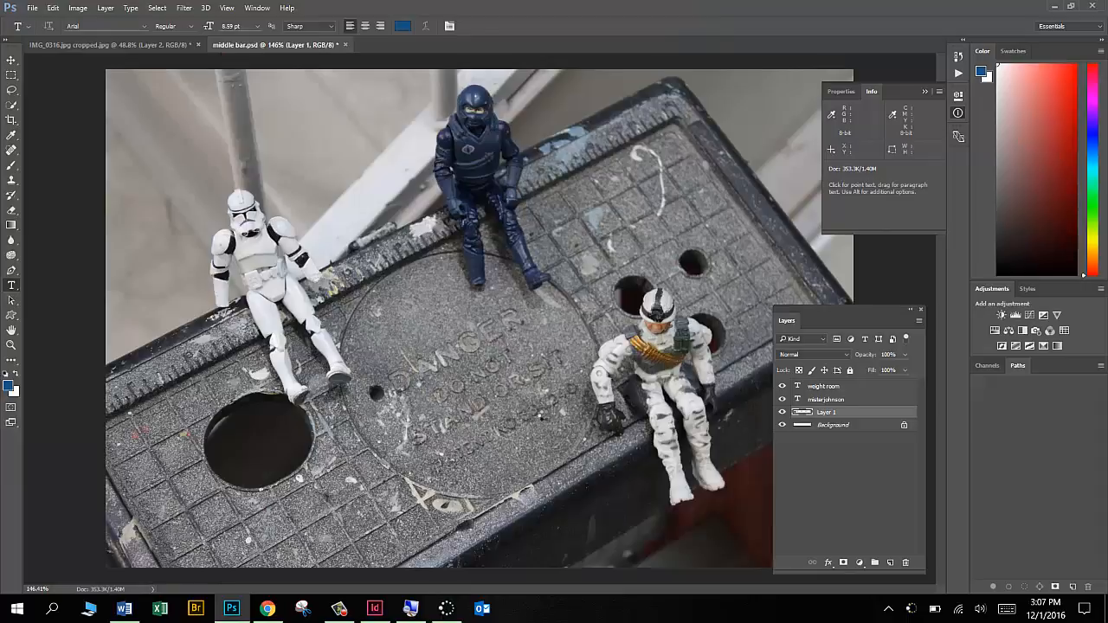
left_click(407, 45)
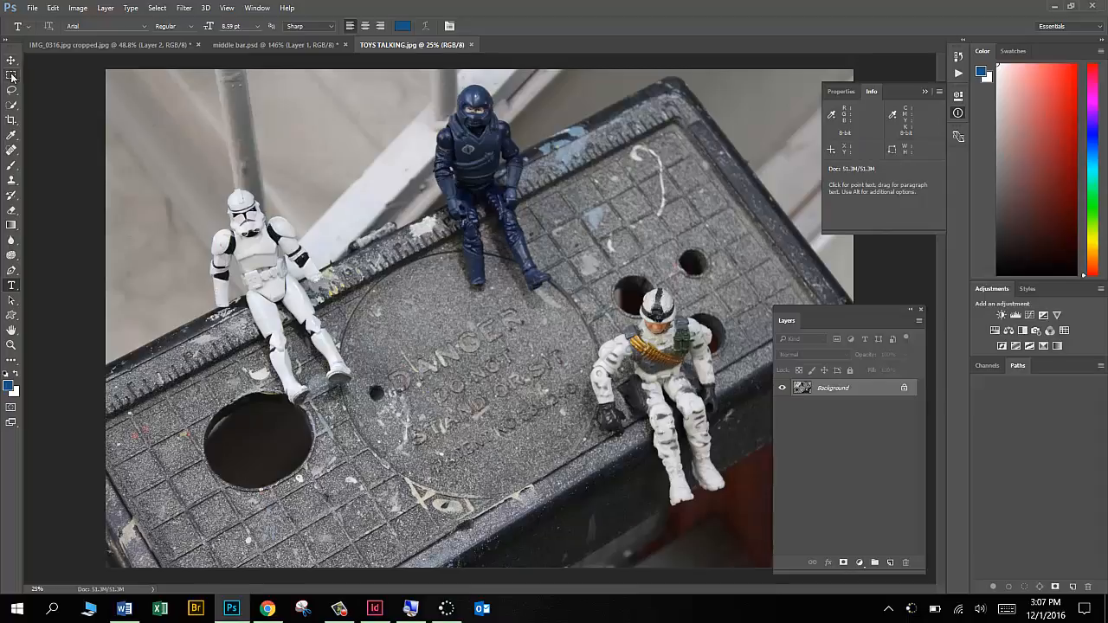
mouse_move(11, 78)
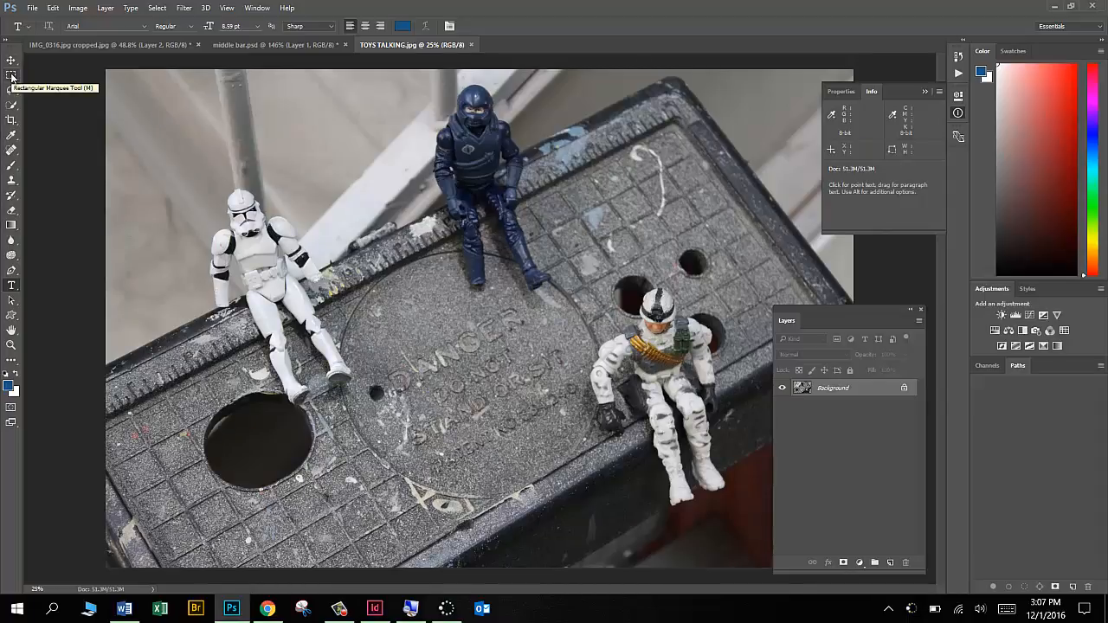
Marquee-select the stormtrooper's head and drag it into middle bar.psd as new Layer 2.
left_click(10, 75)
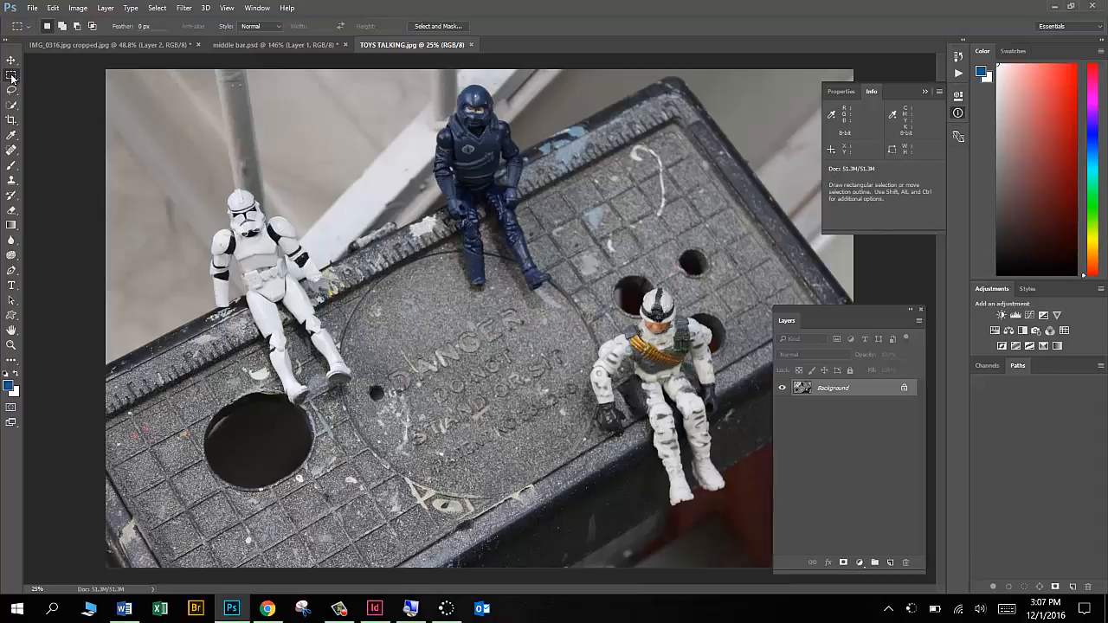
left_click_drag(177, 164, 286, 251)
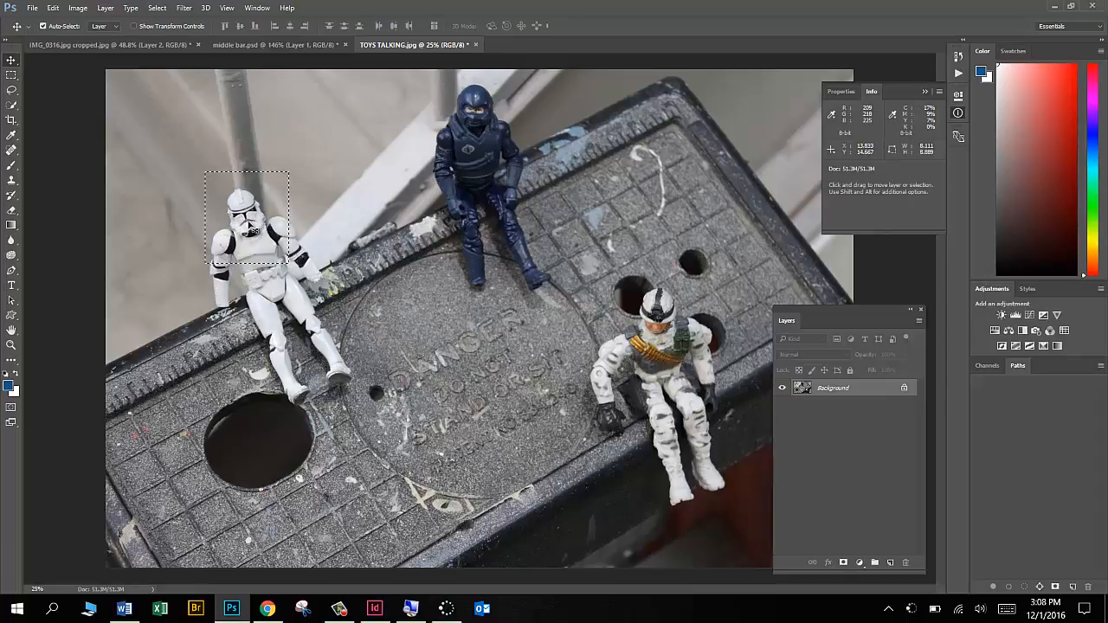
left_click_drag(251, 216, 251, 173)
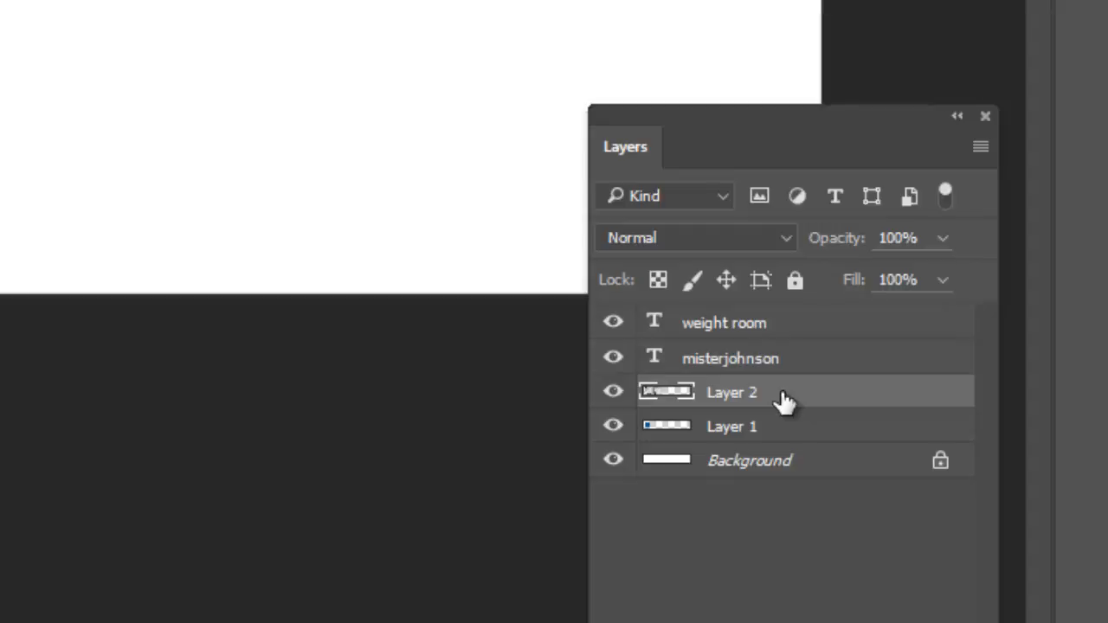
mouse_move(775, 440)
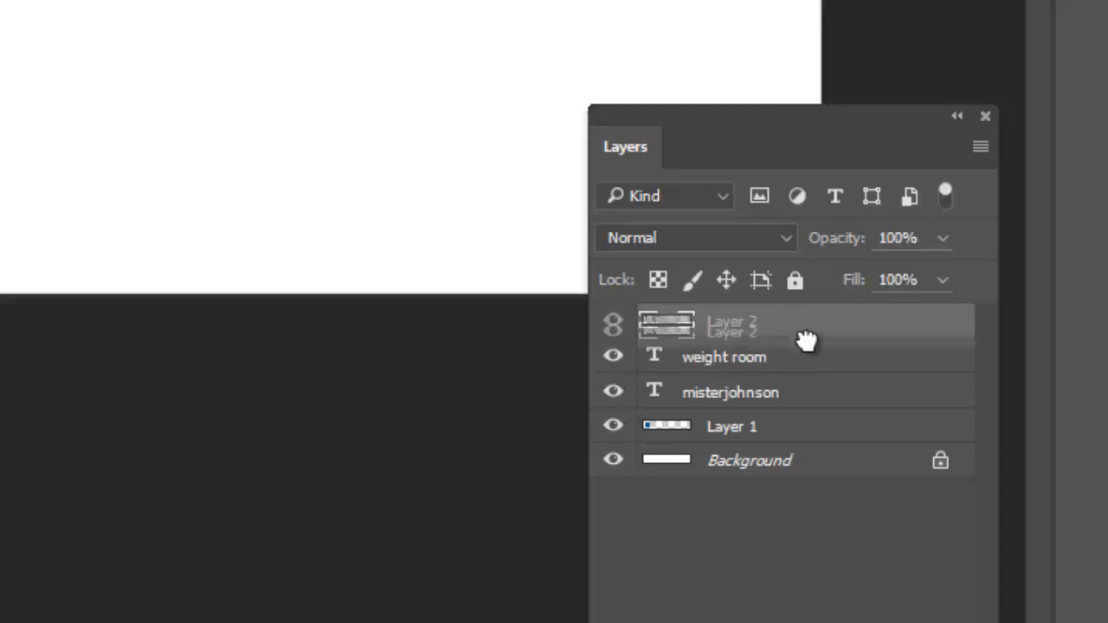
Keep Layer 2 above the circle Layer 1 and create a clipping mask so the head shows inside it.
left_click_drag(805, 332, 805, 395)
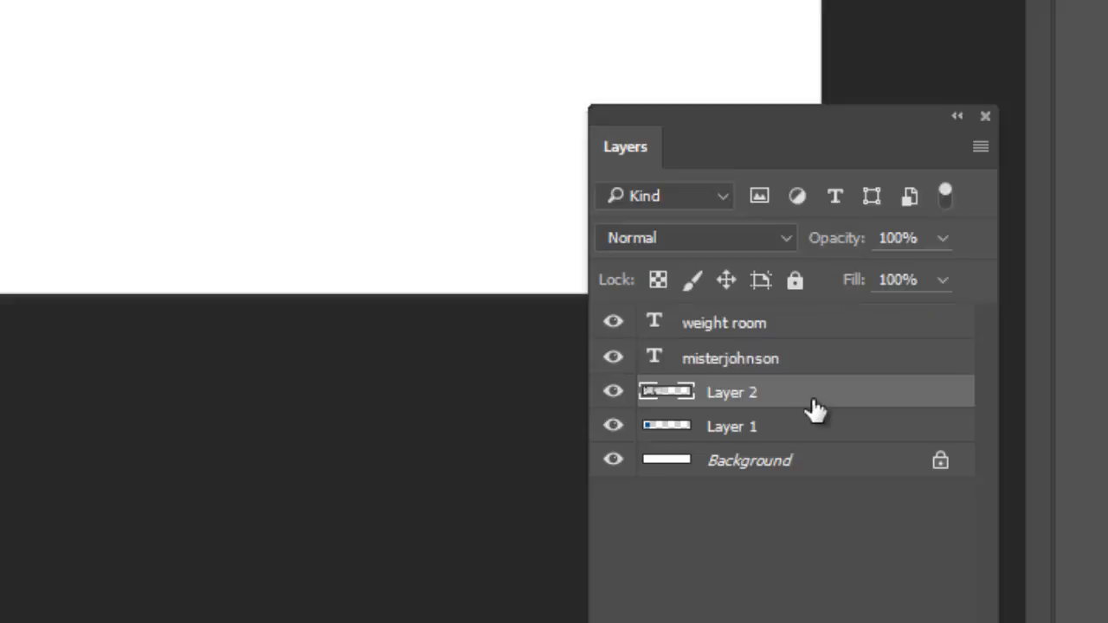
mouse_move(744, 426)
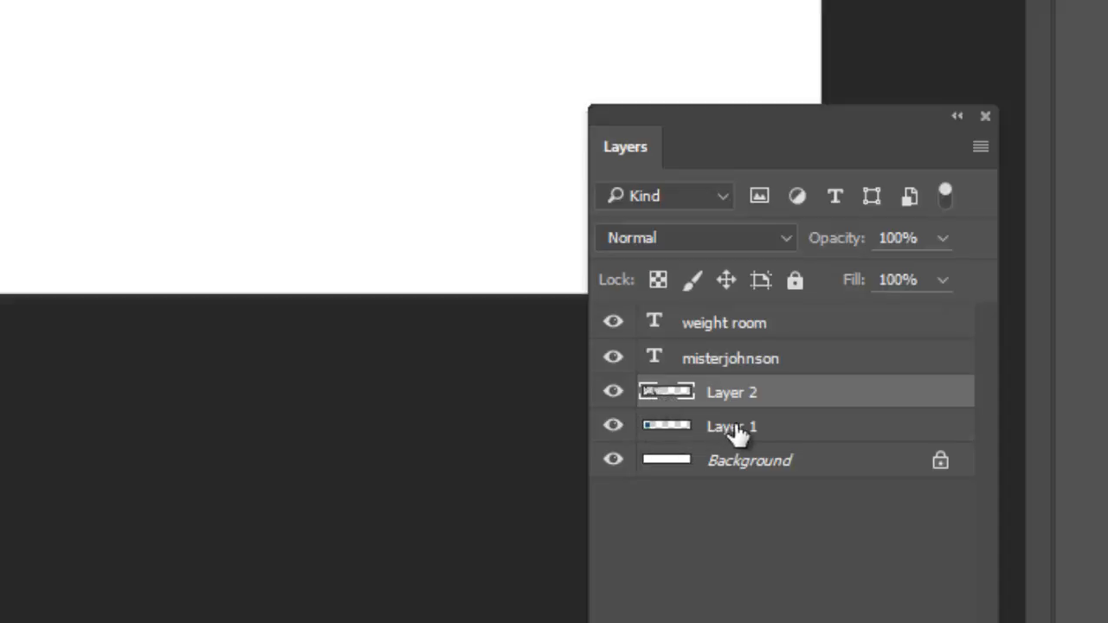
mouse_move(788, 436)
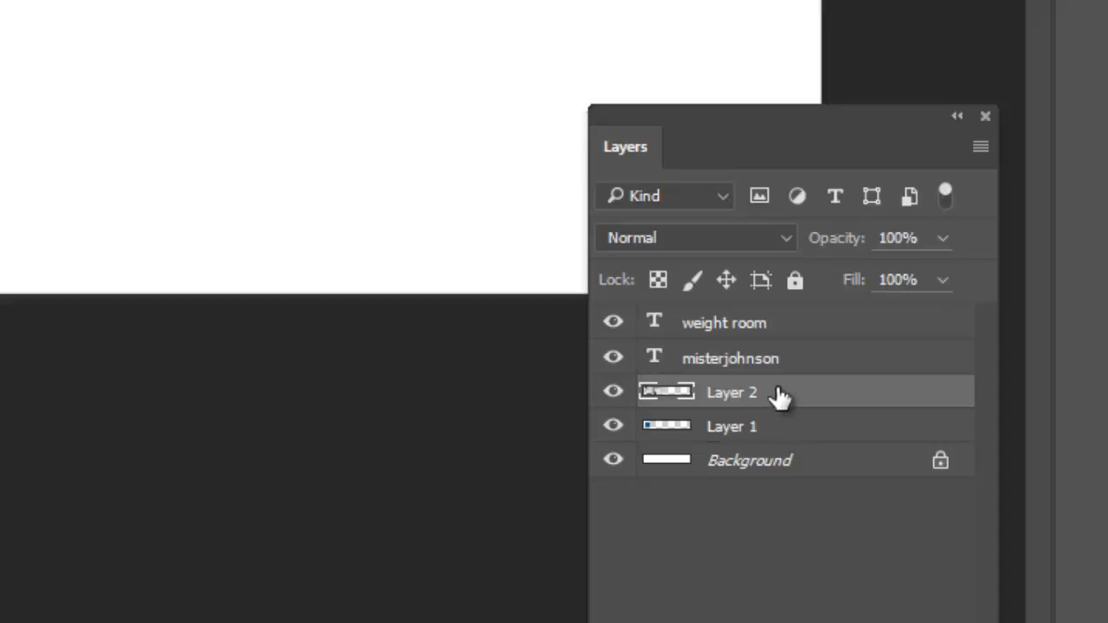
right_click(730, 391)
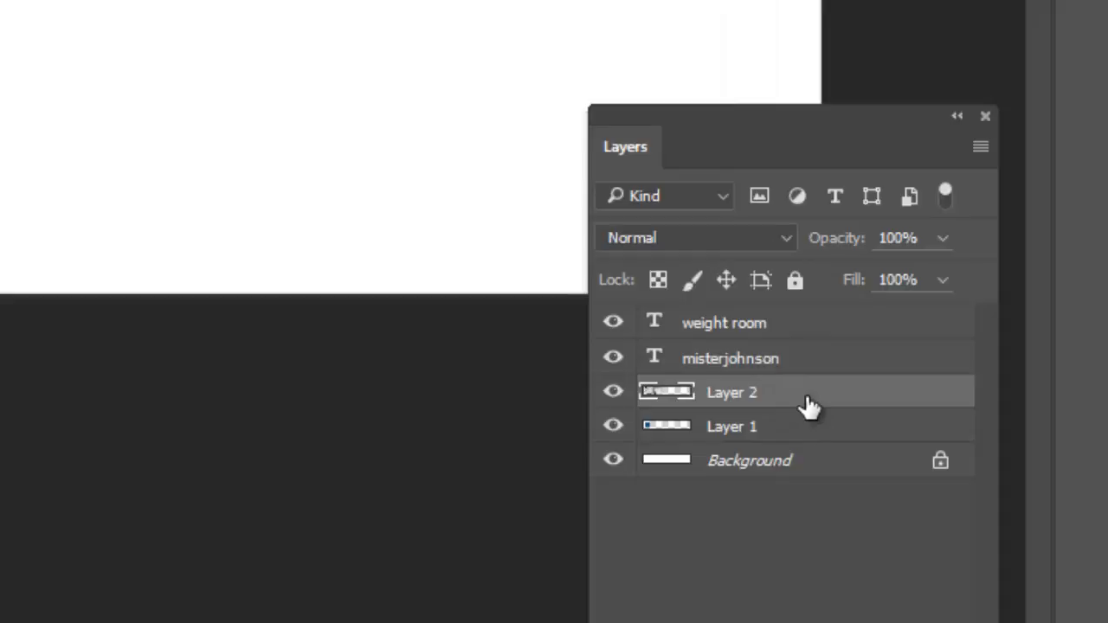
right_click(731, 391)
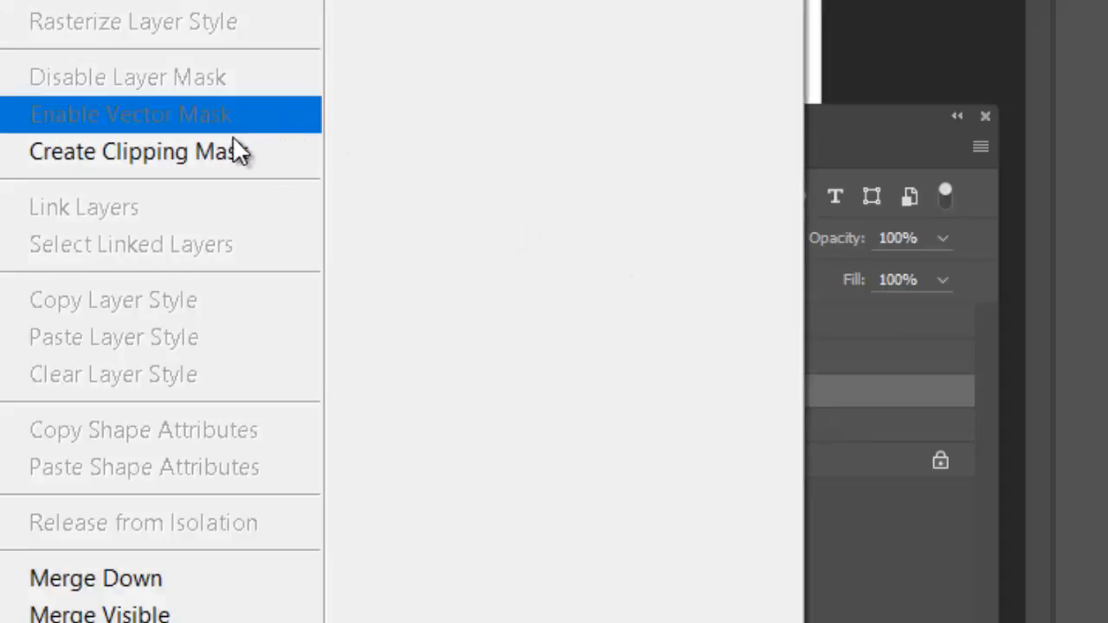
left_click(135, 151)
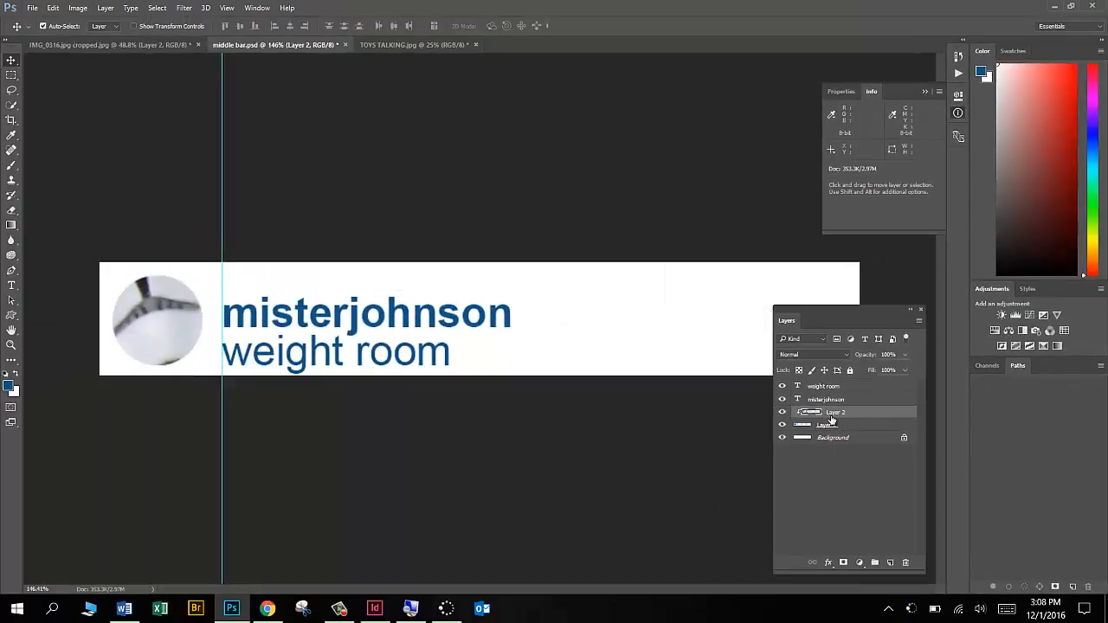
mouse_move(147, 315)
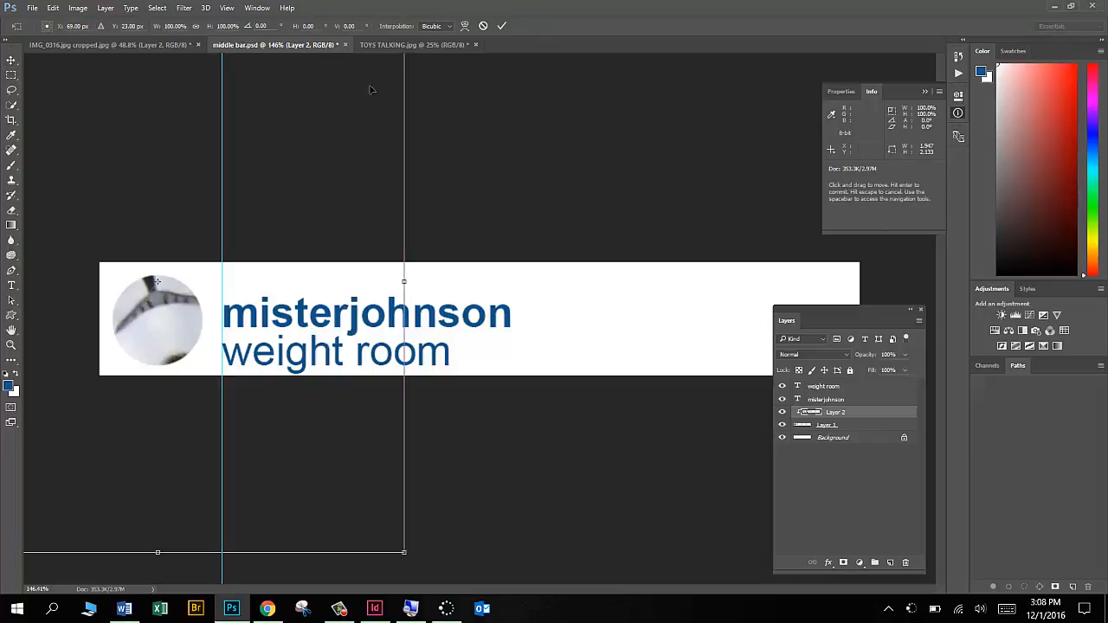
mouse_move(159, 155)
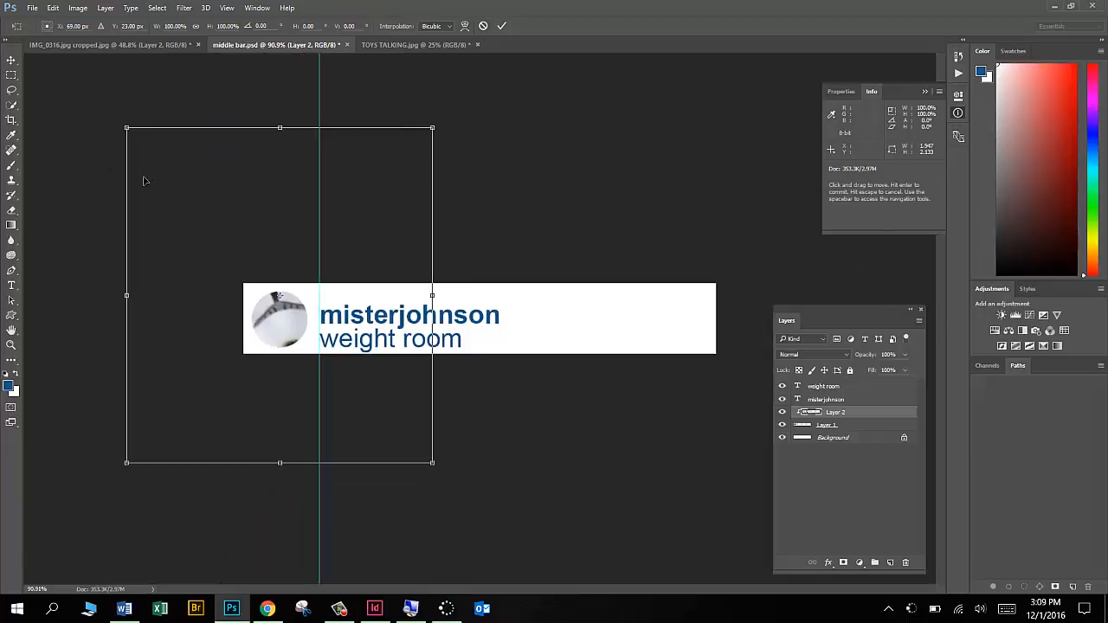
Free-transform the head over the profile circle and scale it down to fit inside.
left_click_drag(128, 128, 222, 232)
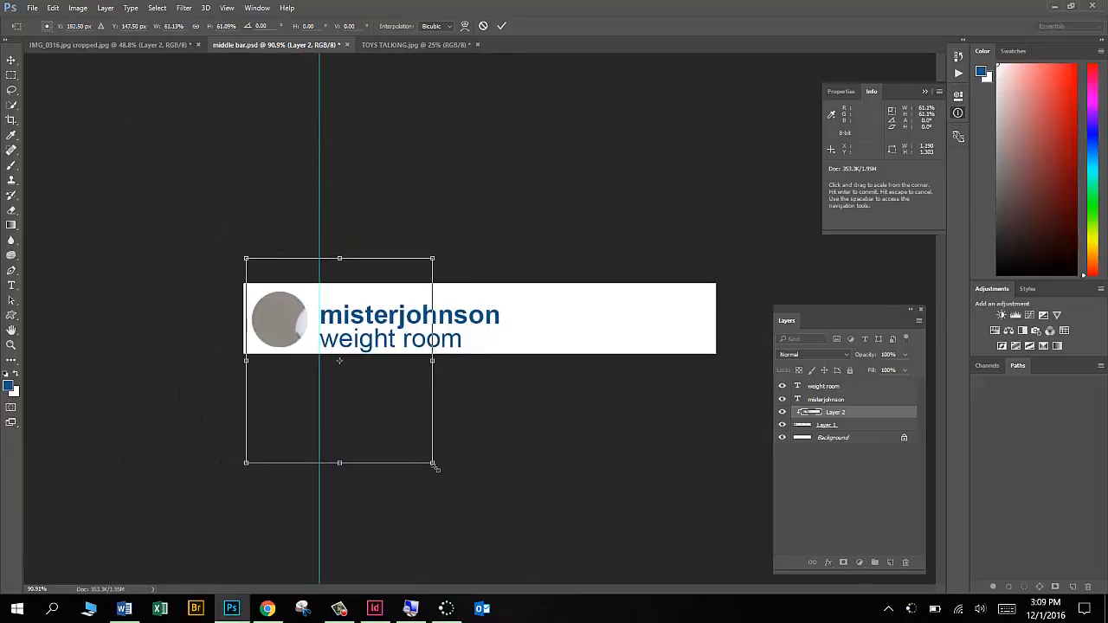
left_click_drag(433, 467, 338, 355)
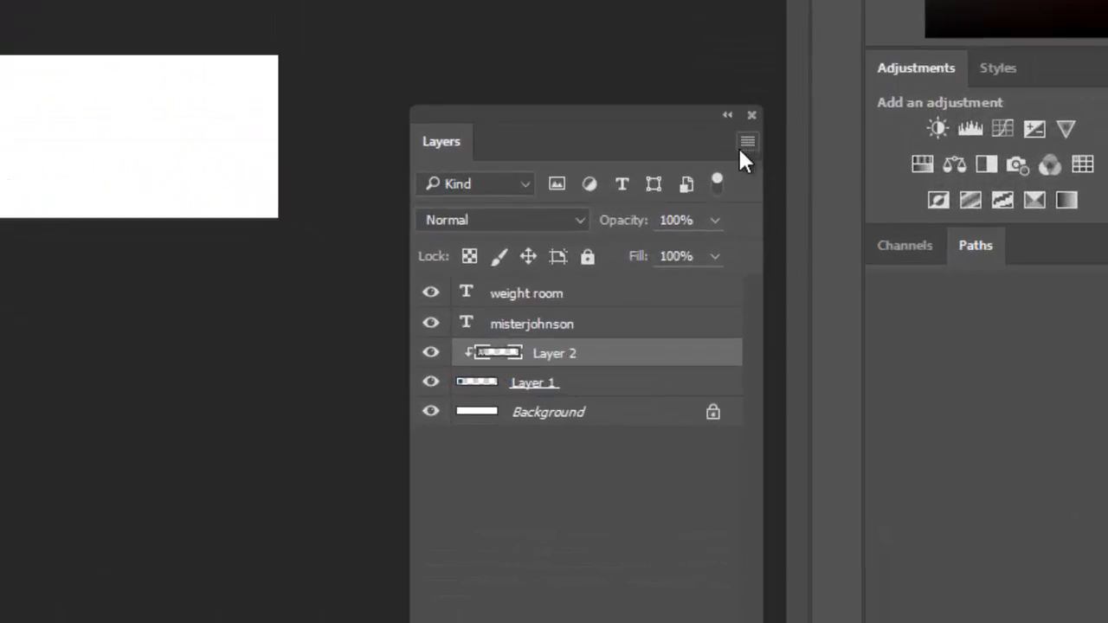
Flatten the middle bar layers into a single background.
left_click(746, 142)
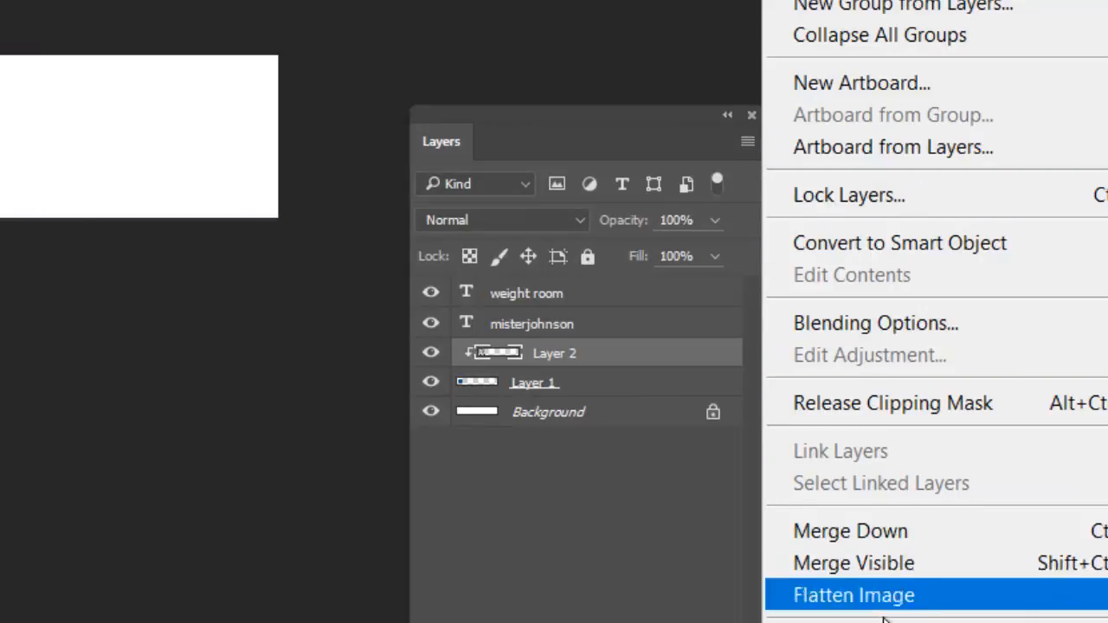
mouse_move(886, 606)
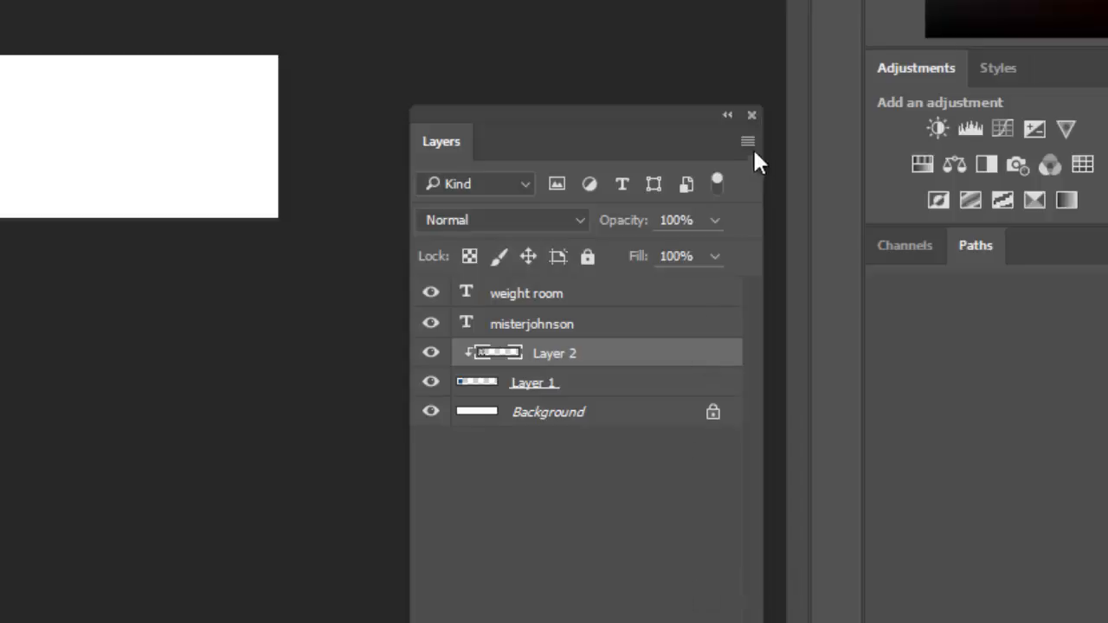
left_click(748, 142)
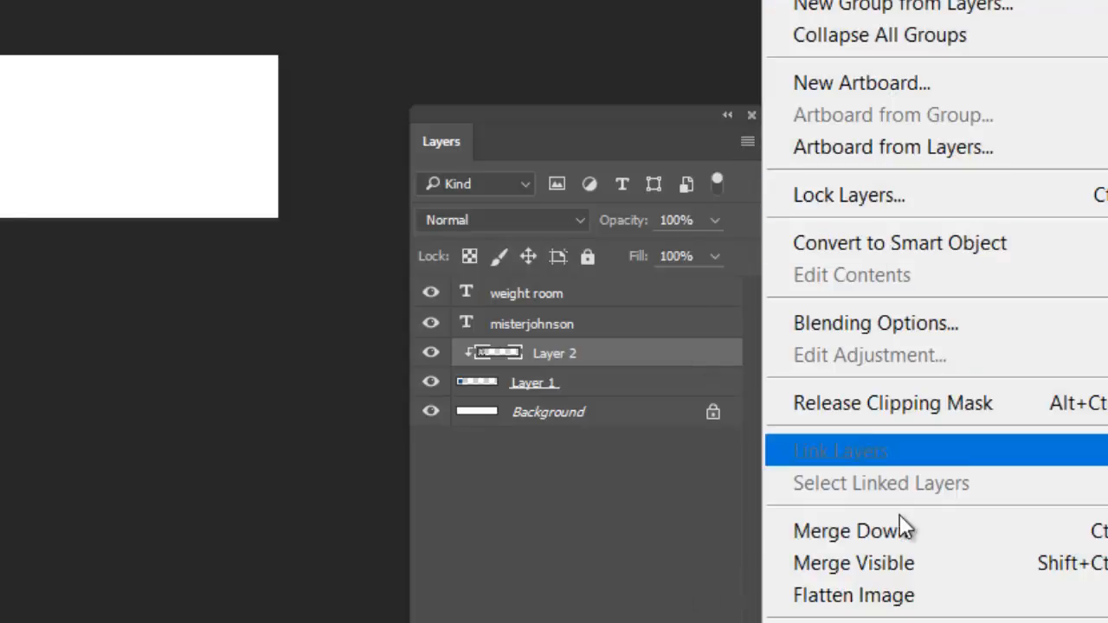
left_click(851, 595)
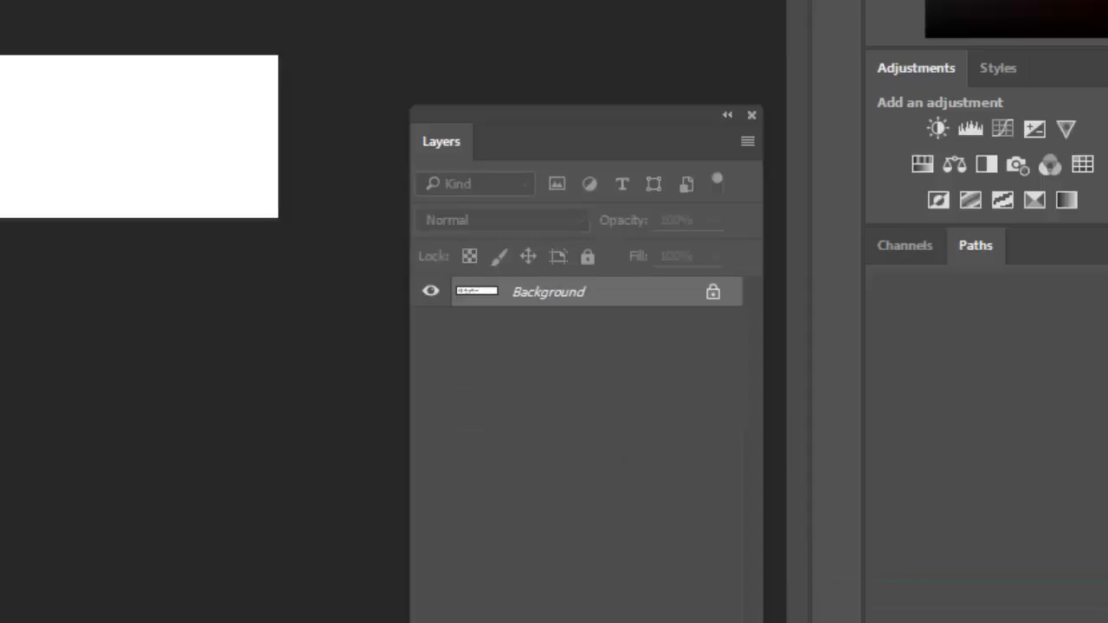
Resize the bar via Image Size to 2.9 inches wide with proportions kept.
left_click(59, 10)
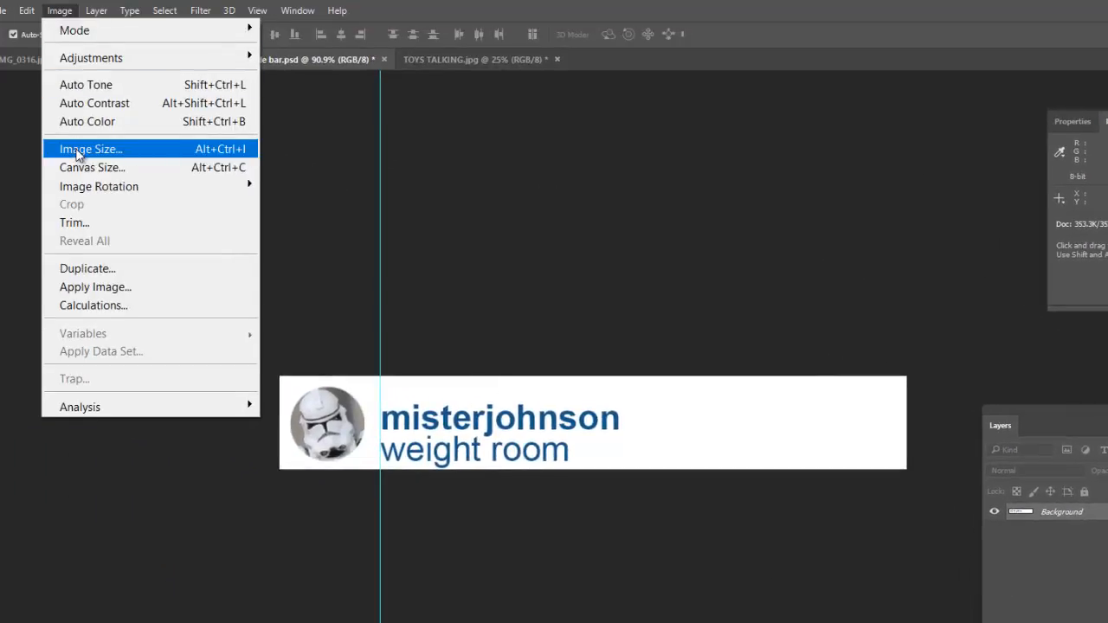
left_click(90, 149)
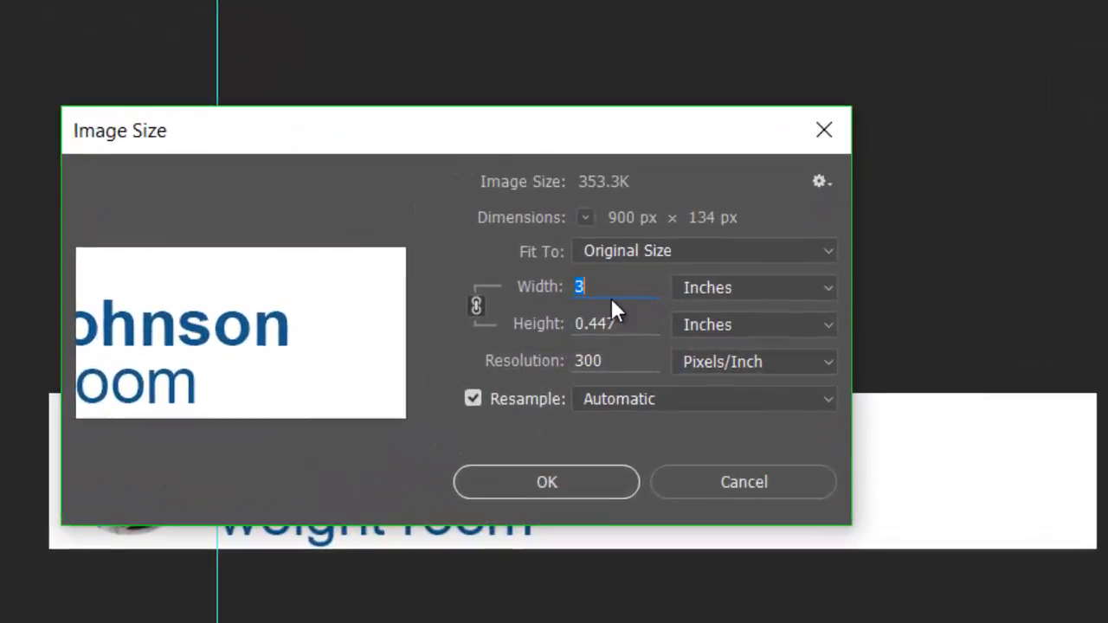
type("2.9")
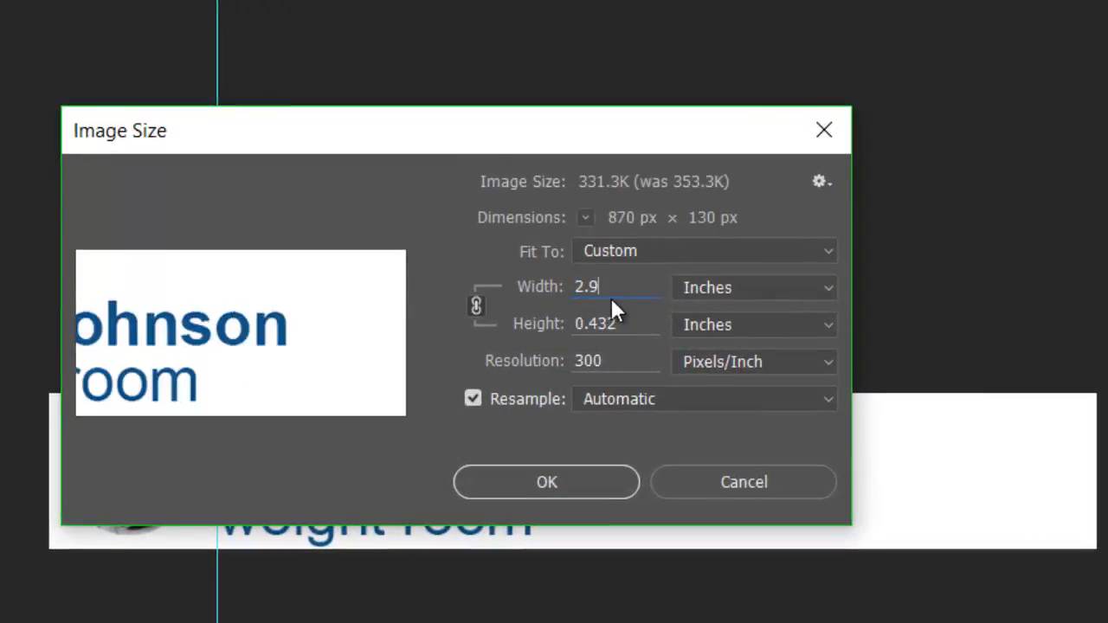
left_click(547, 481)
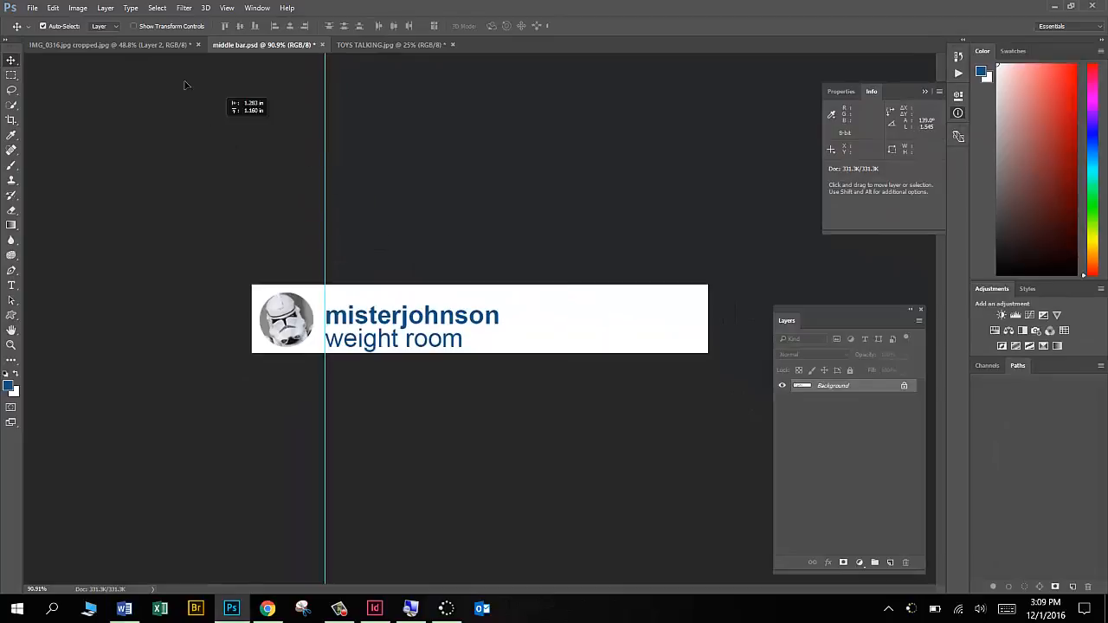
Move the resized middle bar into the squat photo as top Layer 3 above the filtered image.
left_click(104, 45)
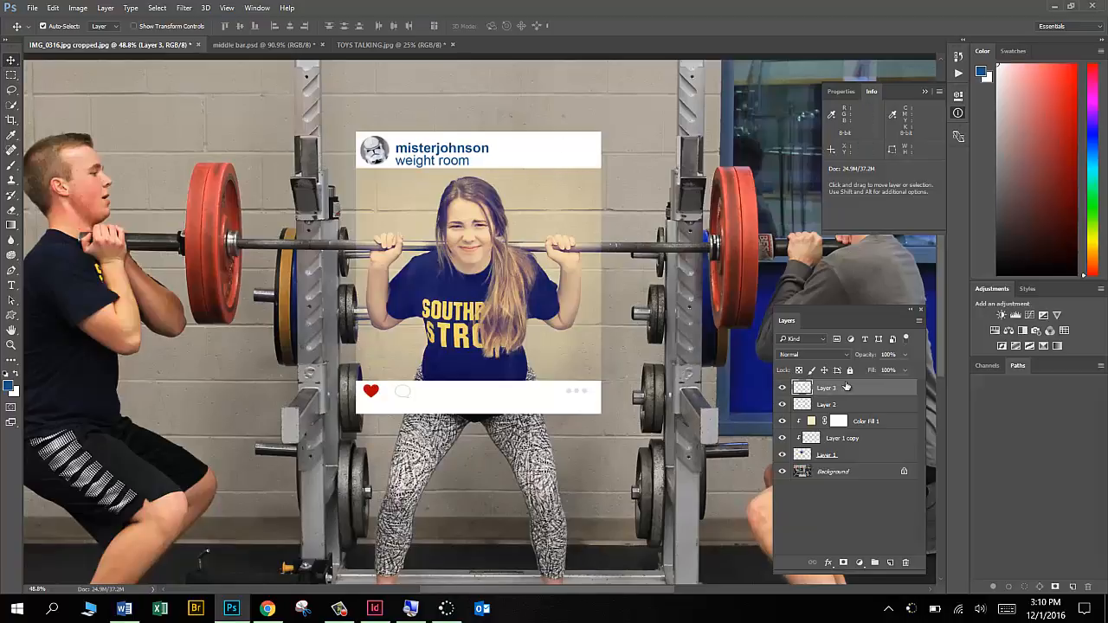
mouse_move(852, 405)
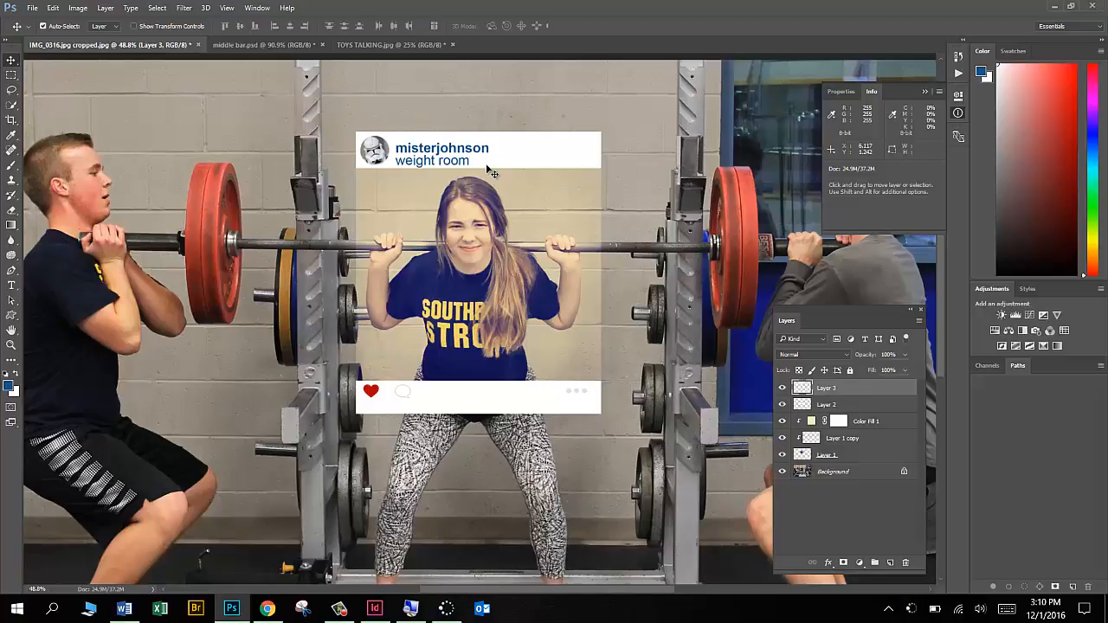
left_click(31, 7)
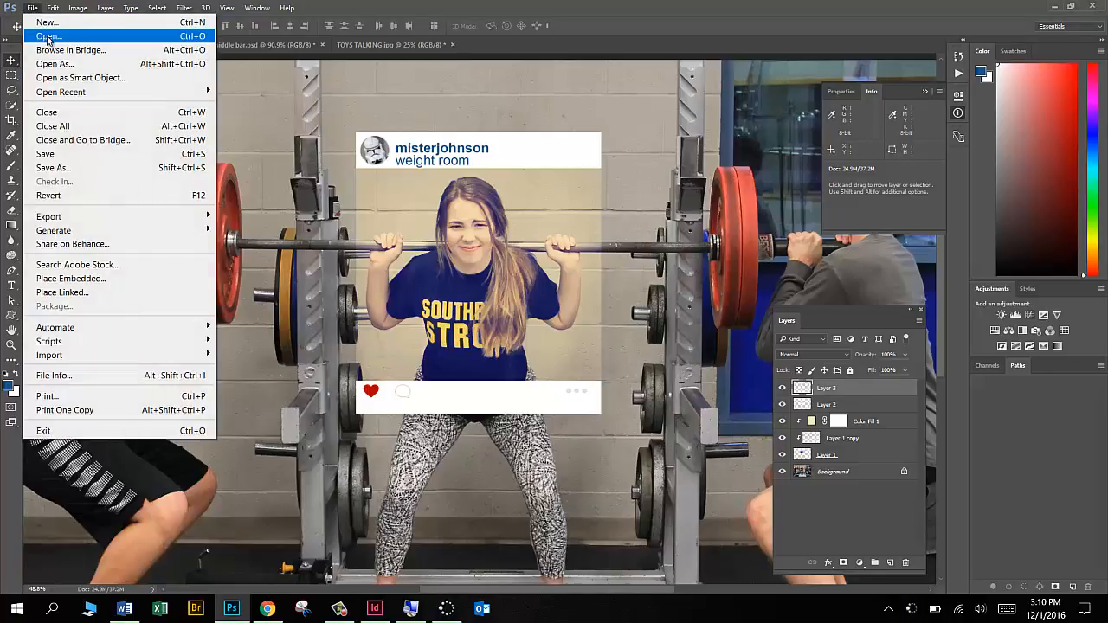
Load Top Bar.psd and resize it to 2.9 inches wide.
left_click(47, 35)
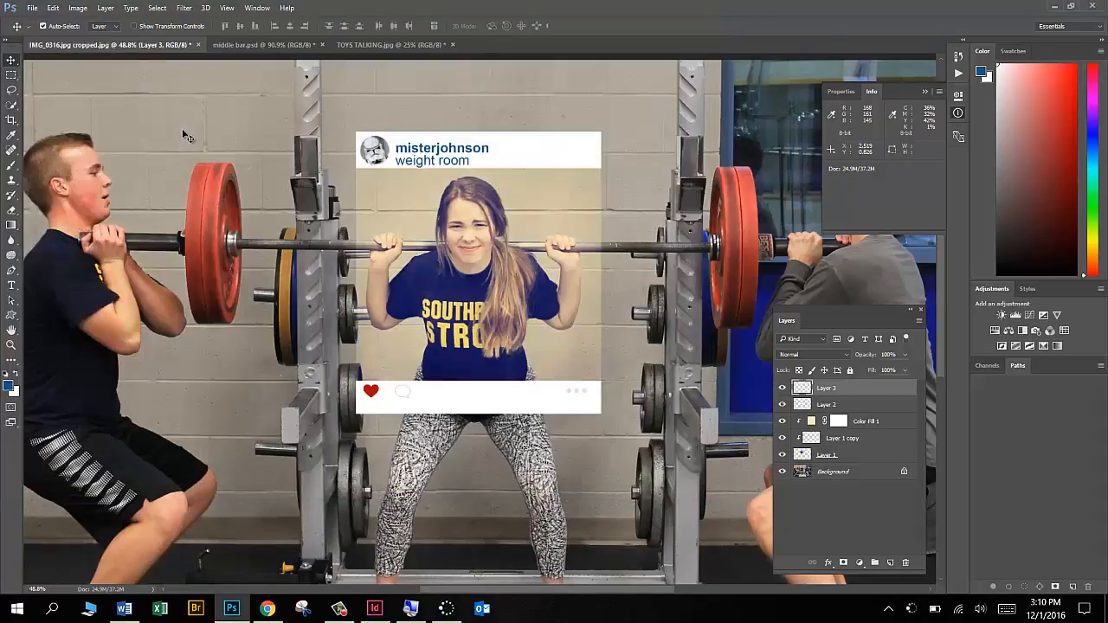
left_click(509, 45)
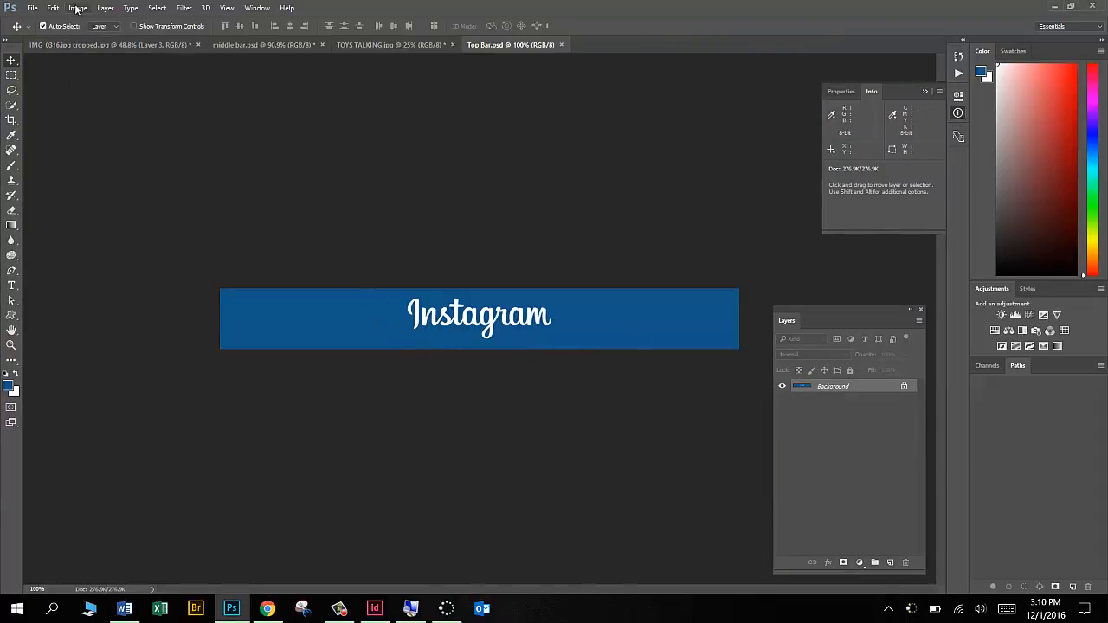
left_click(77, 7)
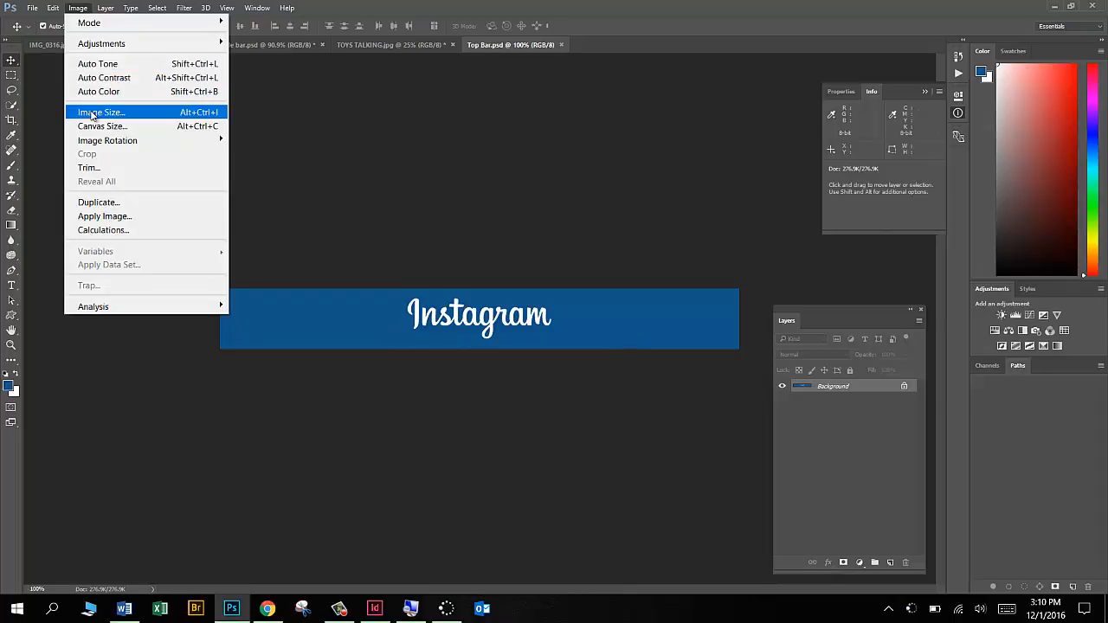
left_click(101, 111)
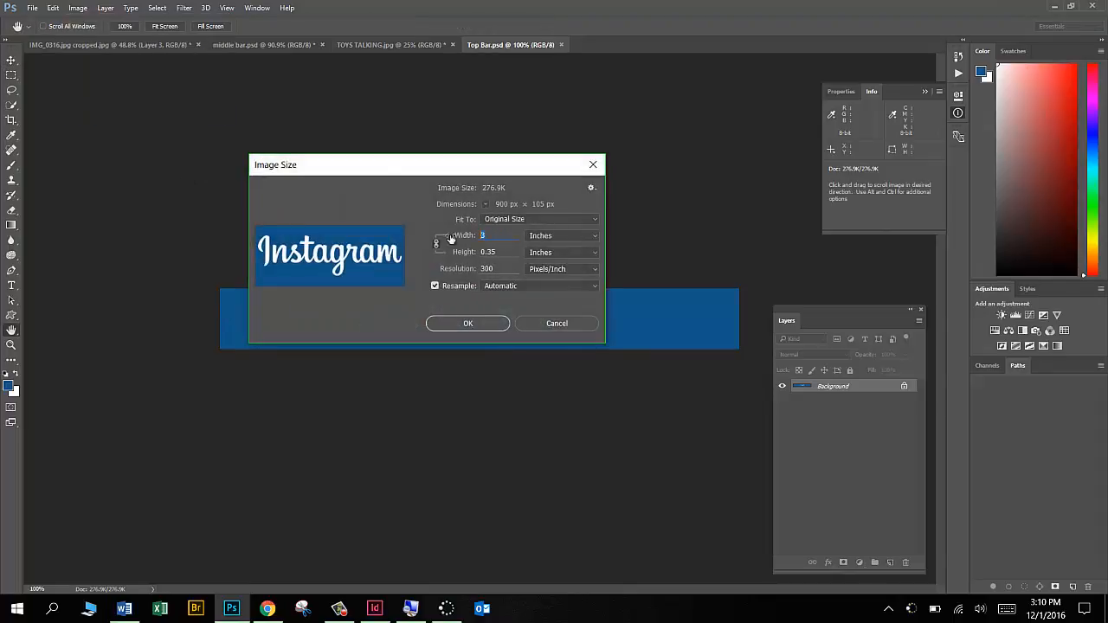
type("2.9")
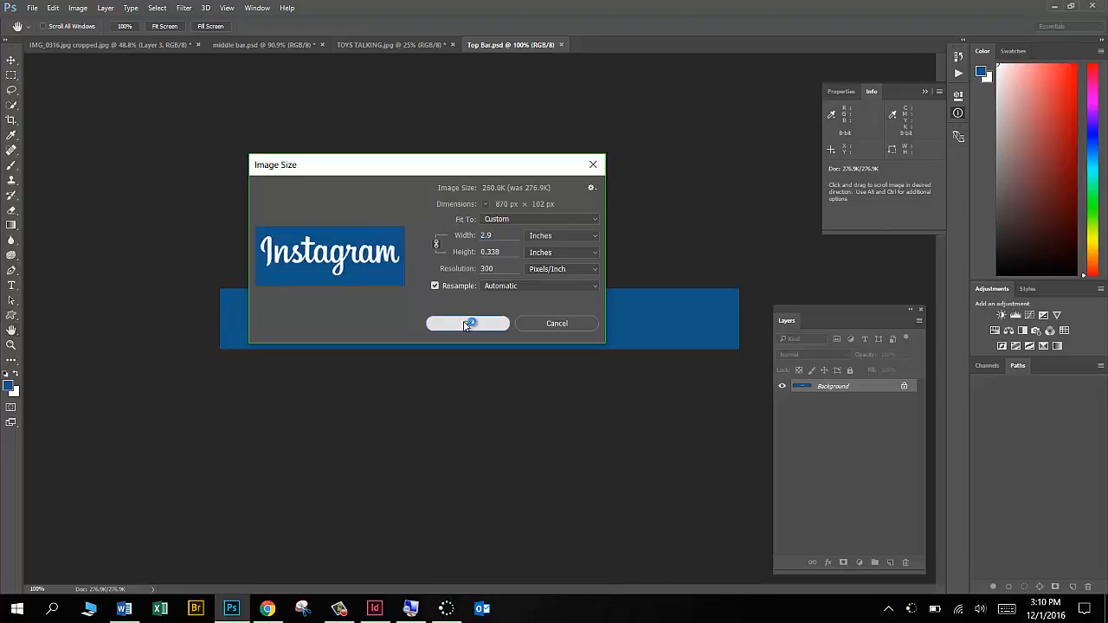
left_click(467, 324)
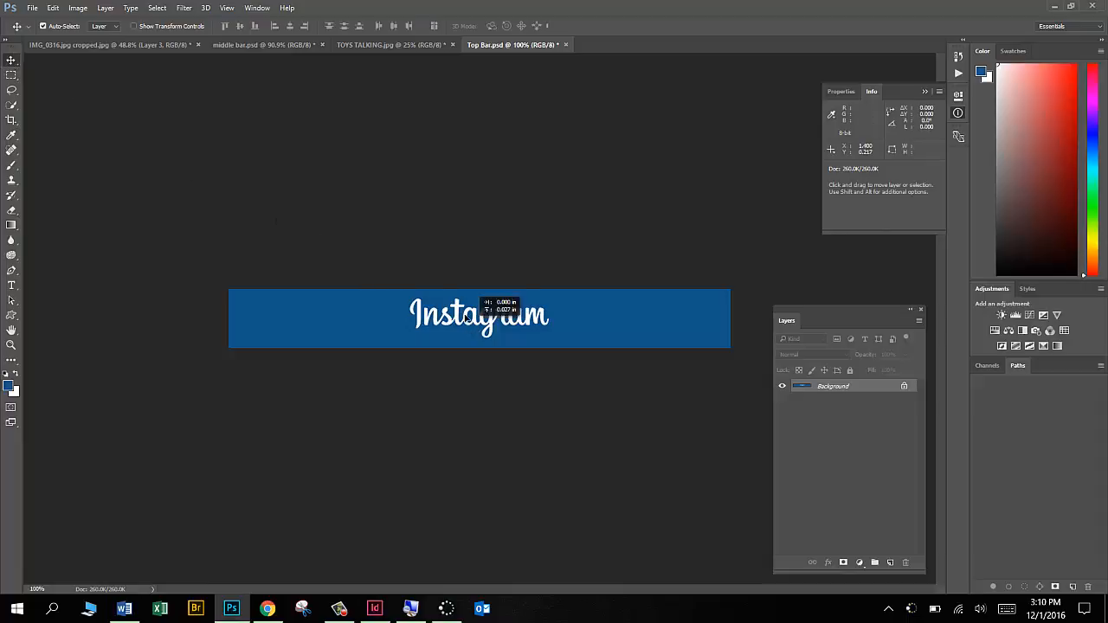
Place the Instagram top bar on the photo just above the username bar.
left_click(95, 45)
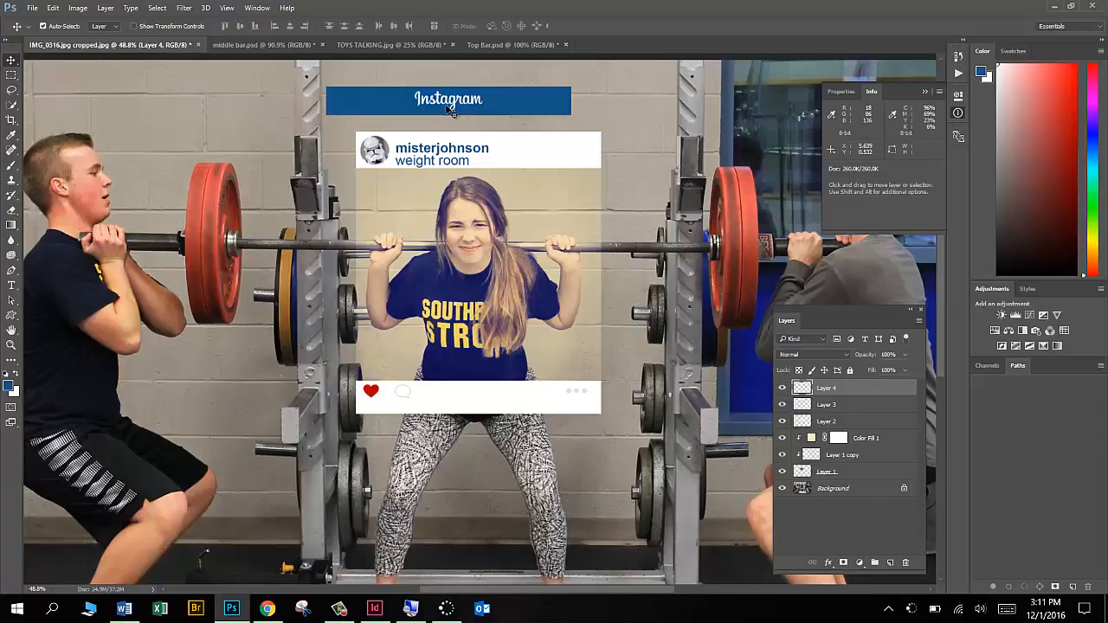
left_click_drag(446, 97, 477, 114)
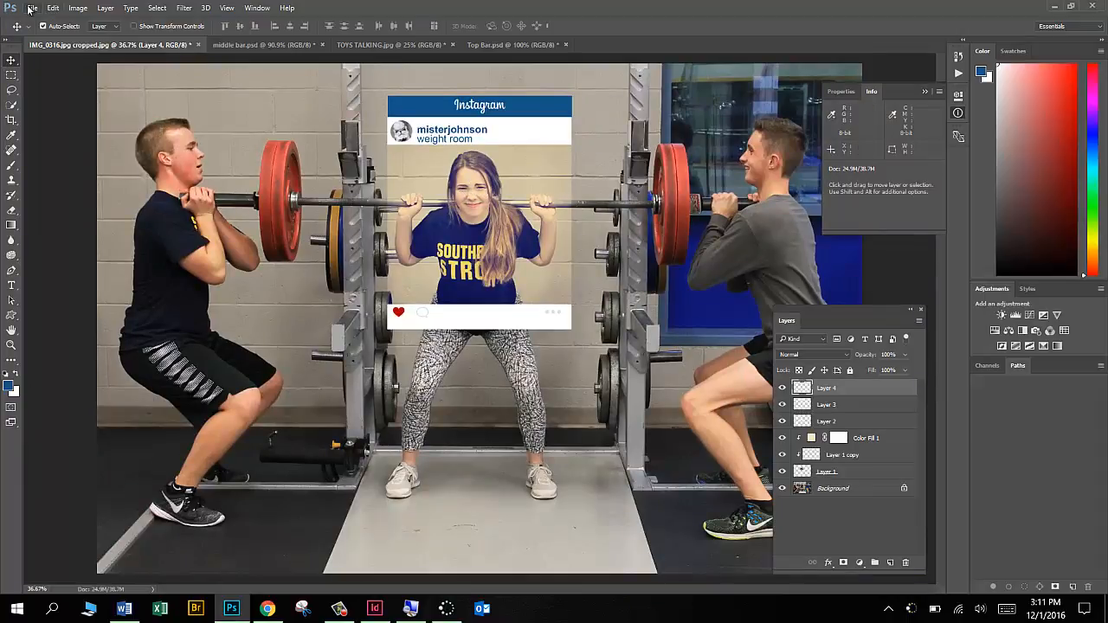
Start Save As and browse to the instagram folder inside the user's class folder.
left_click(31, 7)
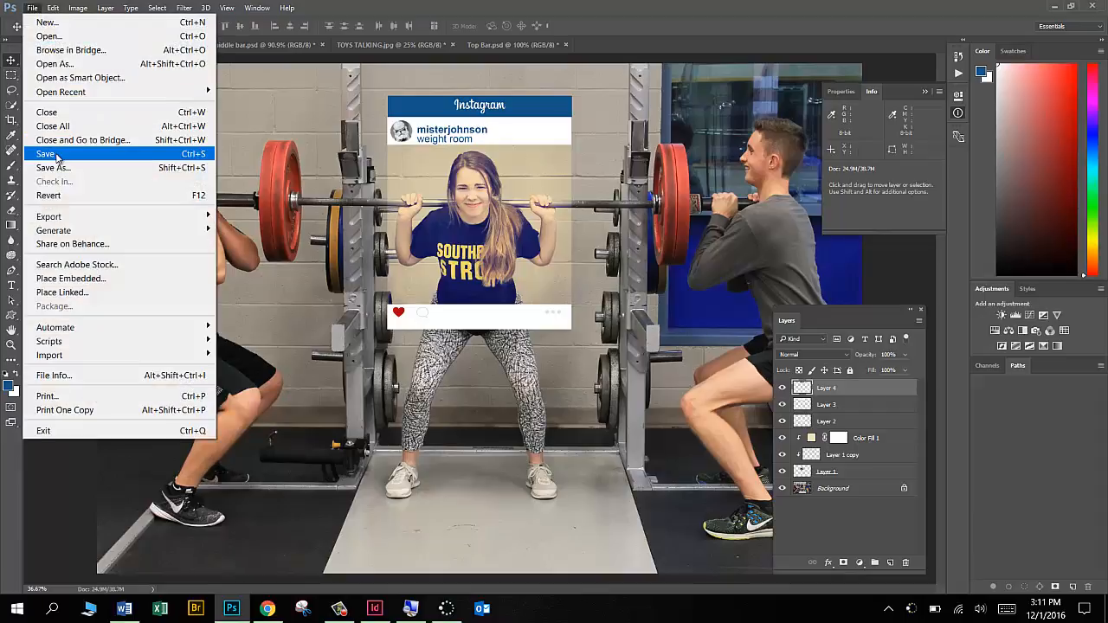
left_click(45, 154)
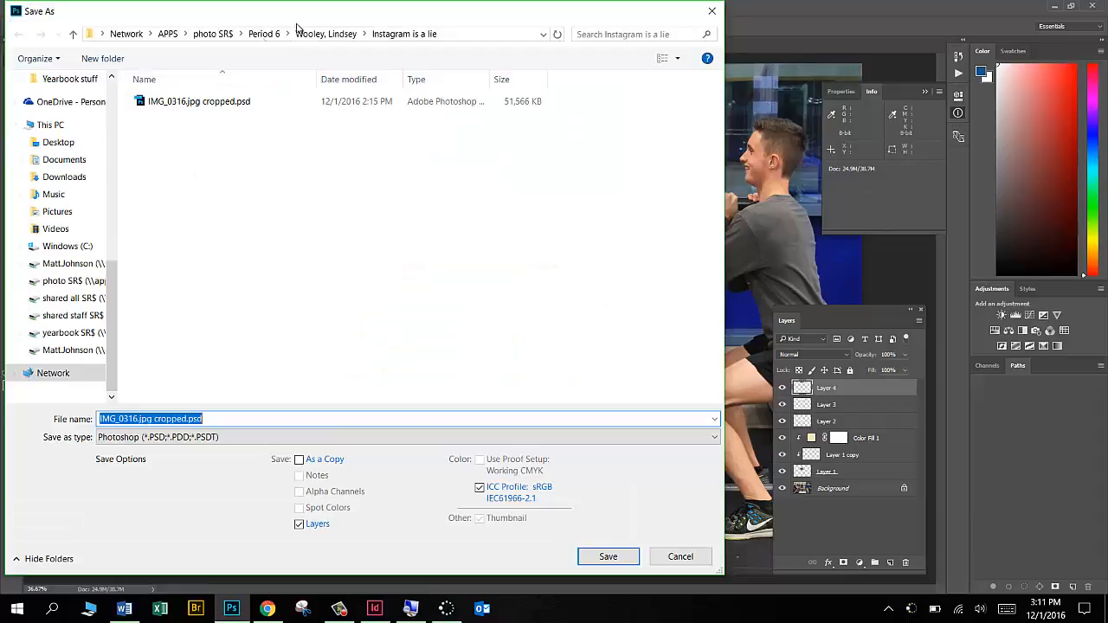
left_click(263, 35)
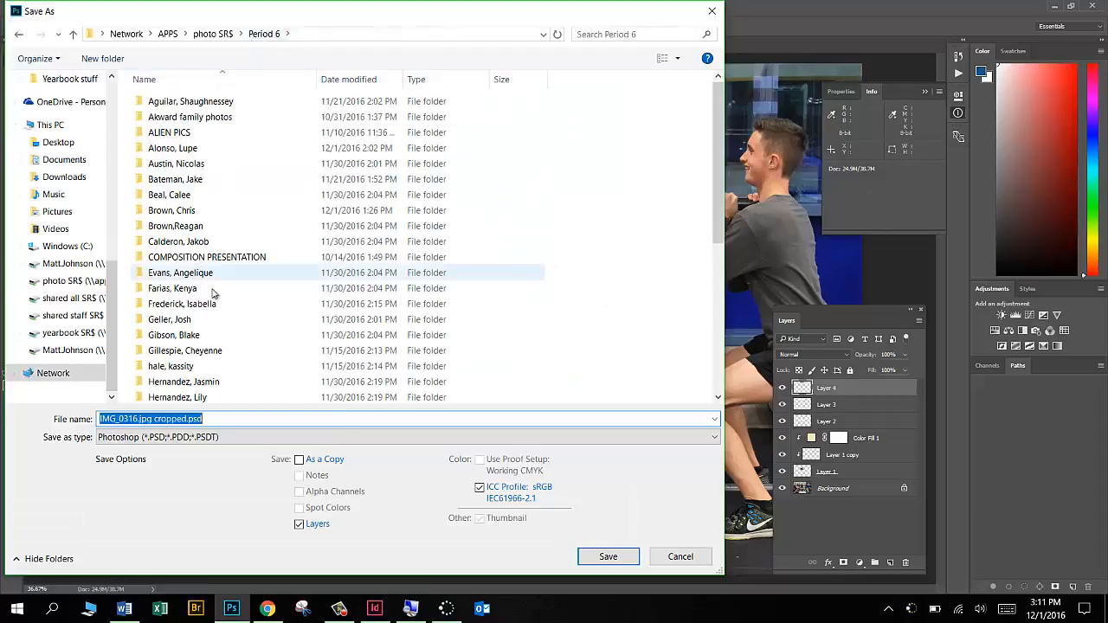
scroll("down", 3)
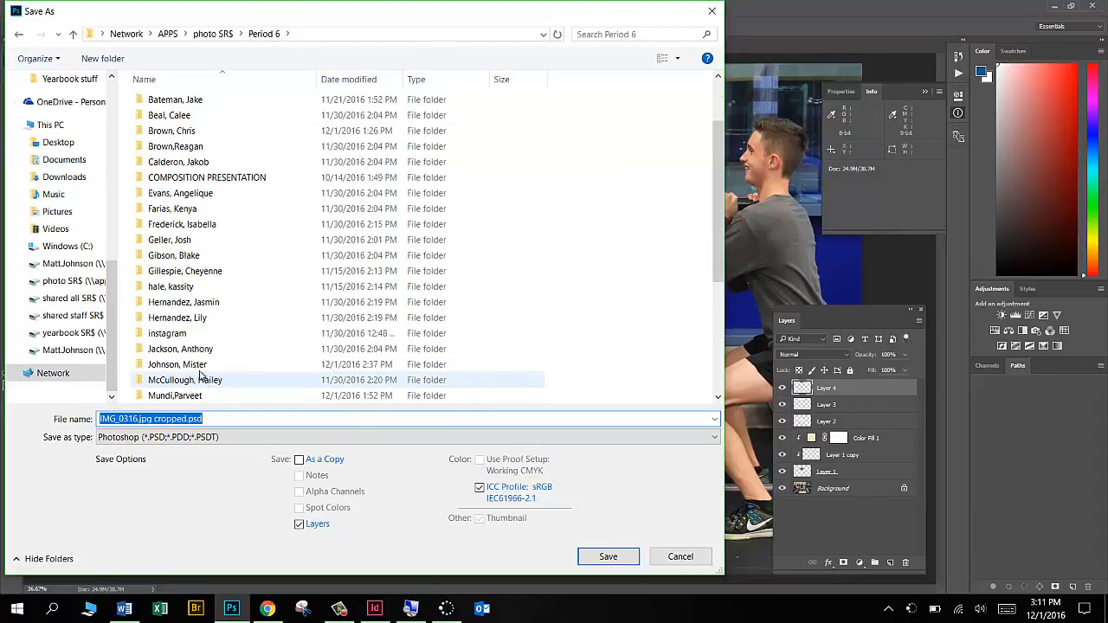
double_click(176, 363)
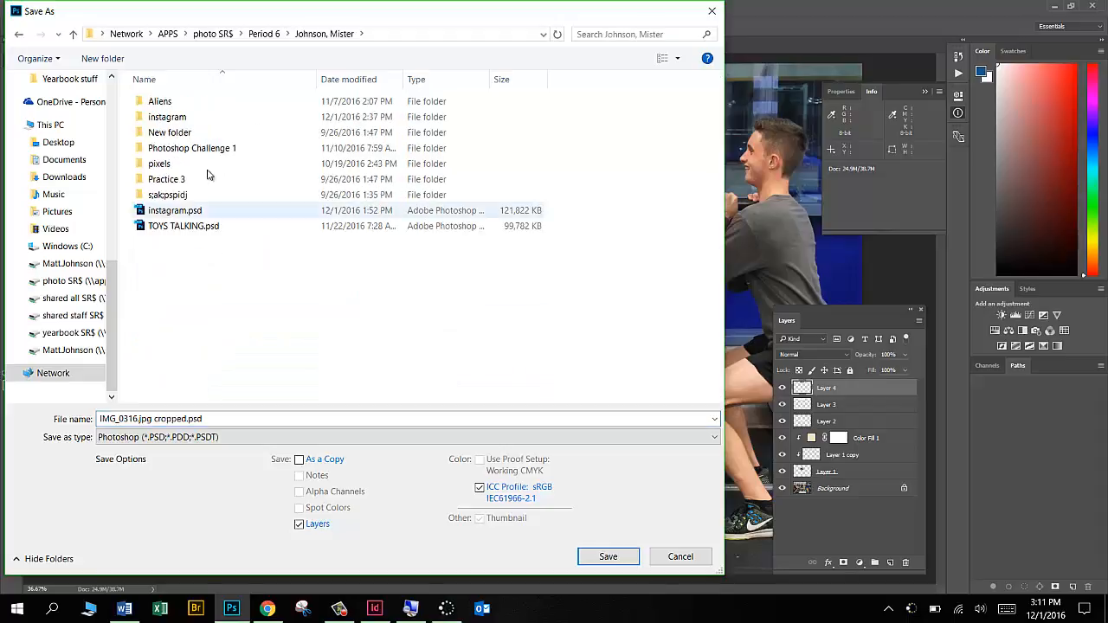
left_click(166, 117)
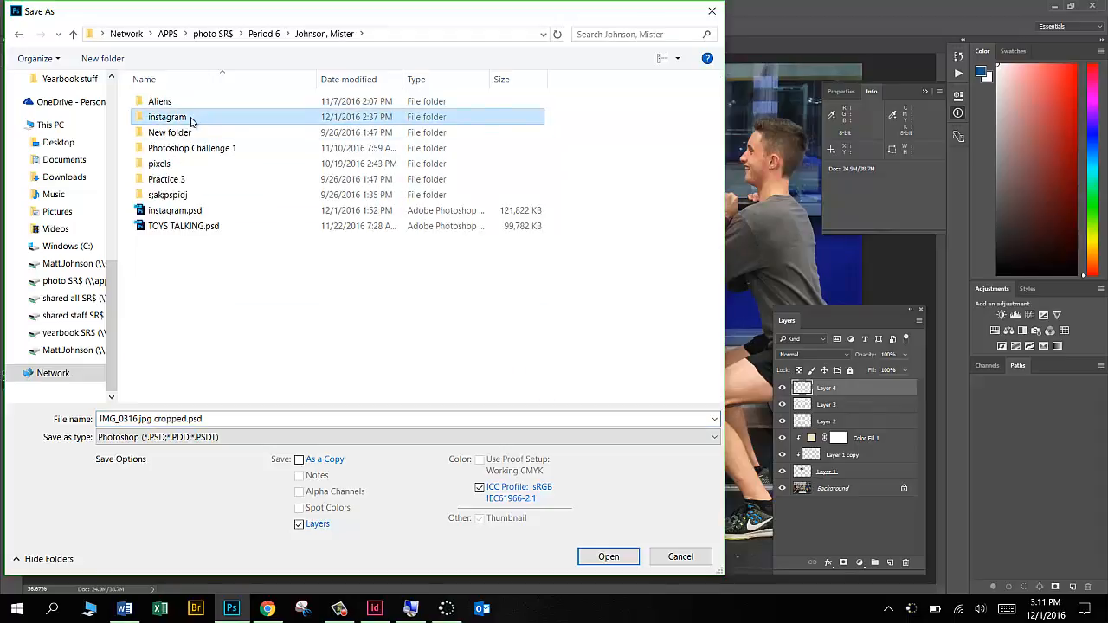
double_click(166, 117)
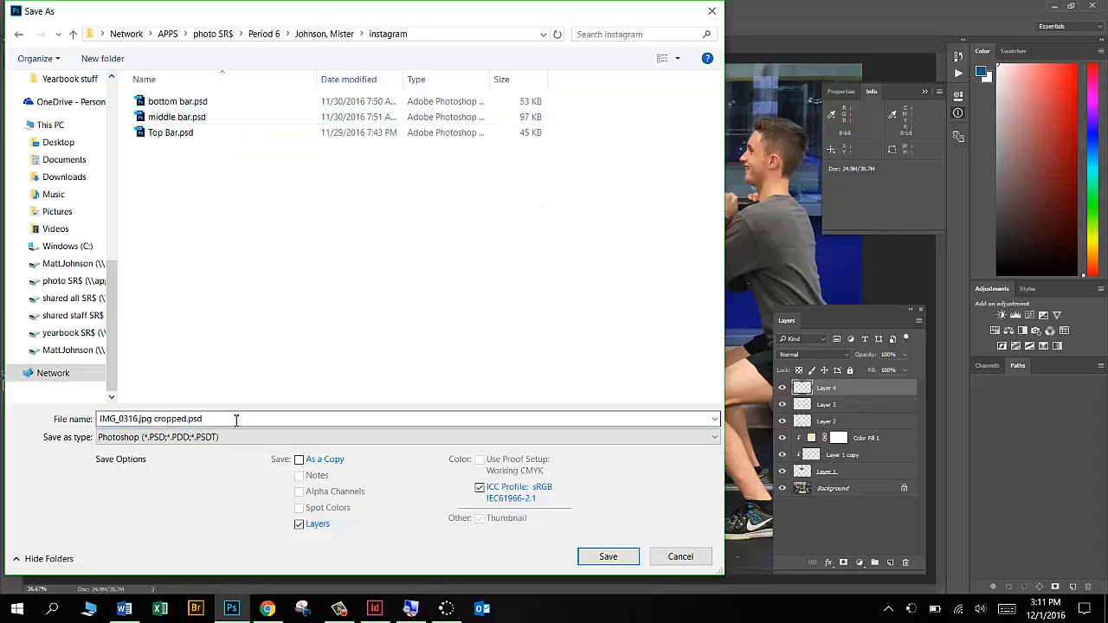
Name the mockup 'finished Instagram' and save it as a layered PSD.
type("fins")
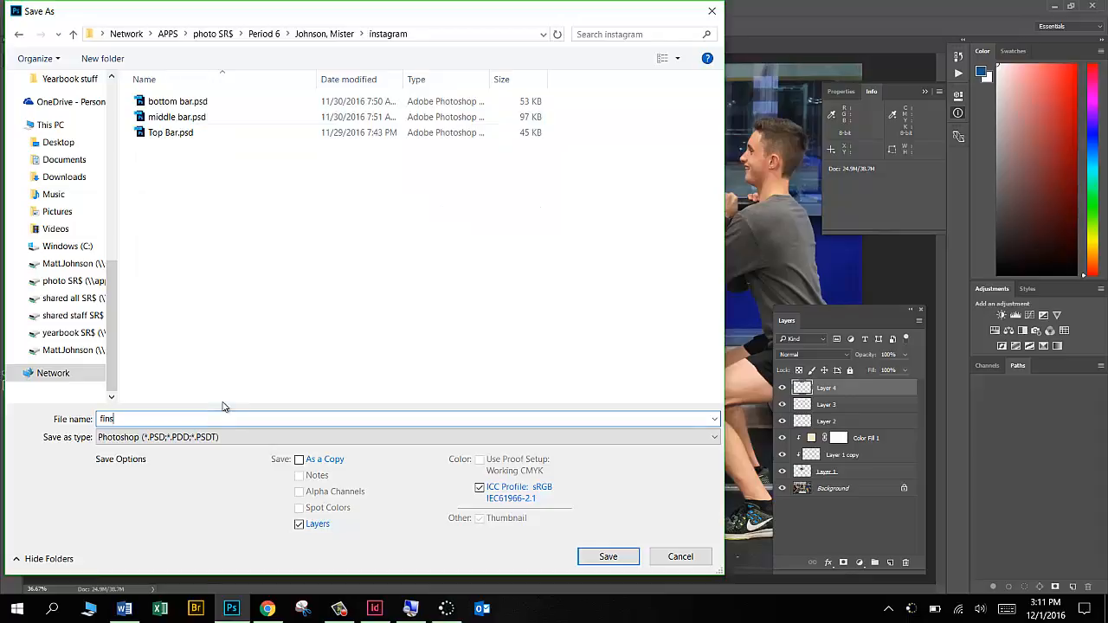
type("finished Instagram")
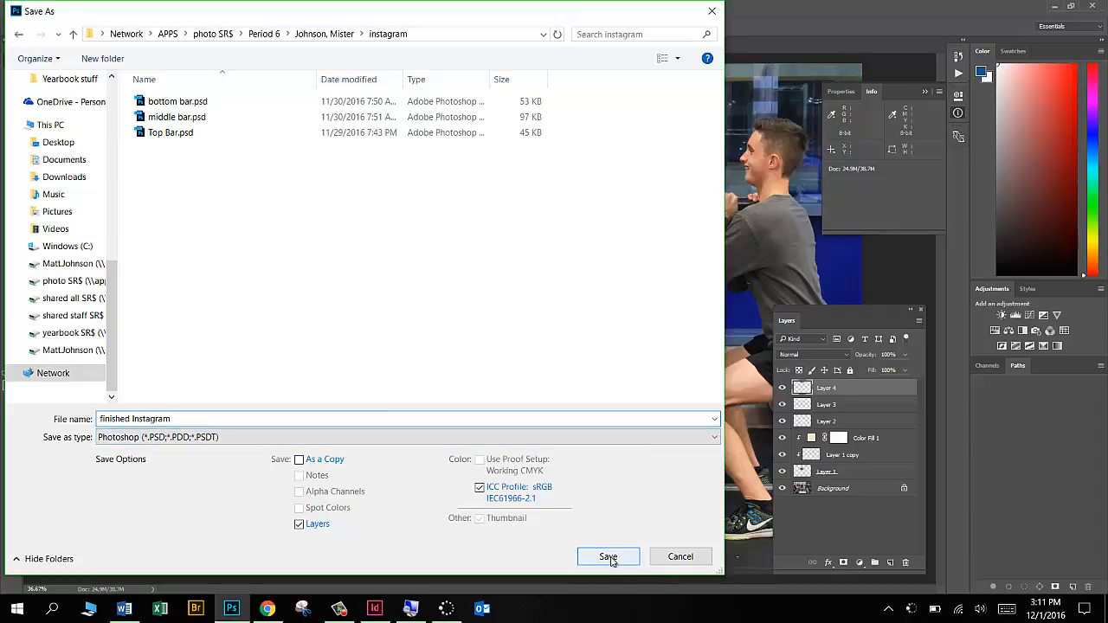
left_click(607, 557)
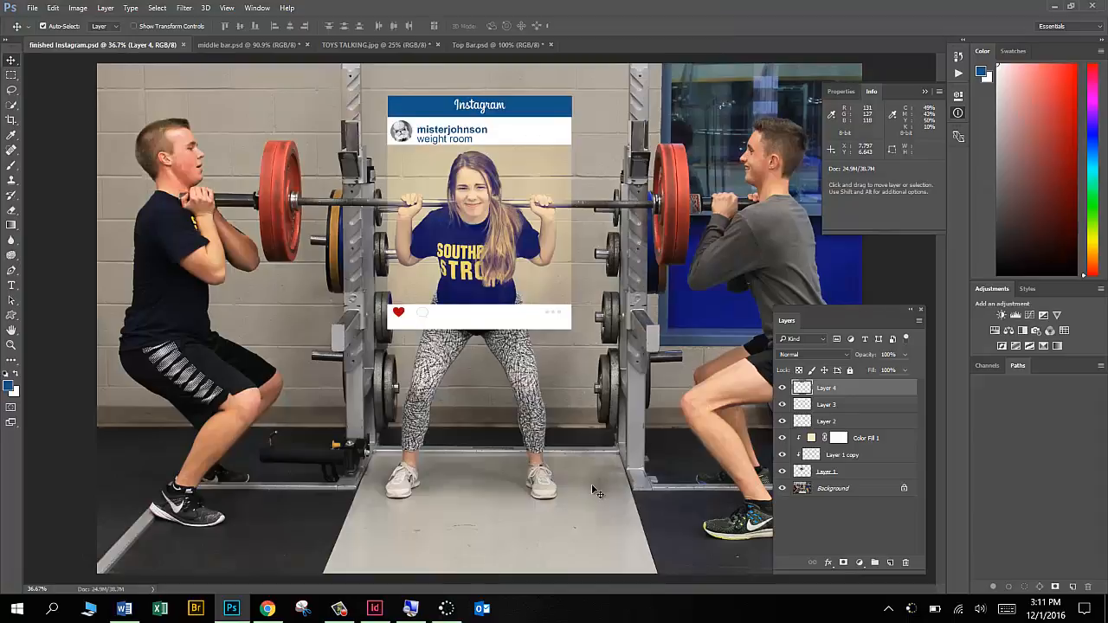
Save a JPEG copy, finished Instagram.jpg, at maximum quality in the same folder.
left_click(32, 7)
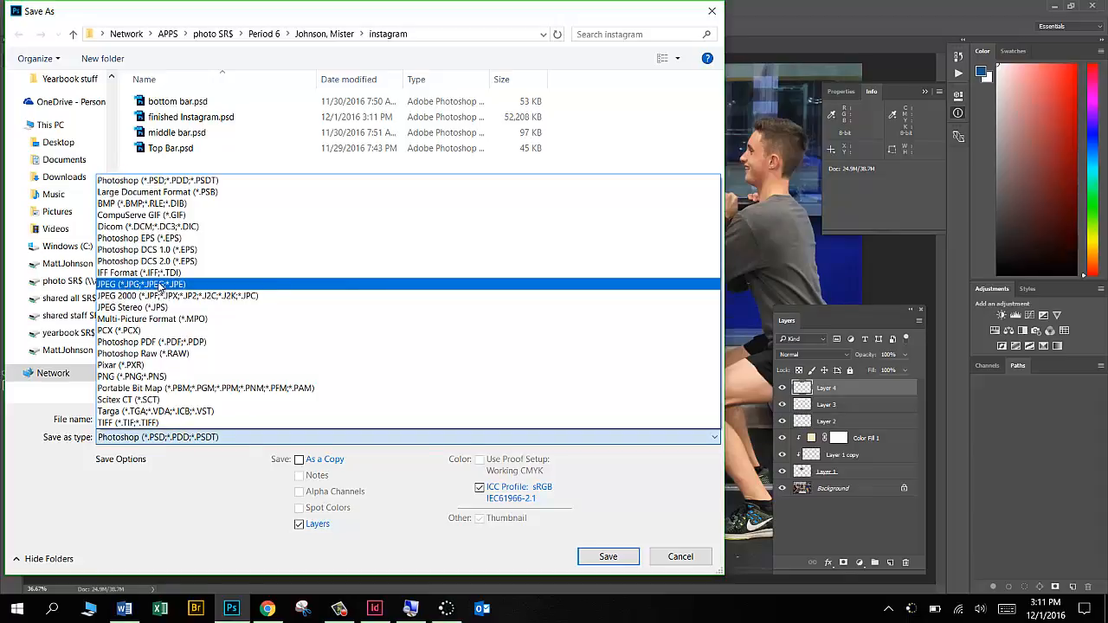
left_click(141, 284)
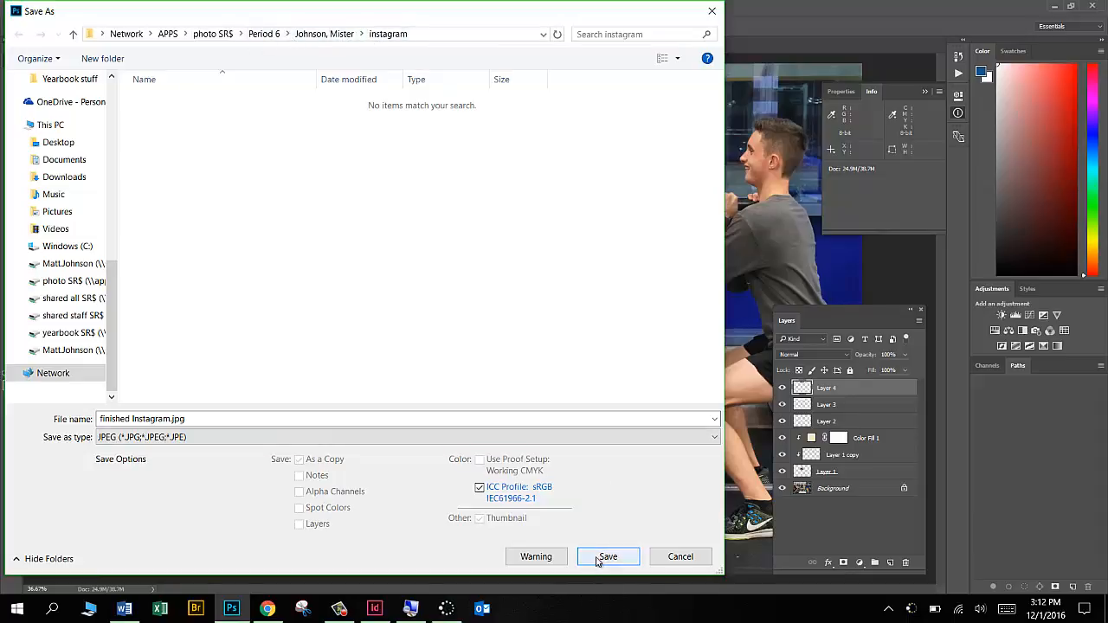
left_click(608, 557)
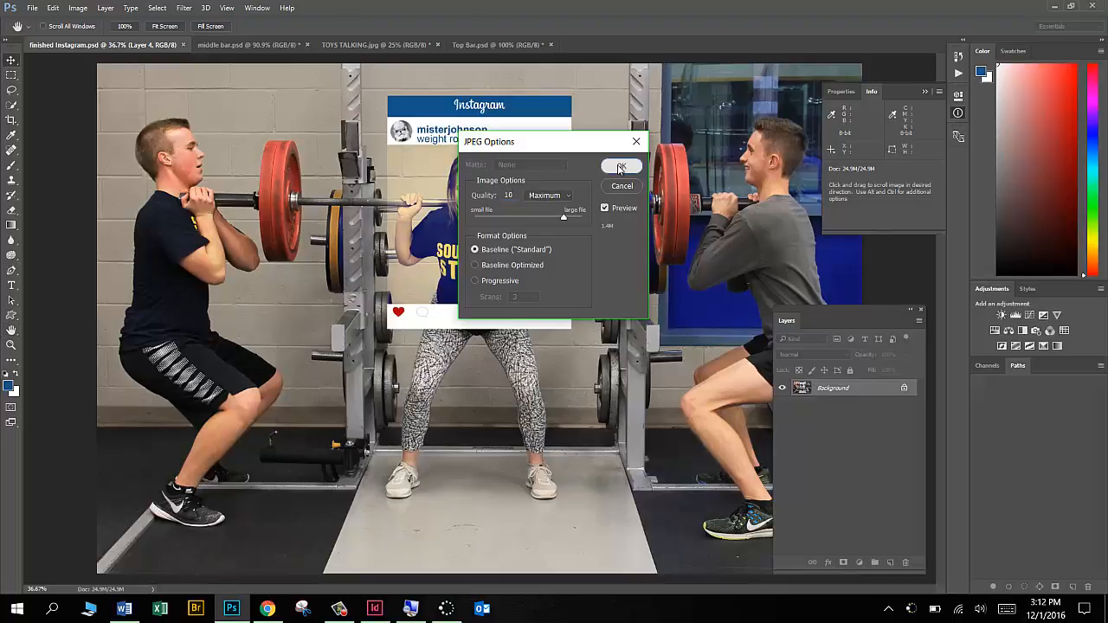
left_click(621, 167)
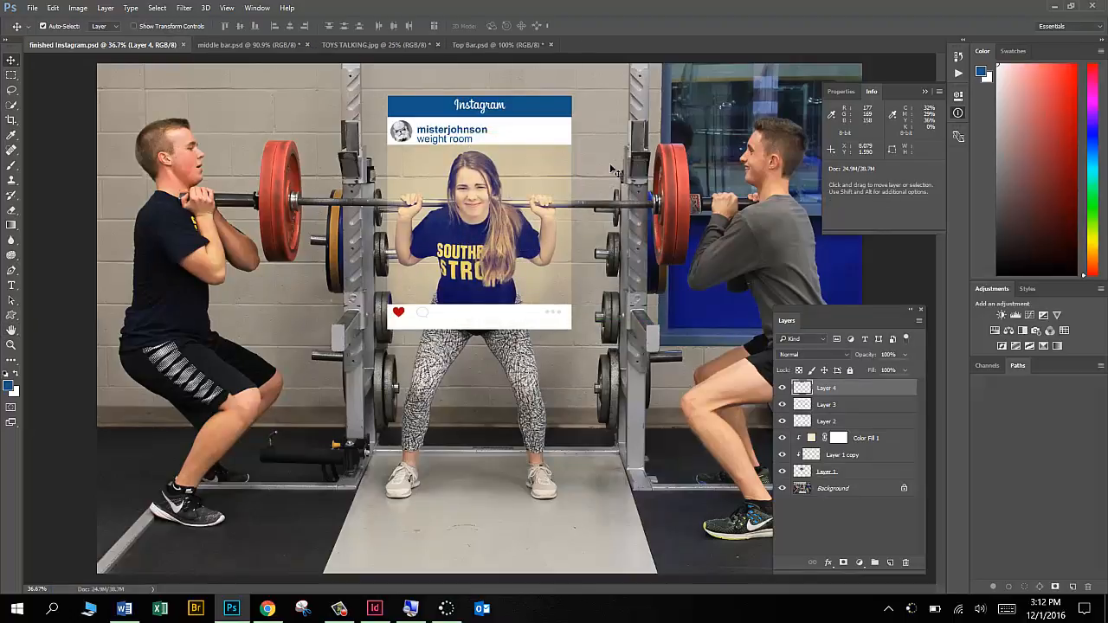